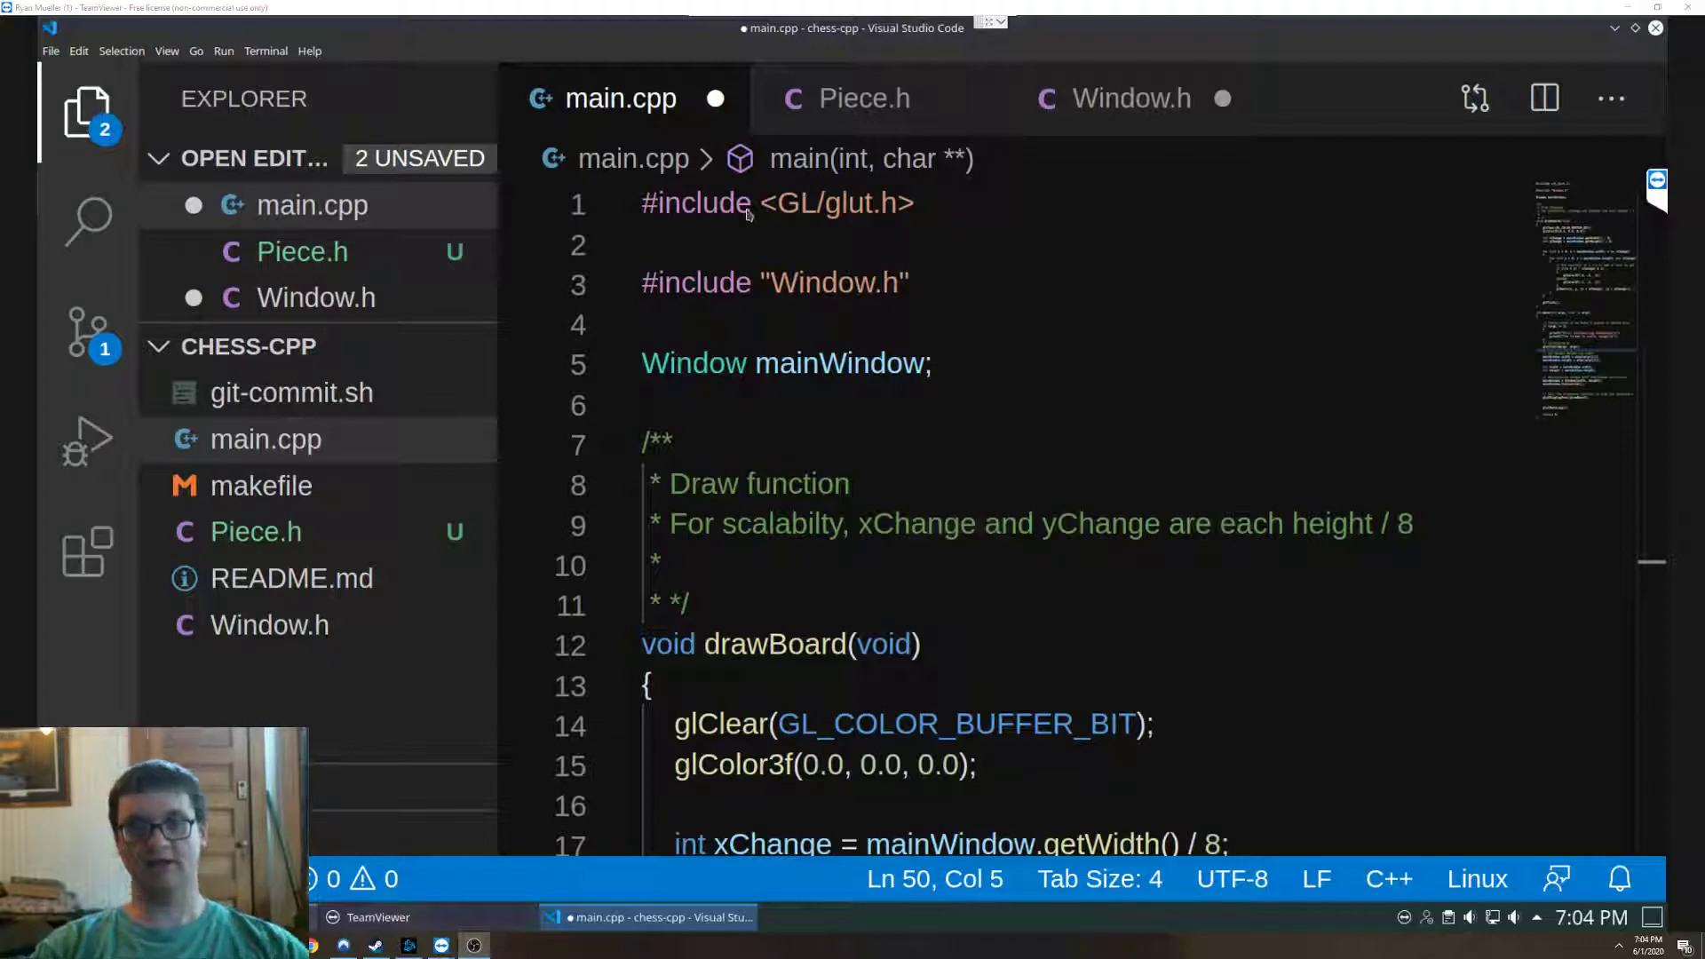
{"action": "mouse_move", "coordinate": [837, 423]}
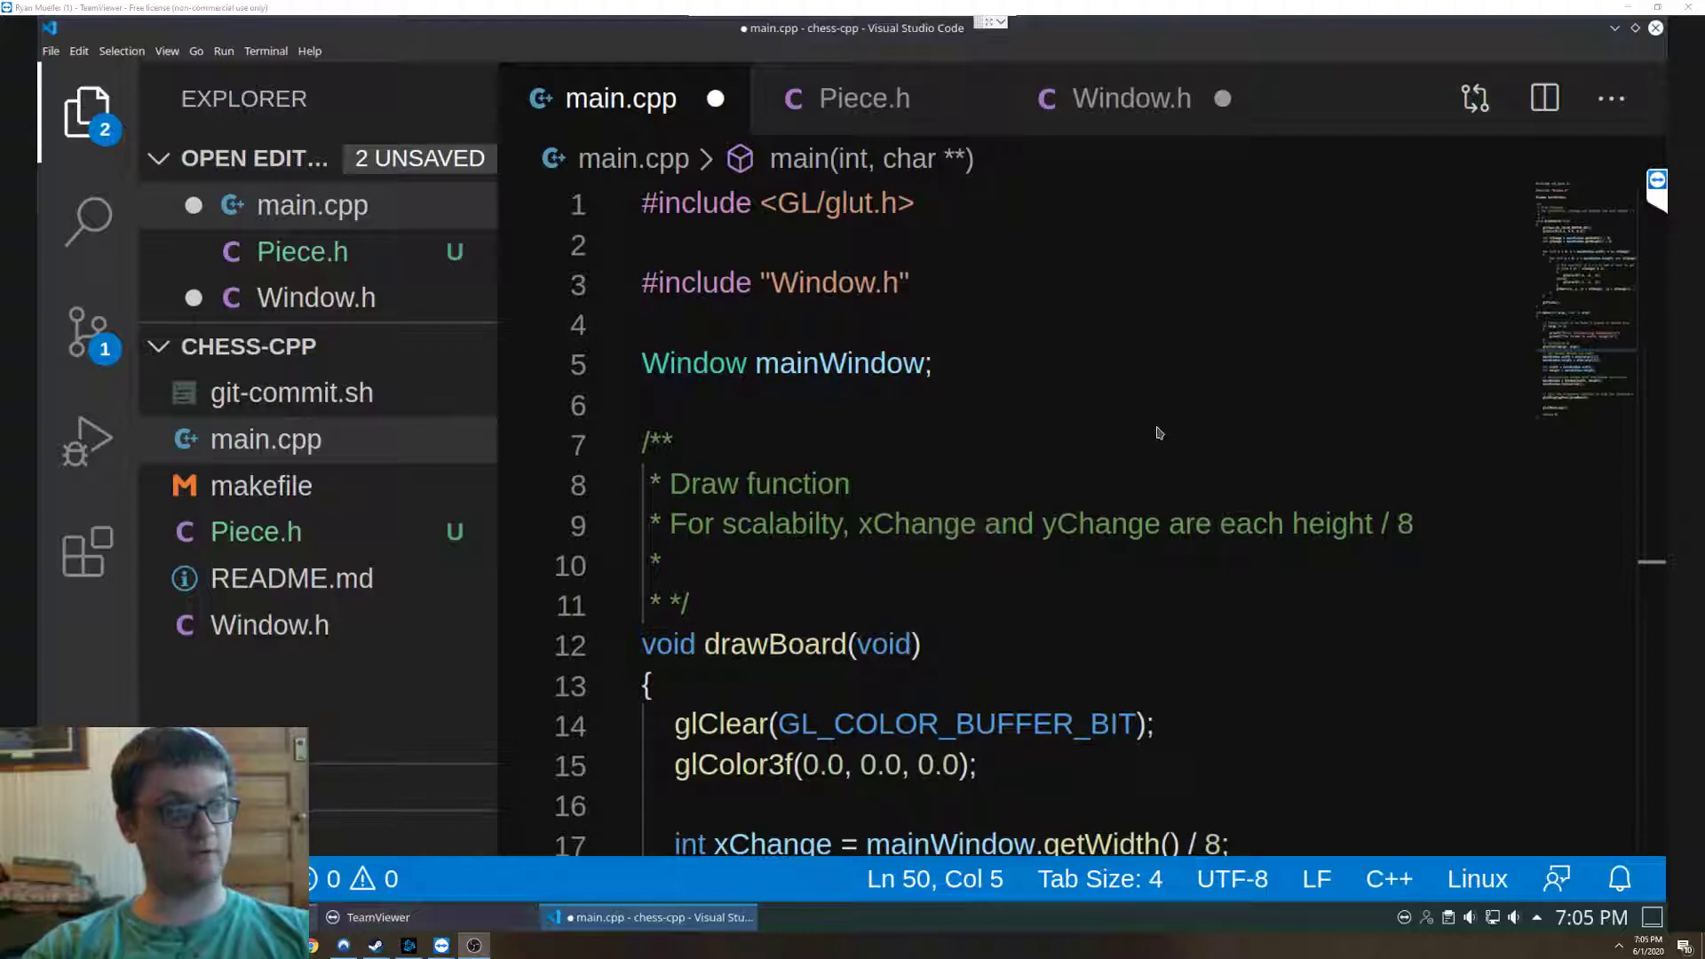
{"action": "mouse_move", "coordinate": [1064, 346]}
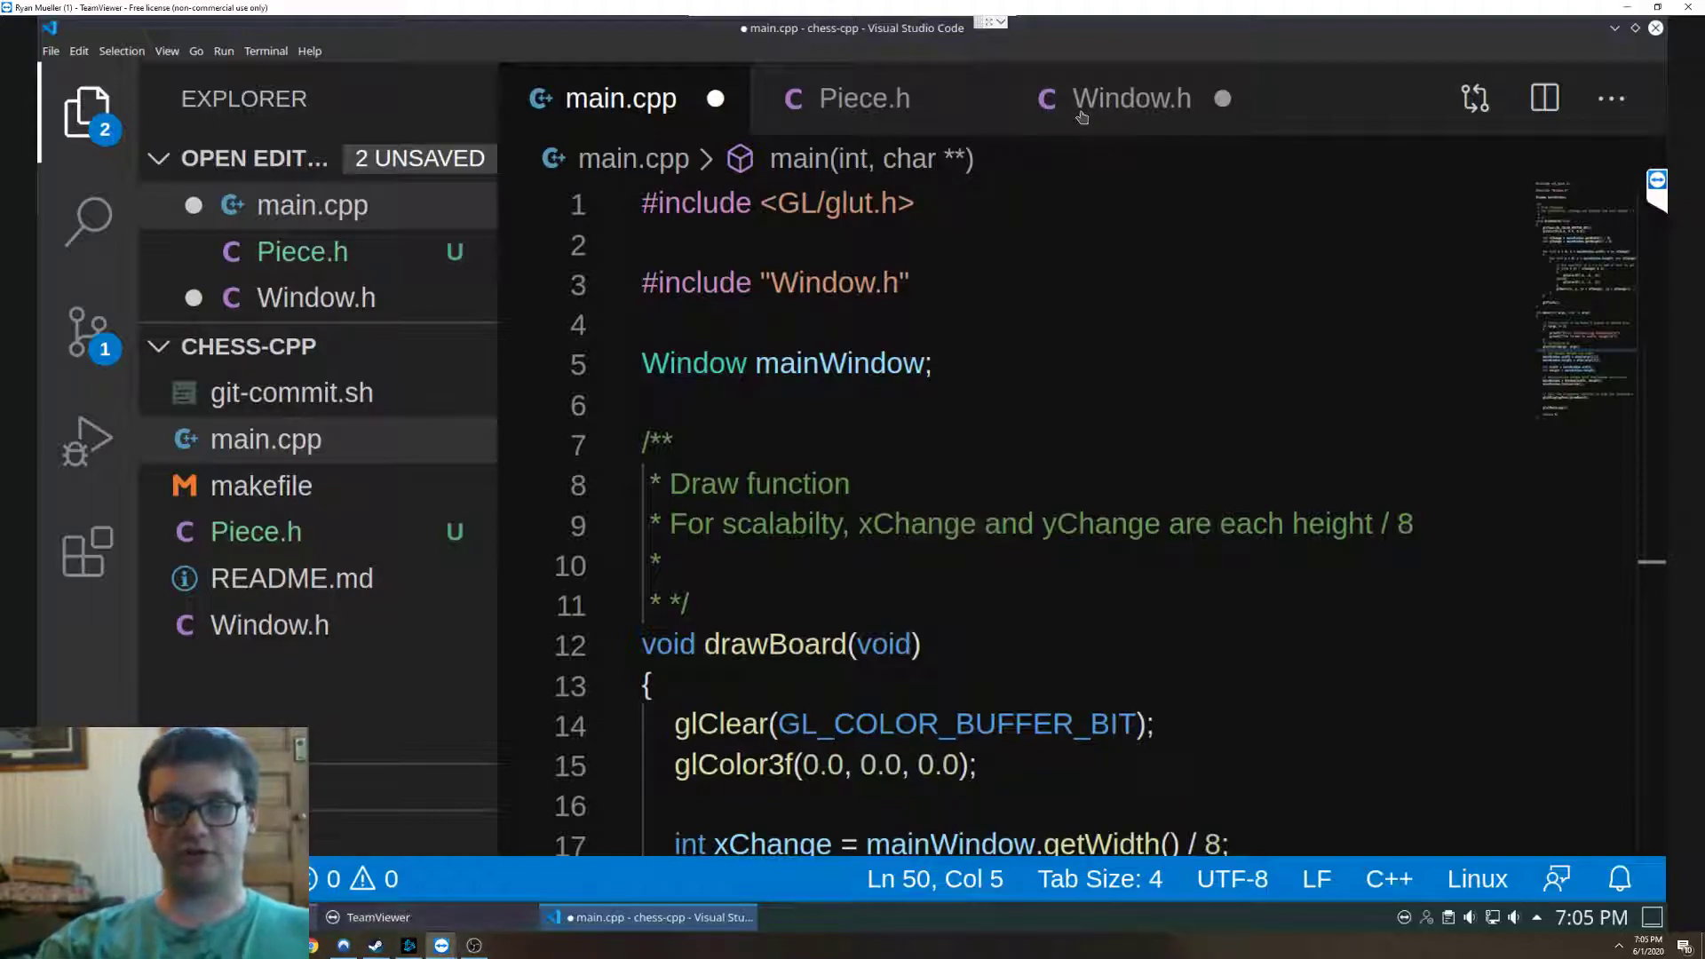
- Bring up Window.h showing the Window class's public constructors, Initialize and getters
{"action": "left_click", "coordinate": [1132, 98]}
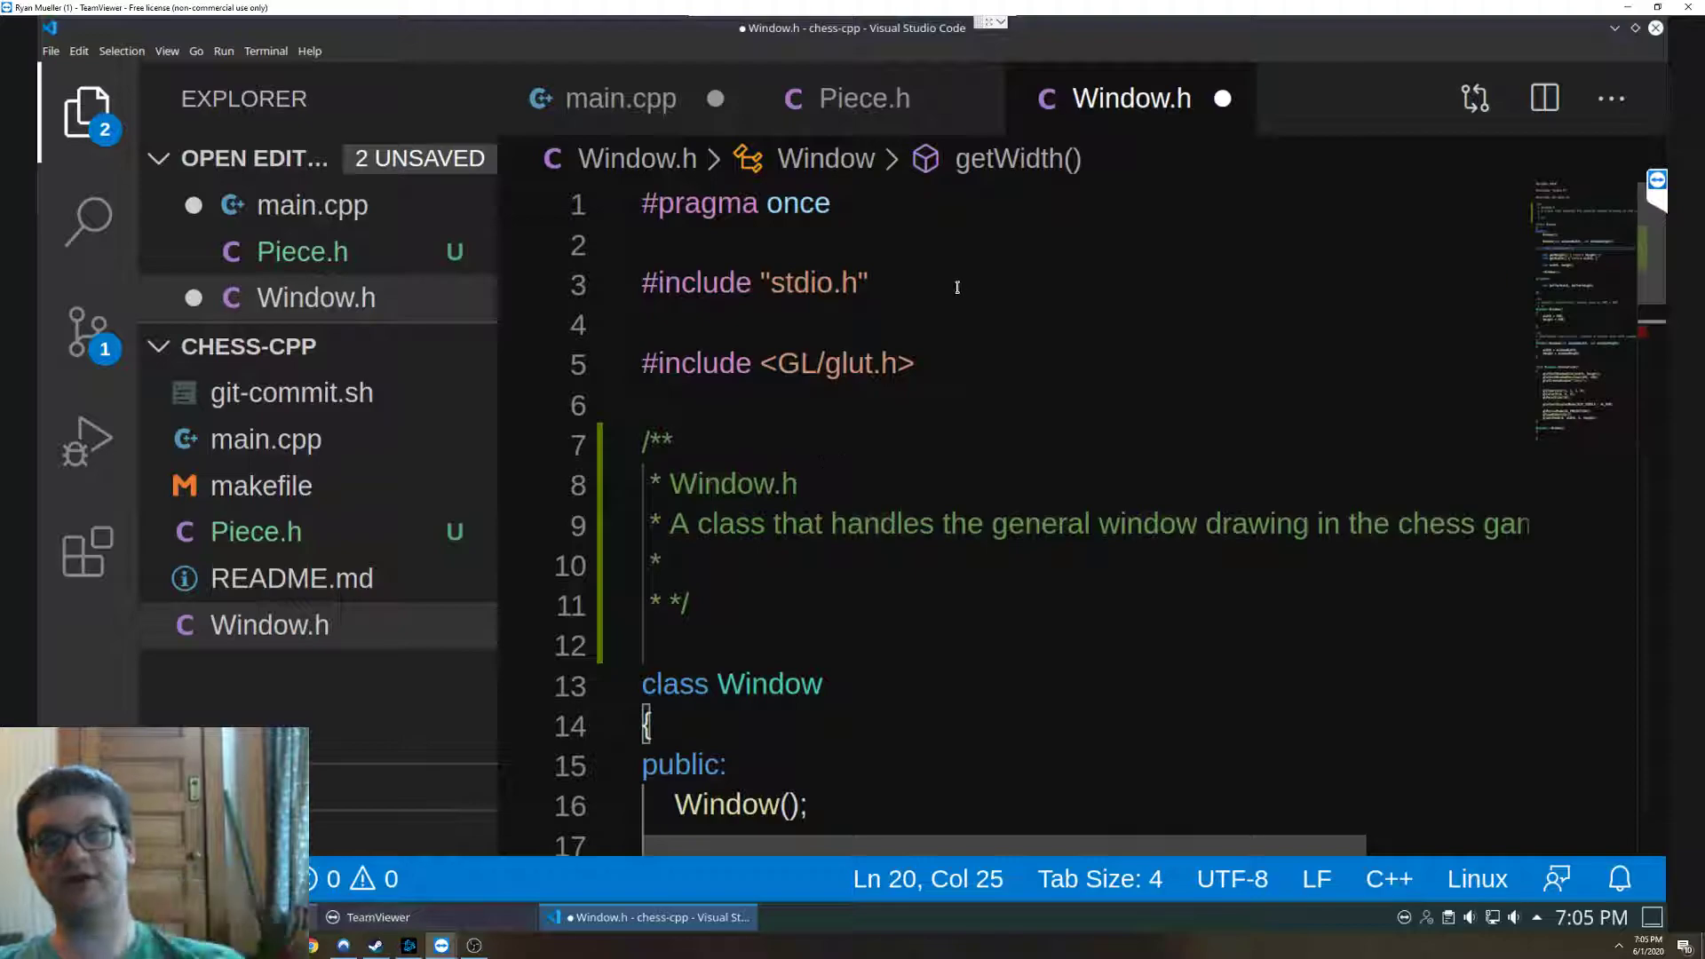
{"action": "mouse_move", "coordinate": [890, 312]}
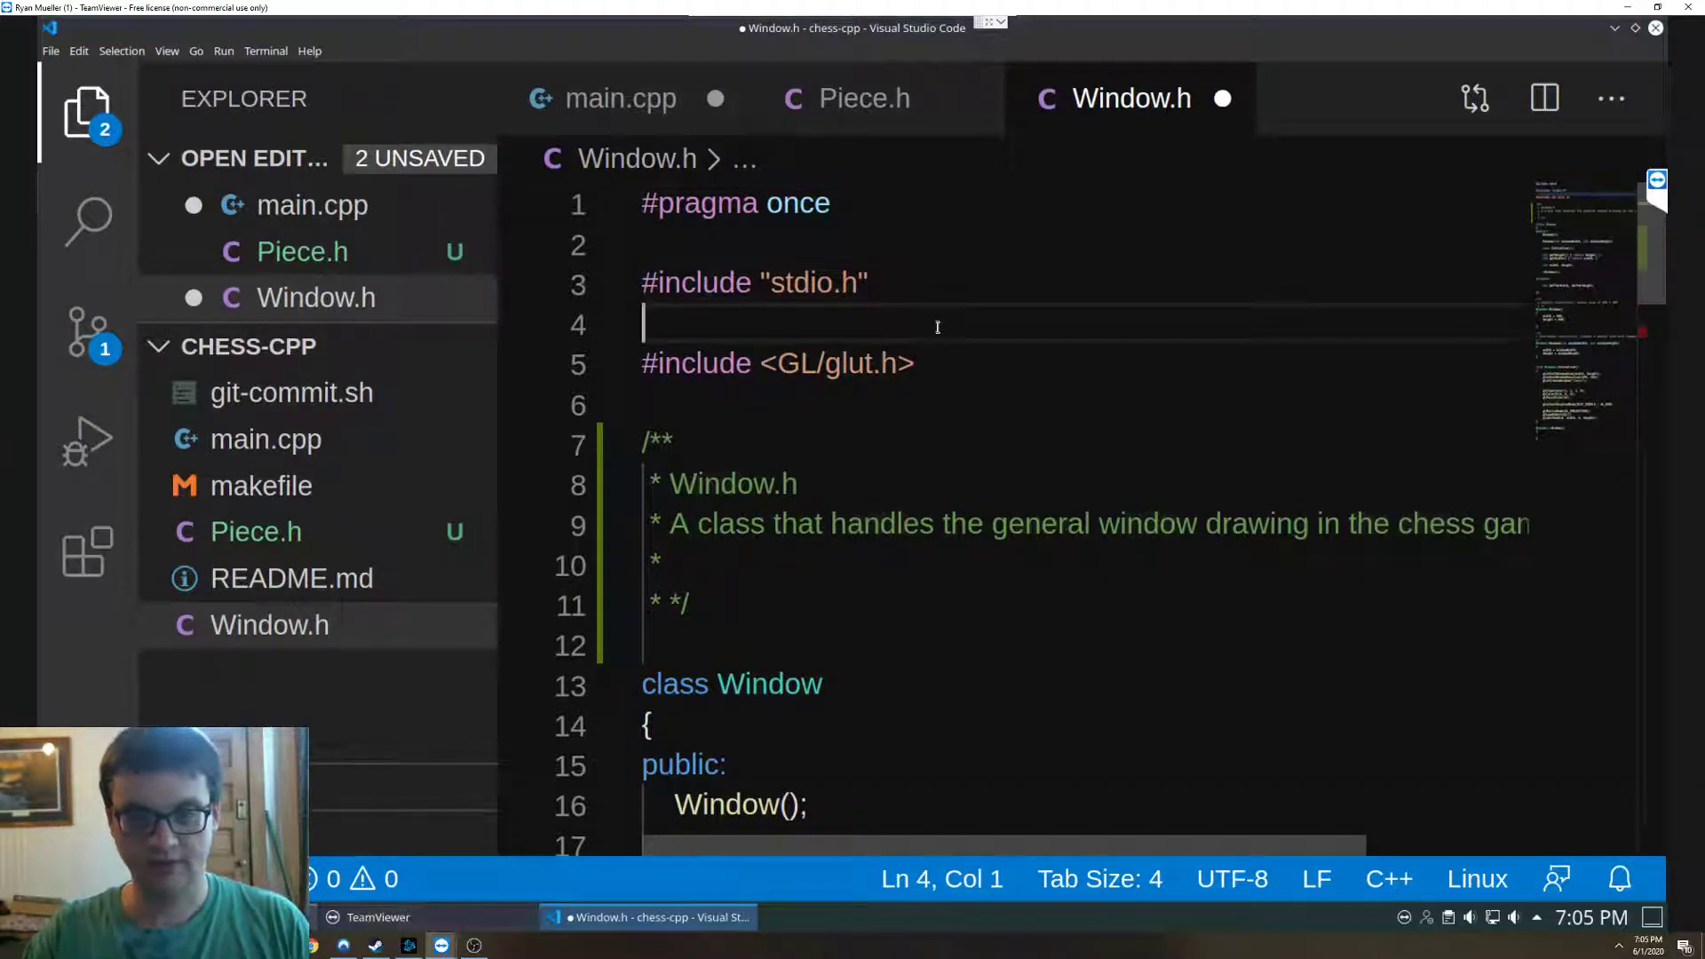
{"action": "left_click", "coordinate": [881, 363]}
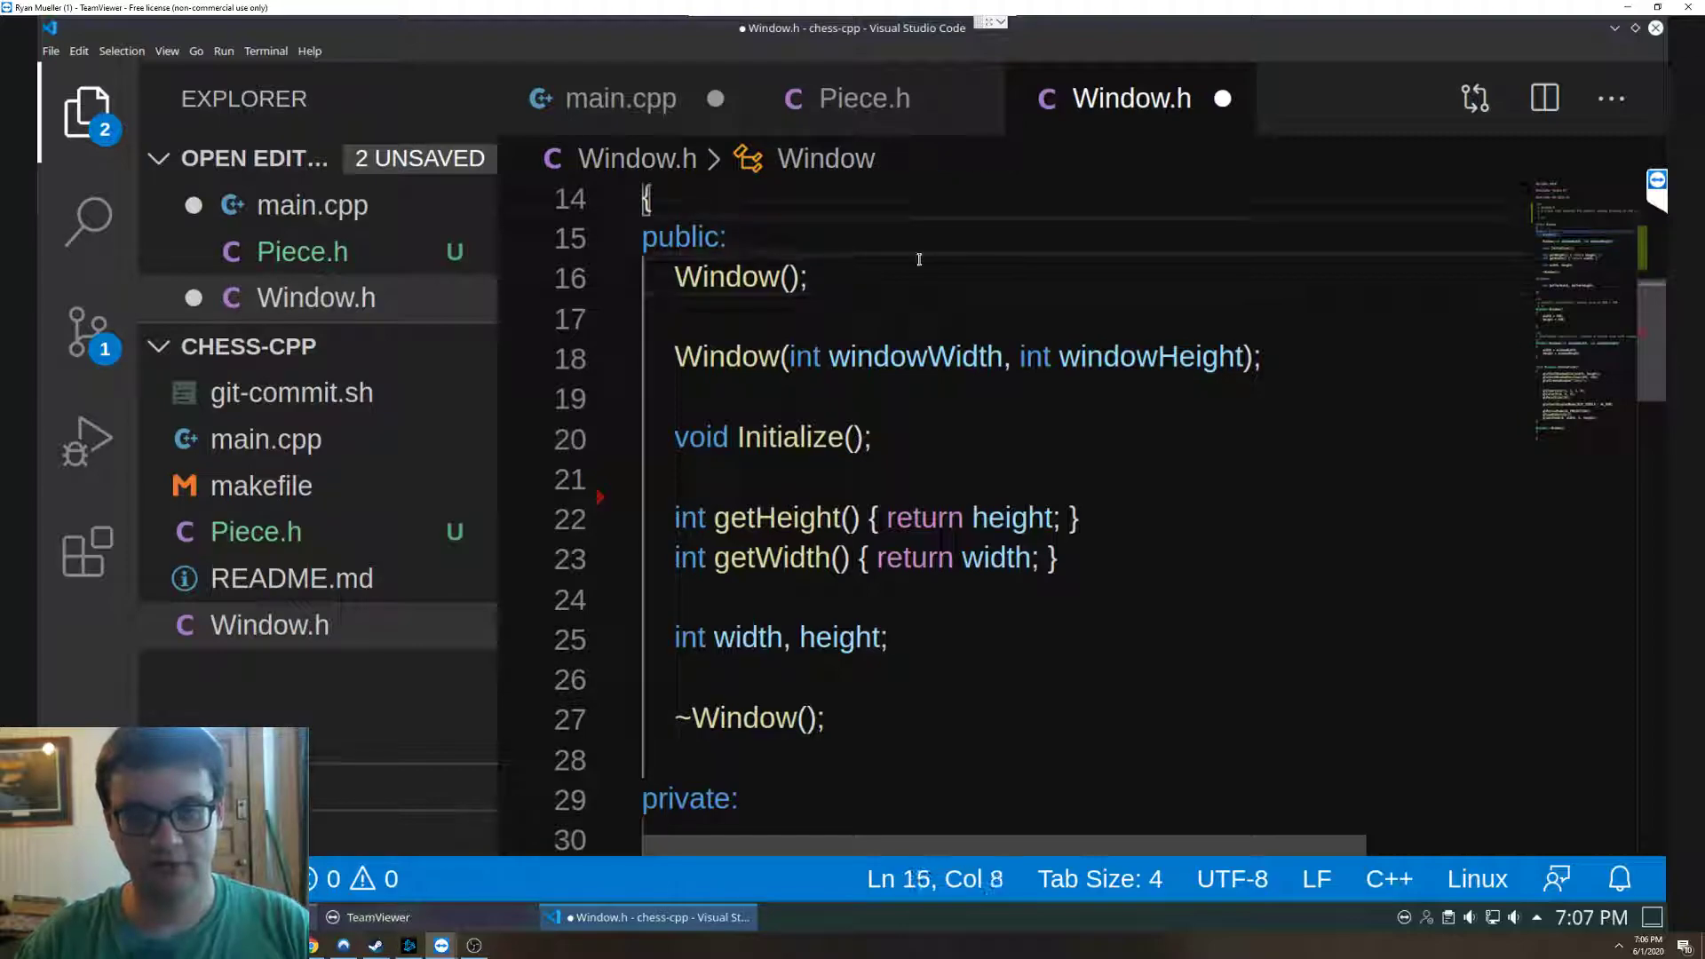
- Add an '// Overloaded constructor' comment above the two-parameter Window constructor
{"action": "double_click", "coordinate": [917, 357]}
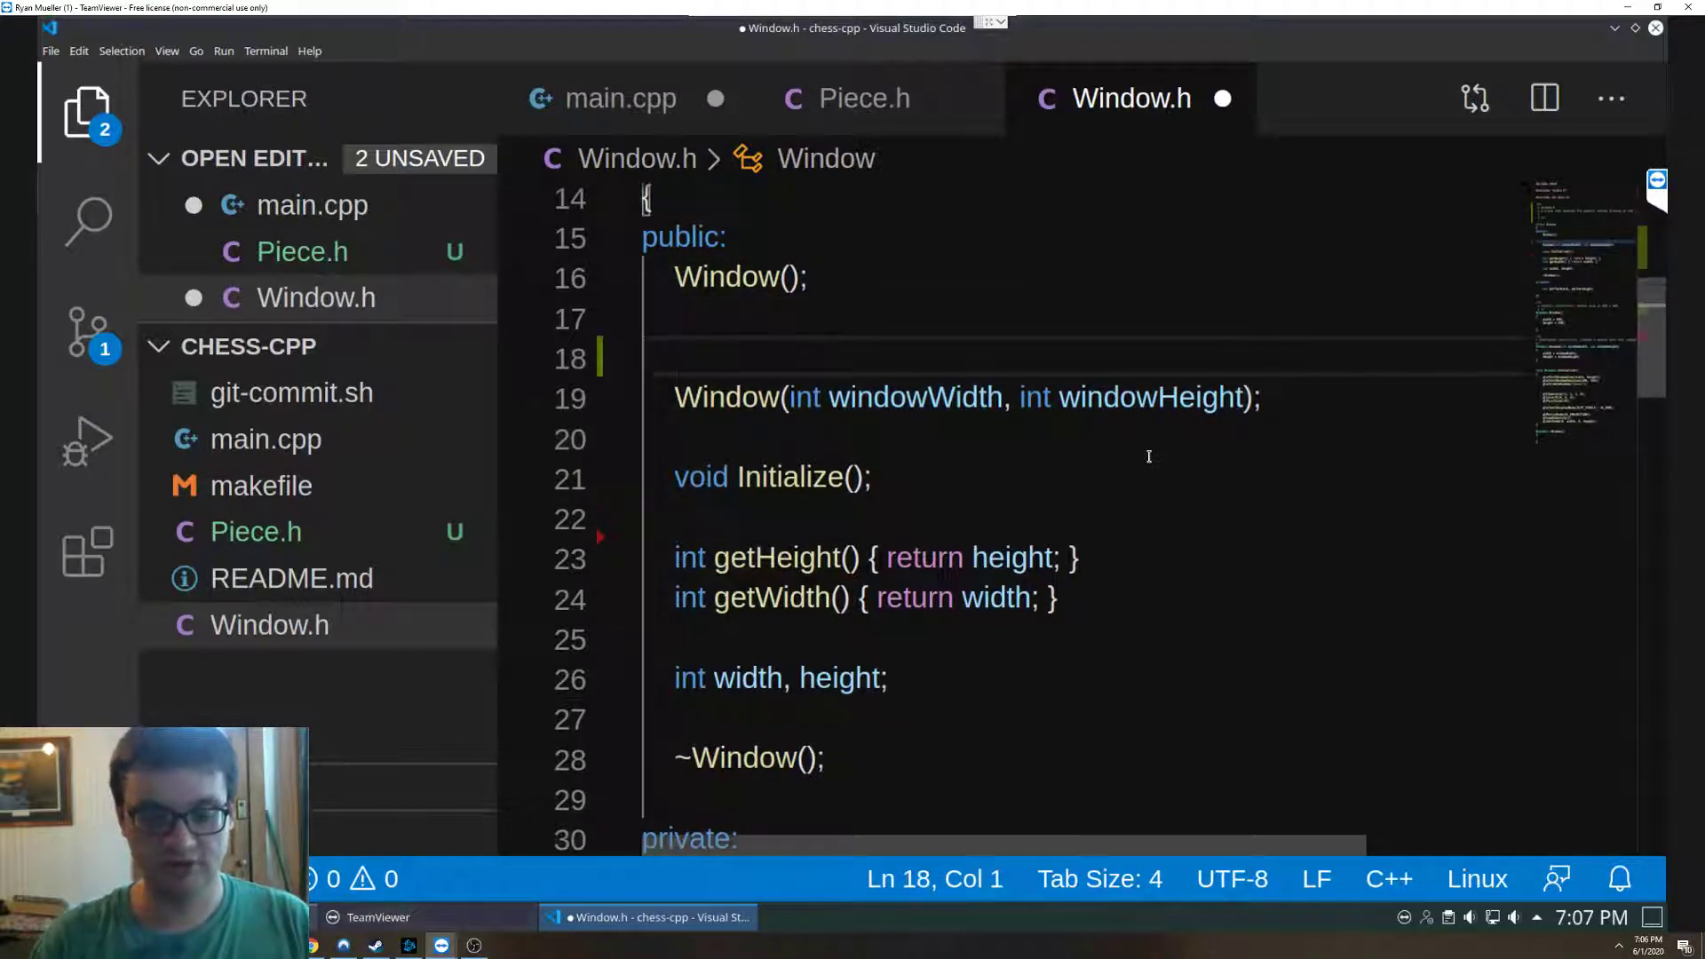
{"action": "type", "text": "// Overloaded"}
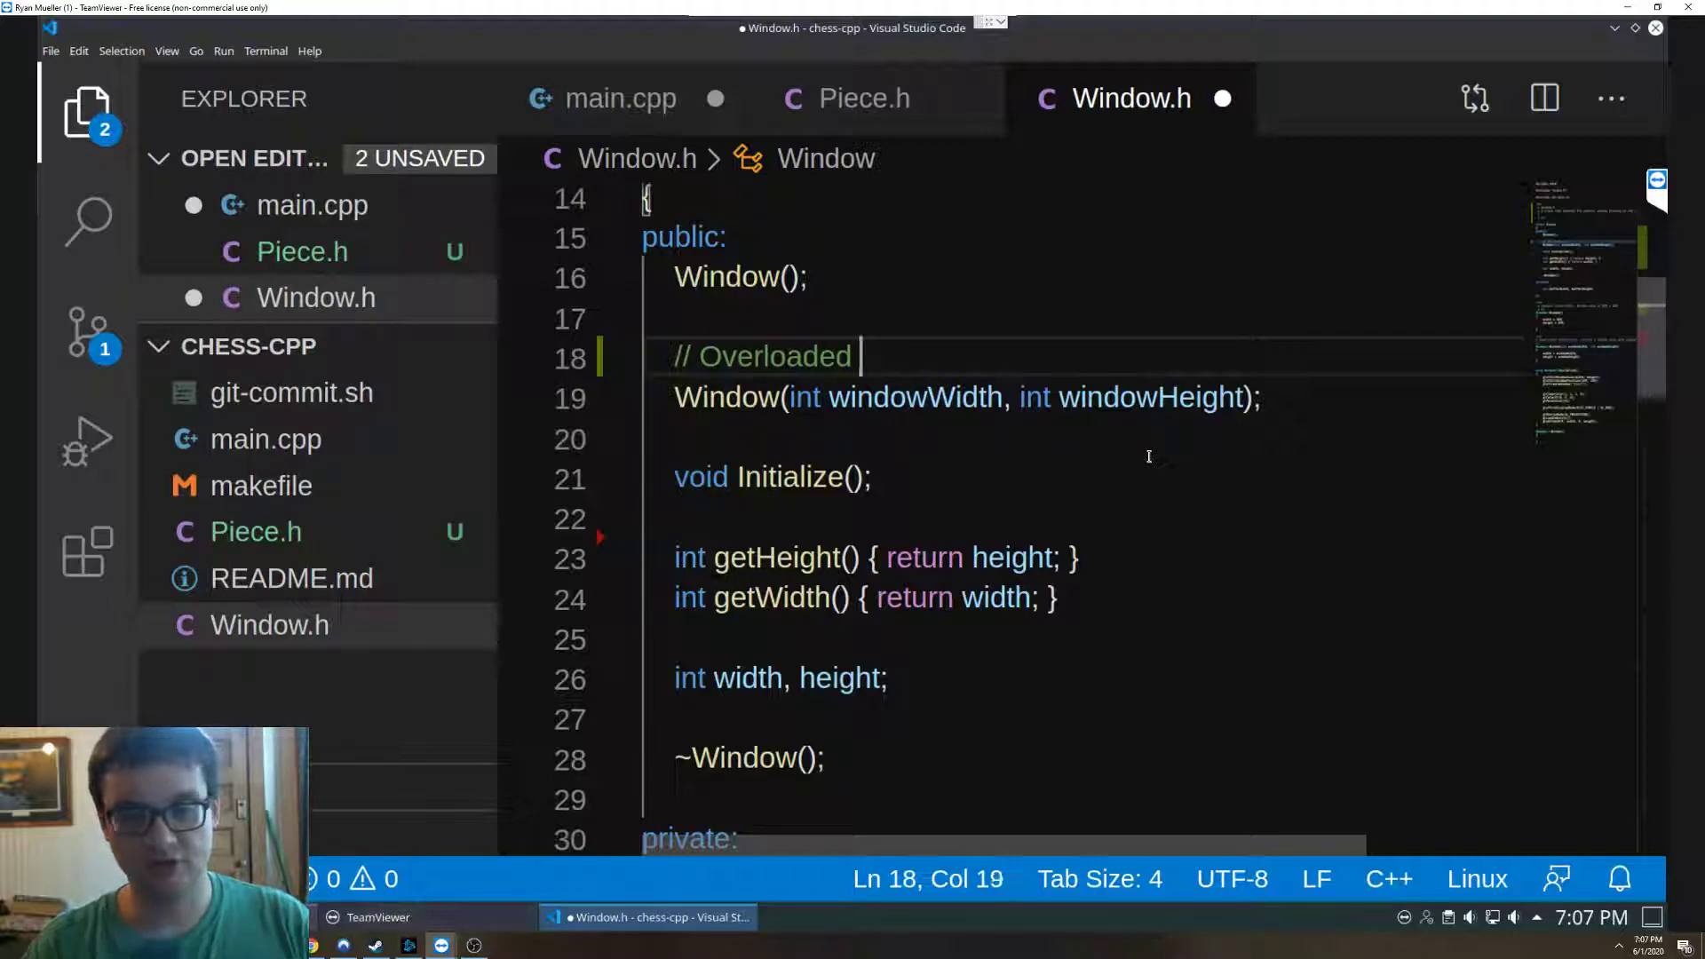
{"action": "type", "text": "constructor"}
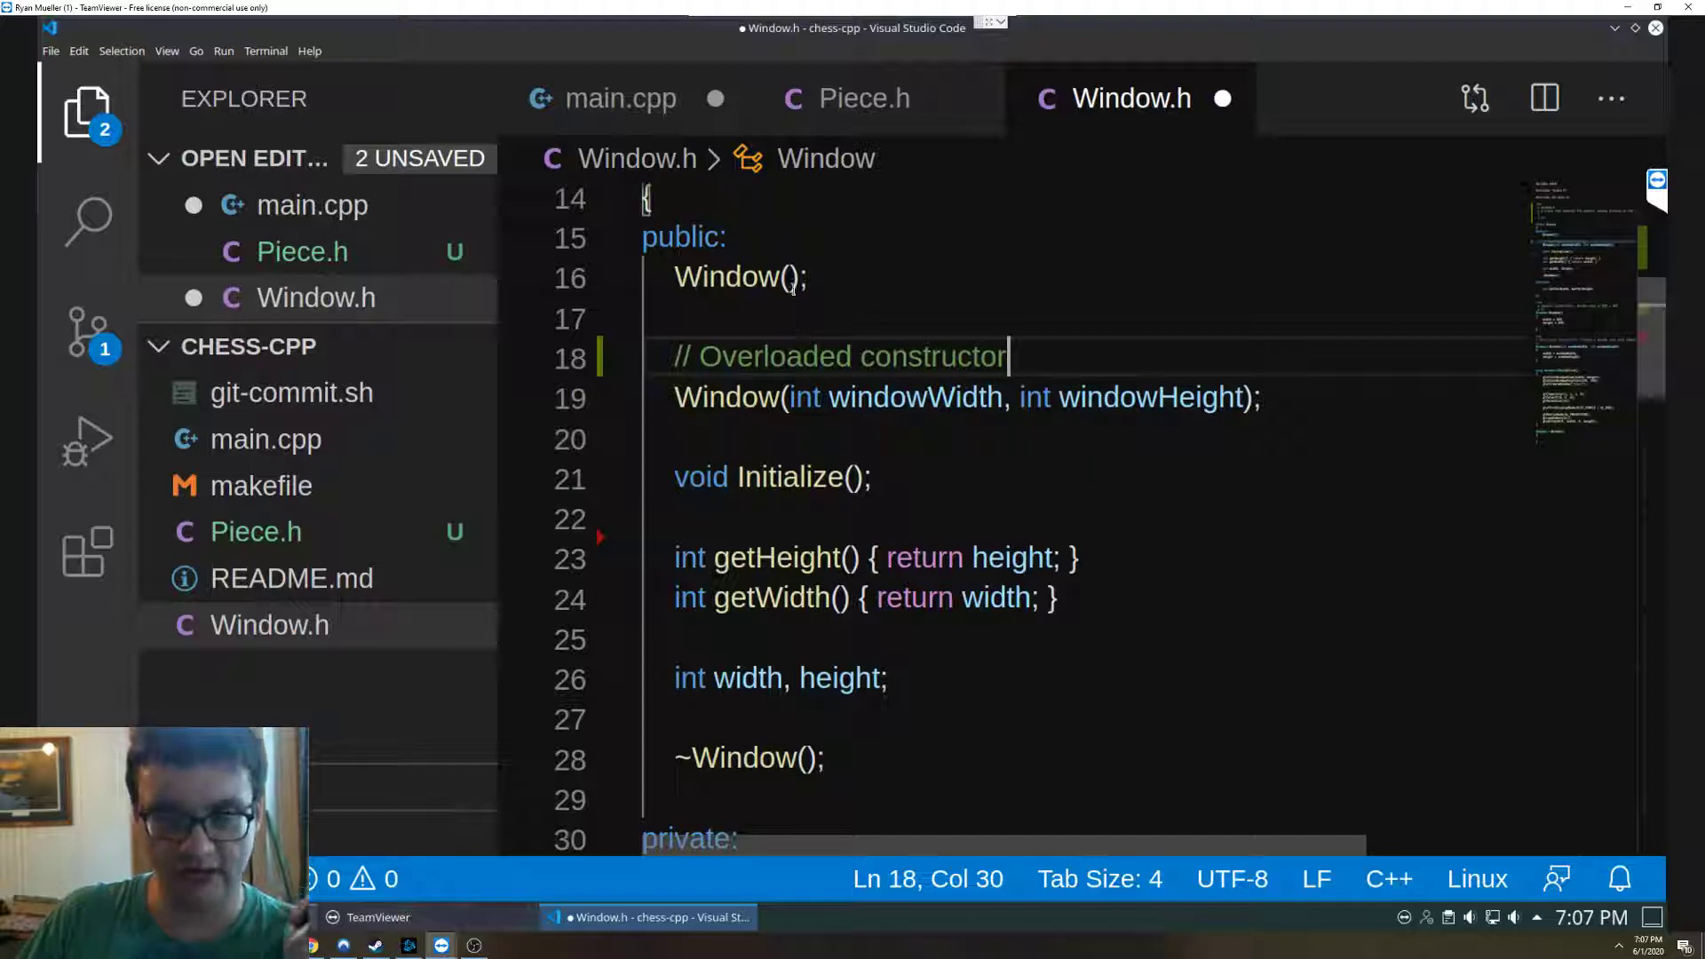
- Highlight the constructor declaration and the public width and height fields
{"action": "double_click", "coordinate": [738, 277]}
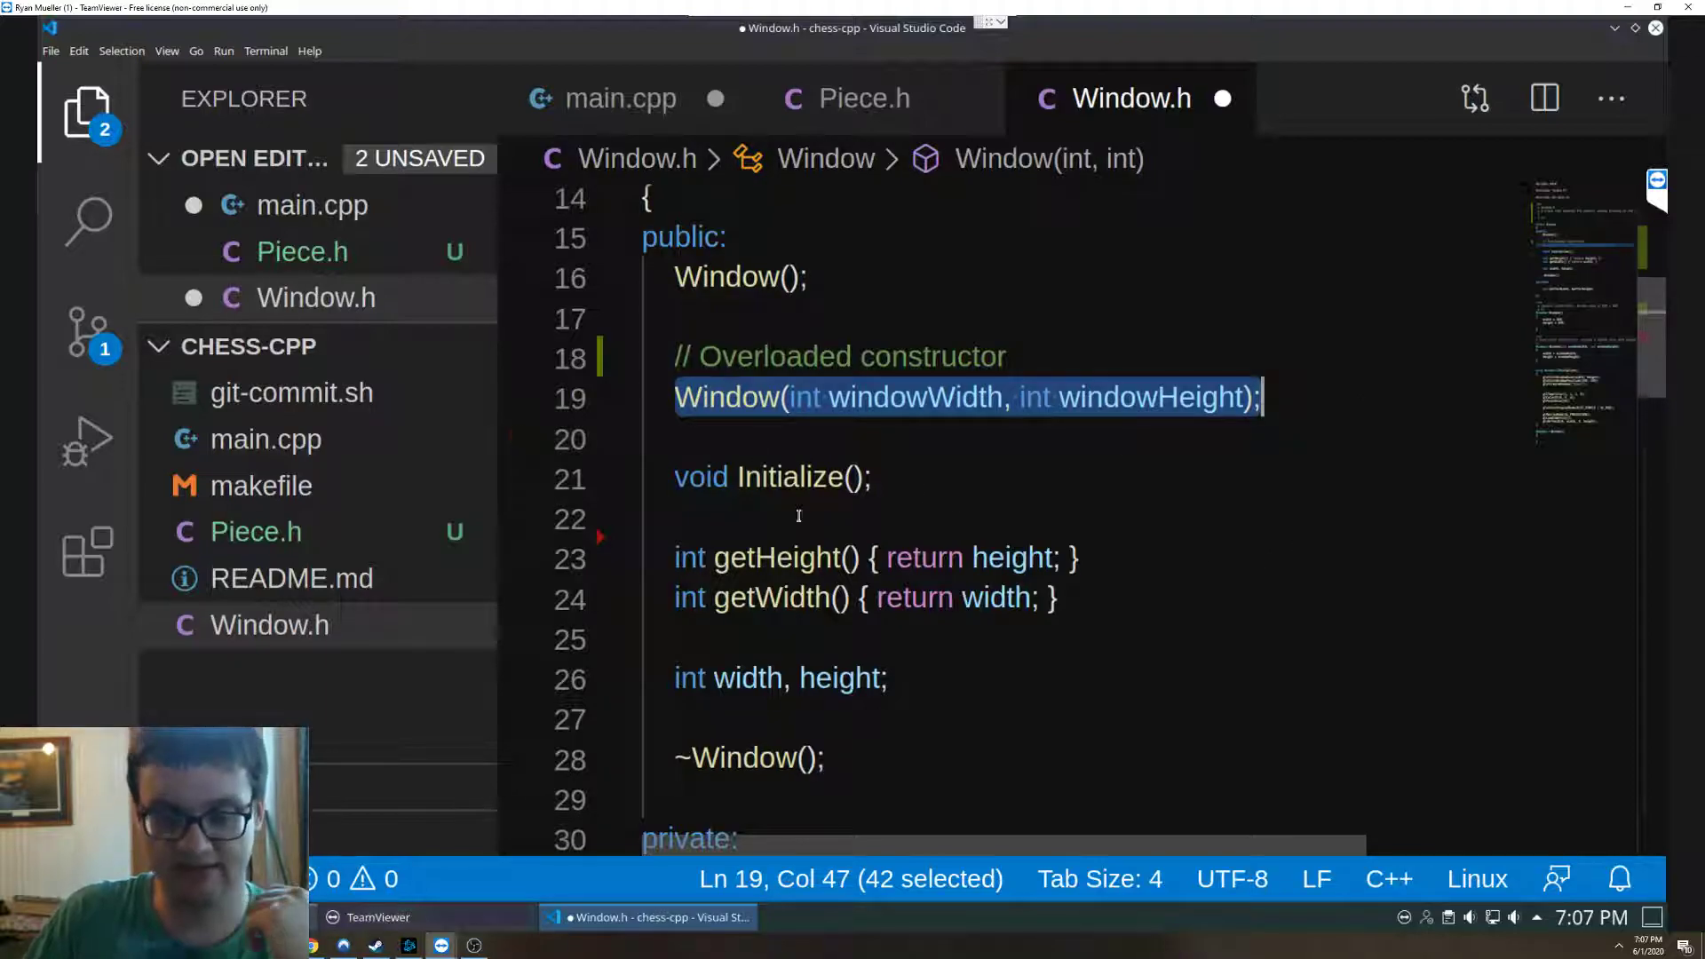
{"action": "scroll", "scroll_direction": "down", "scroll_amount": 3}
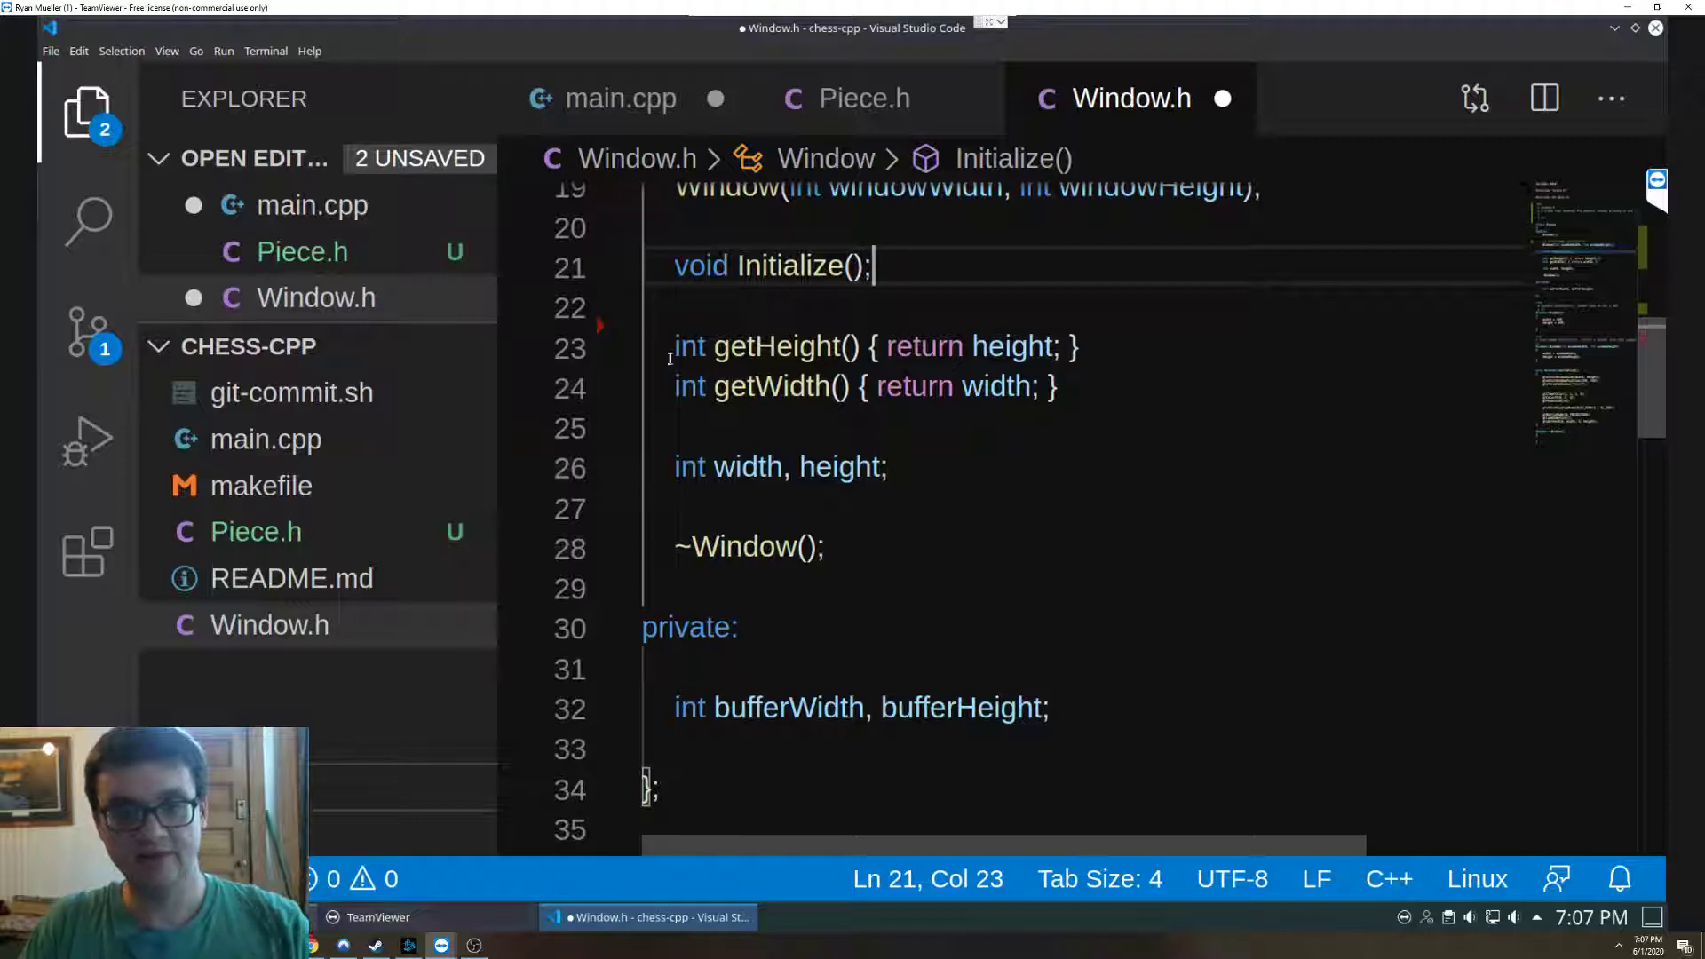
{"action": "left_click_drag", "start_coordinate": [673, 347], "coordinate": [1058, 385]}
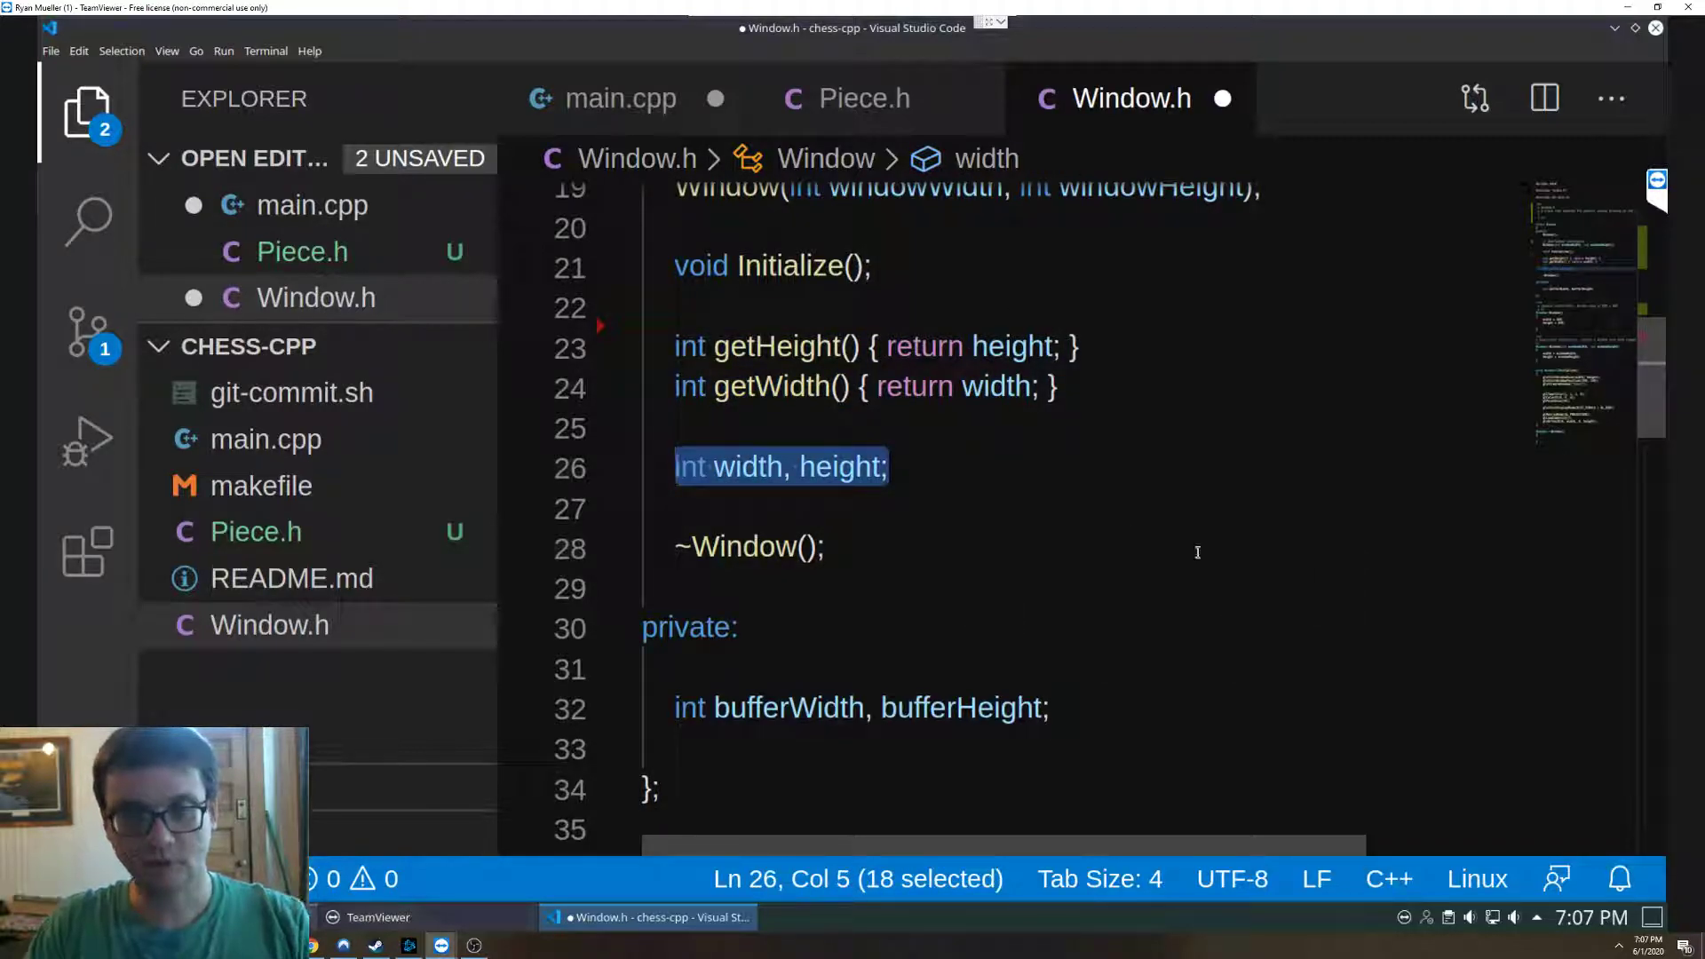
- Add '// Held variables for when the game is designed' above bufferWidth and bufferHeight
{"action": "scroll", "scroll_direction": "down", "scroll_amount": 3}
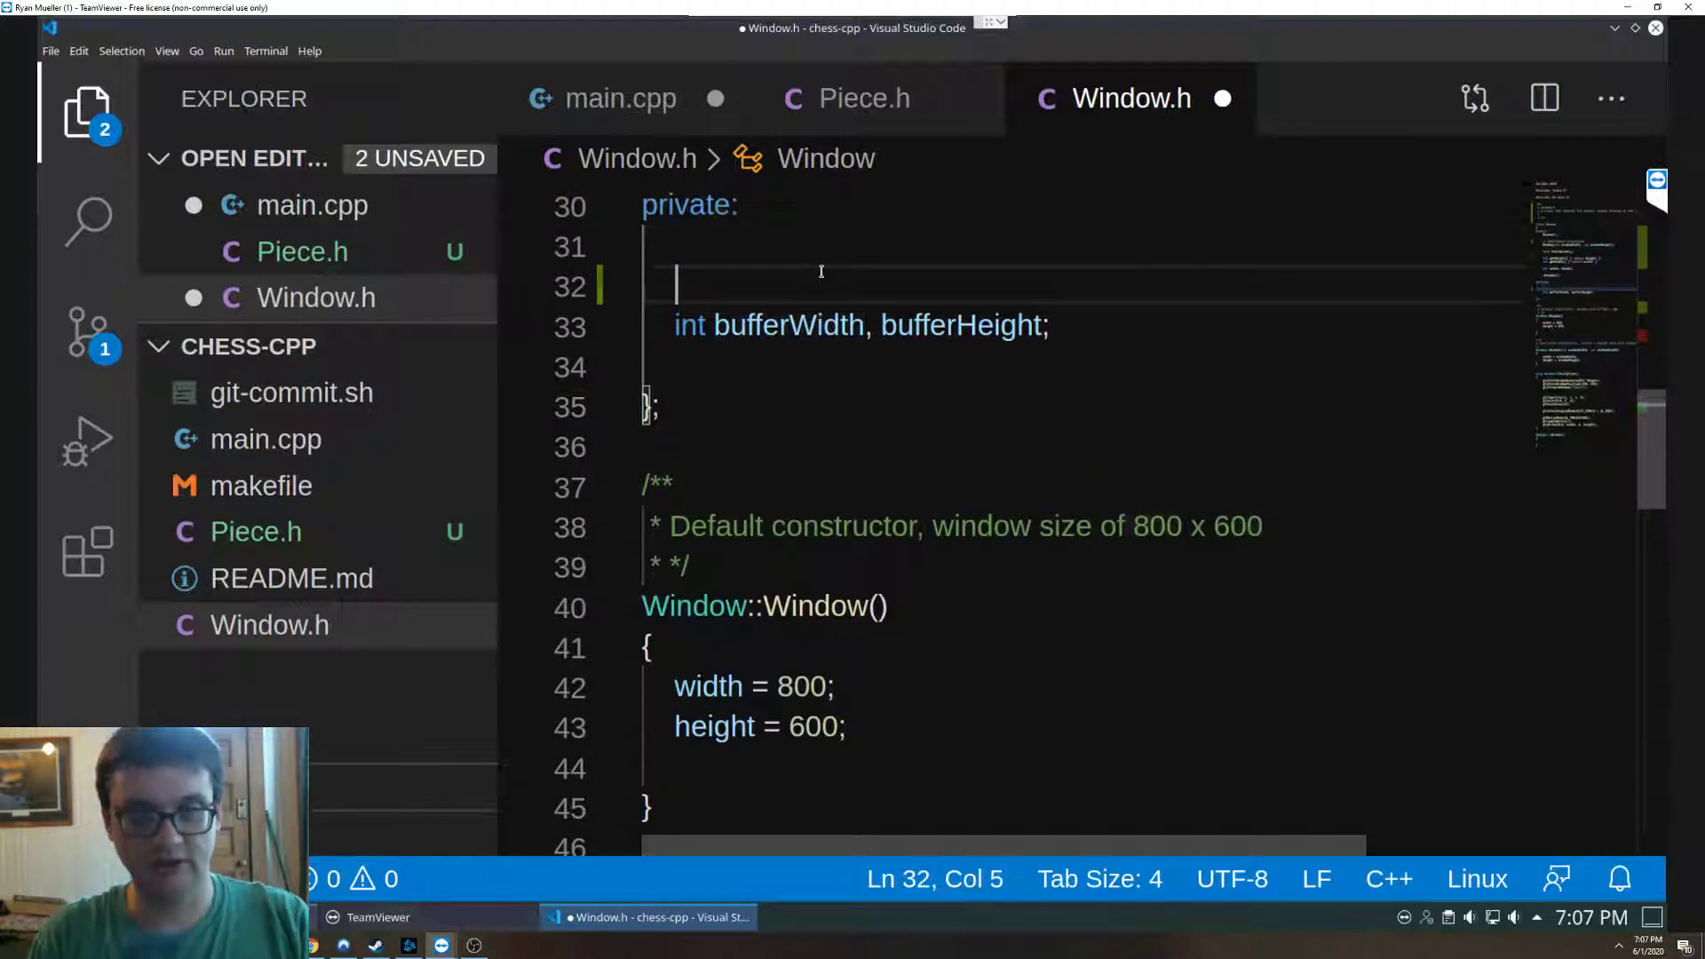
{"action": "type", "text": "//"}
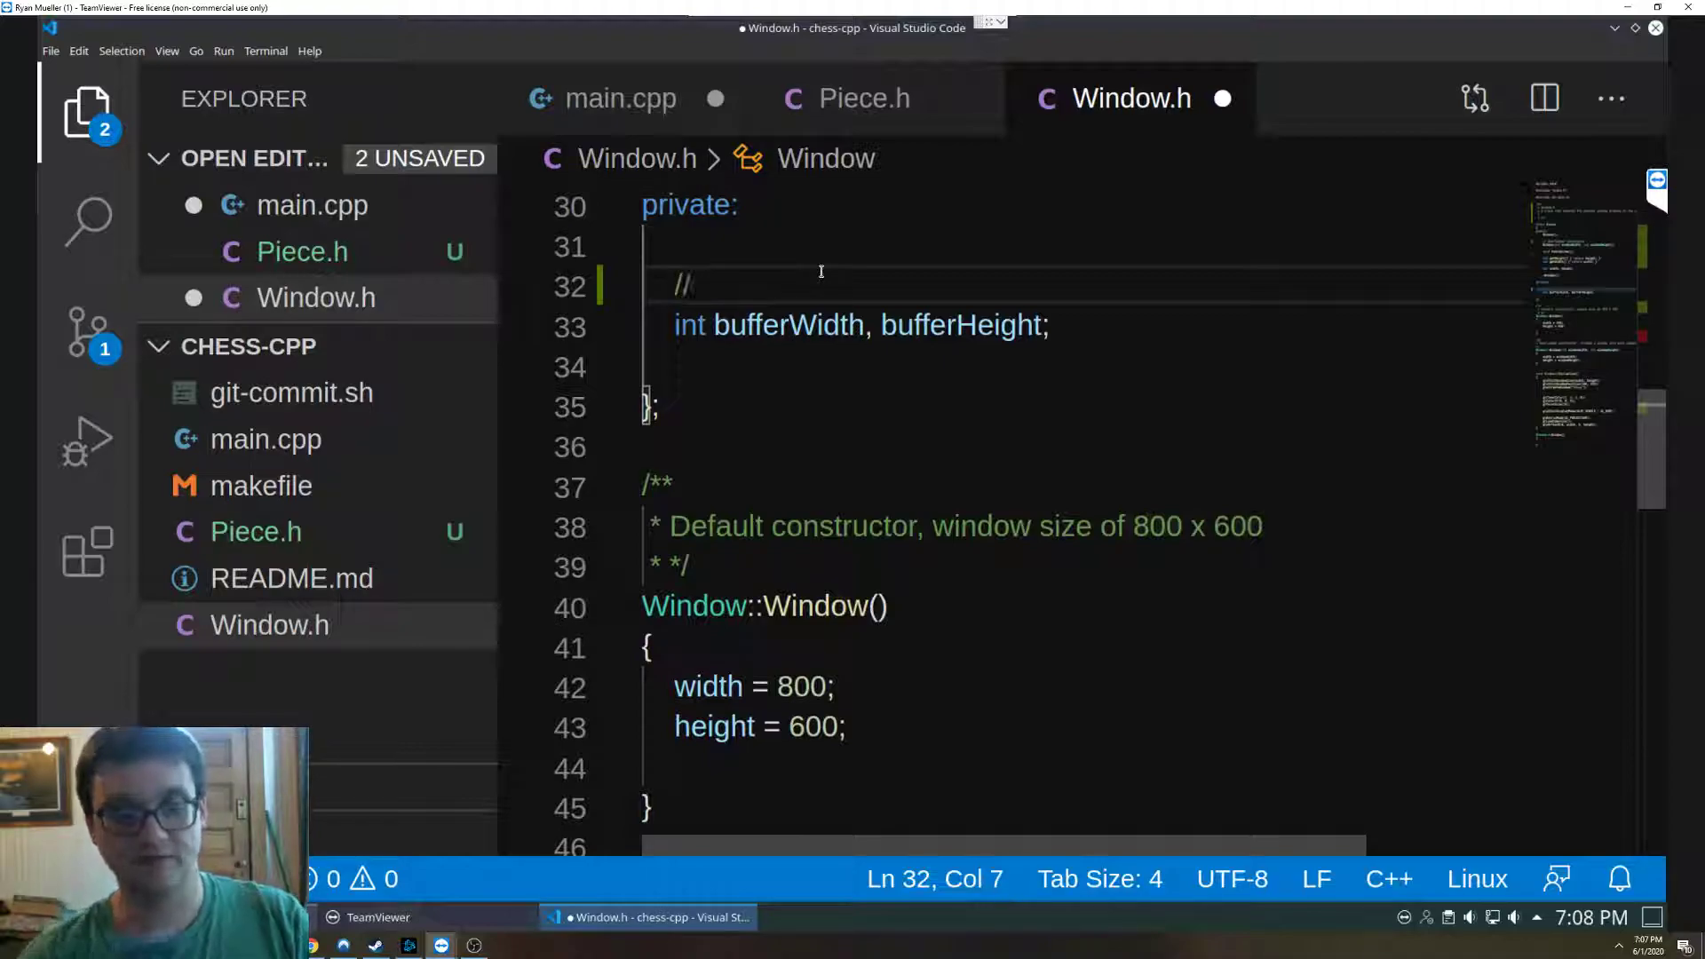
{"action": "type", "text": "Held vari"}
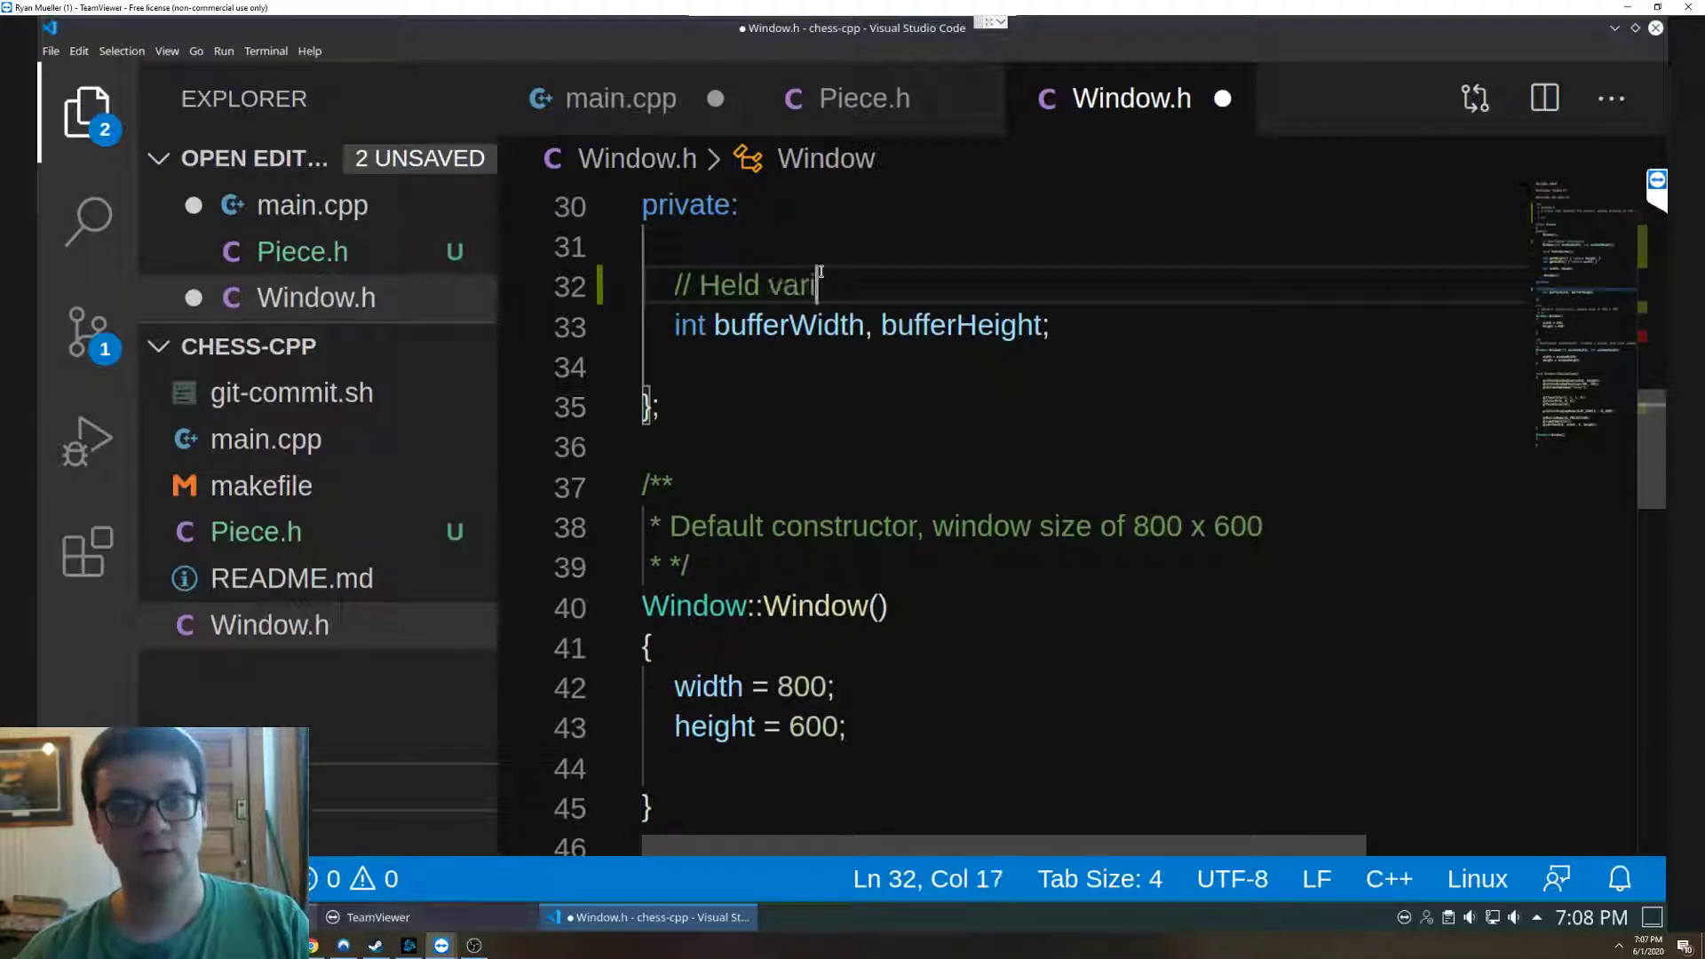
{"action": "type", "text": "ables the"}
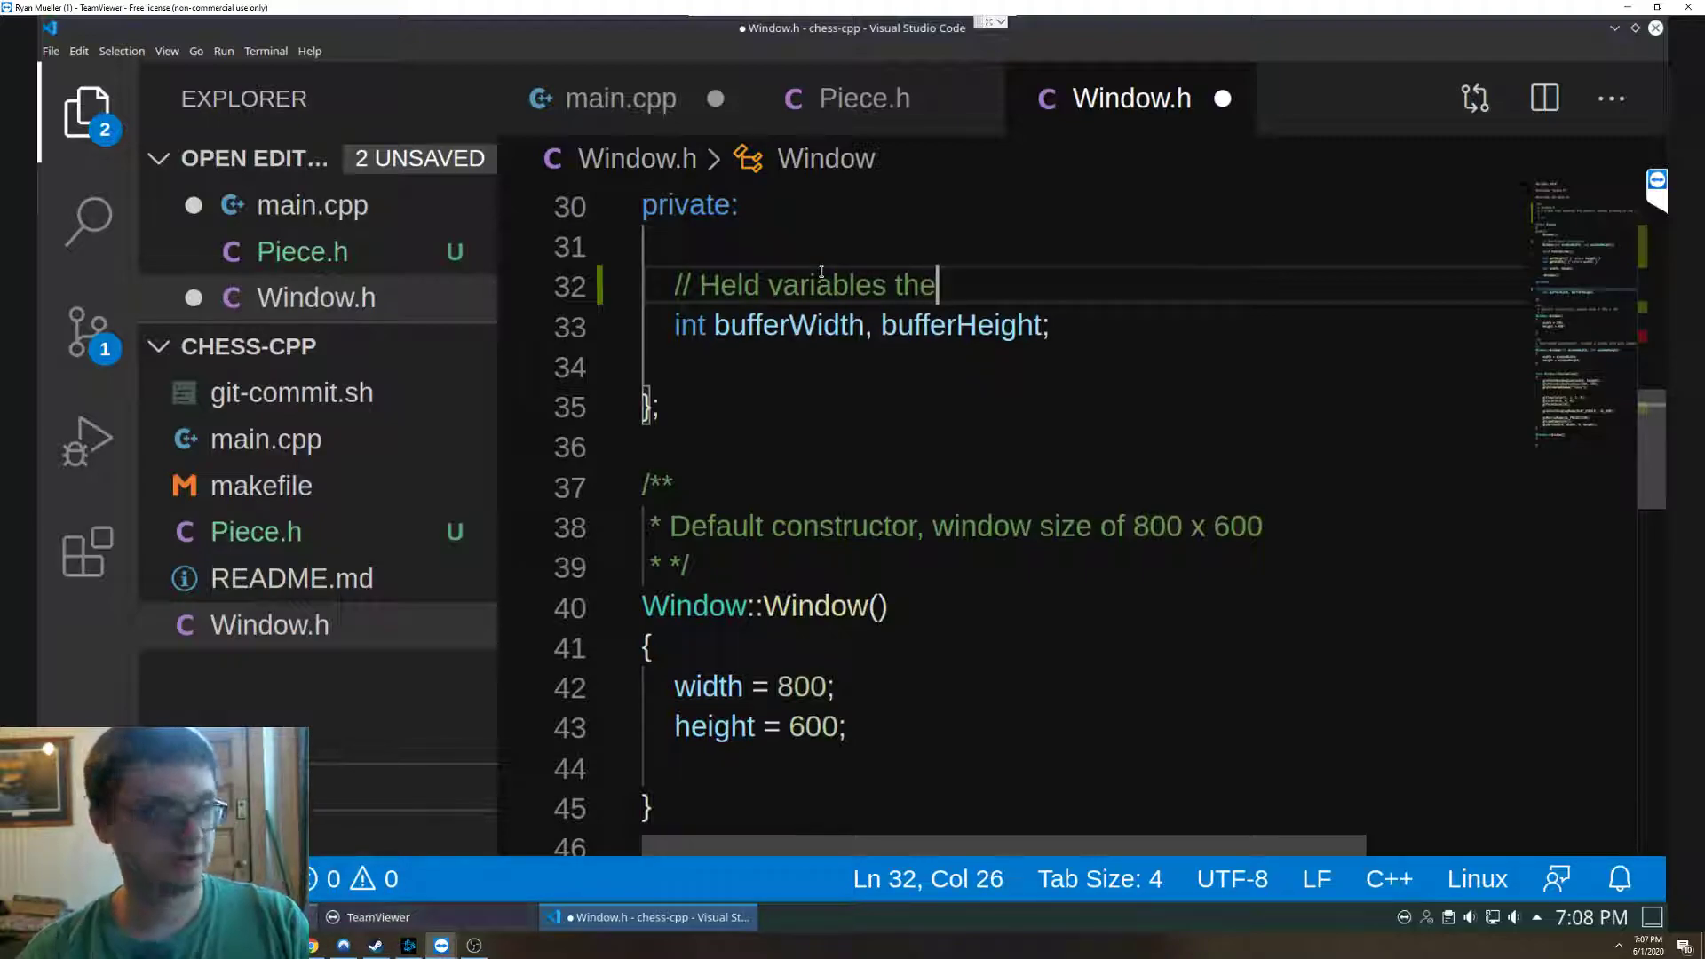
{"action": "type", "text": "for when"}
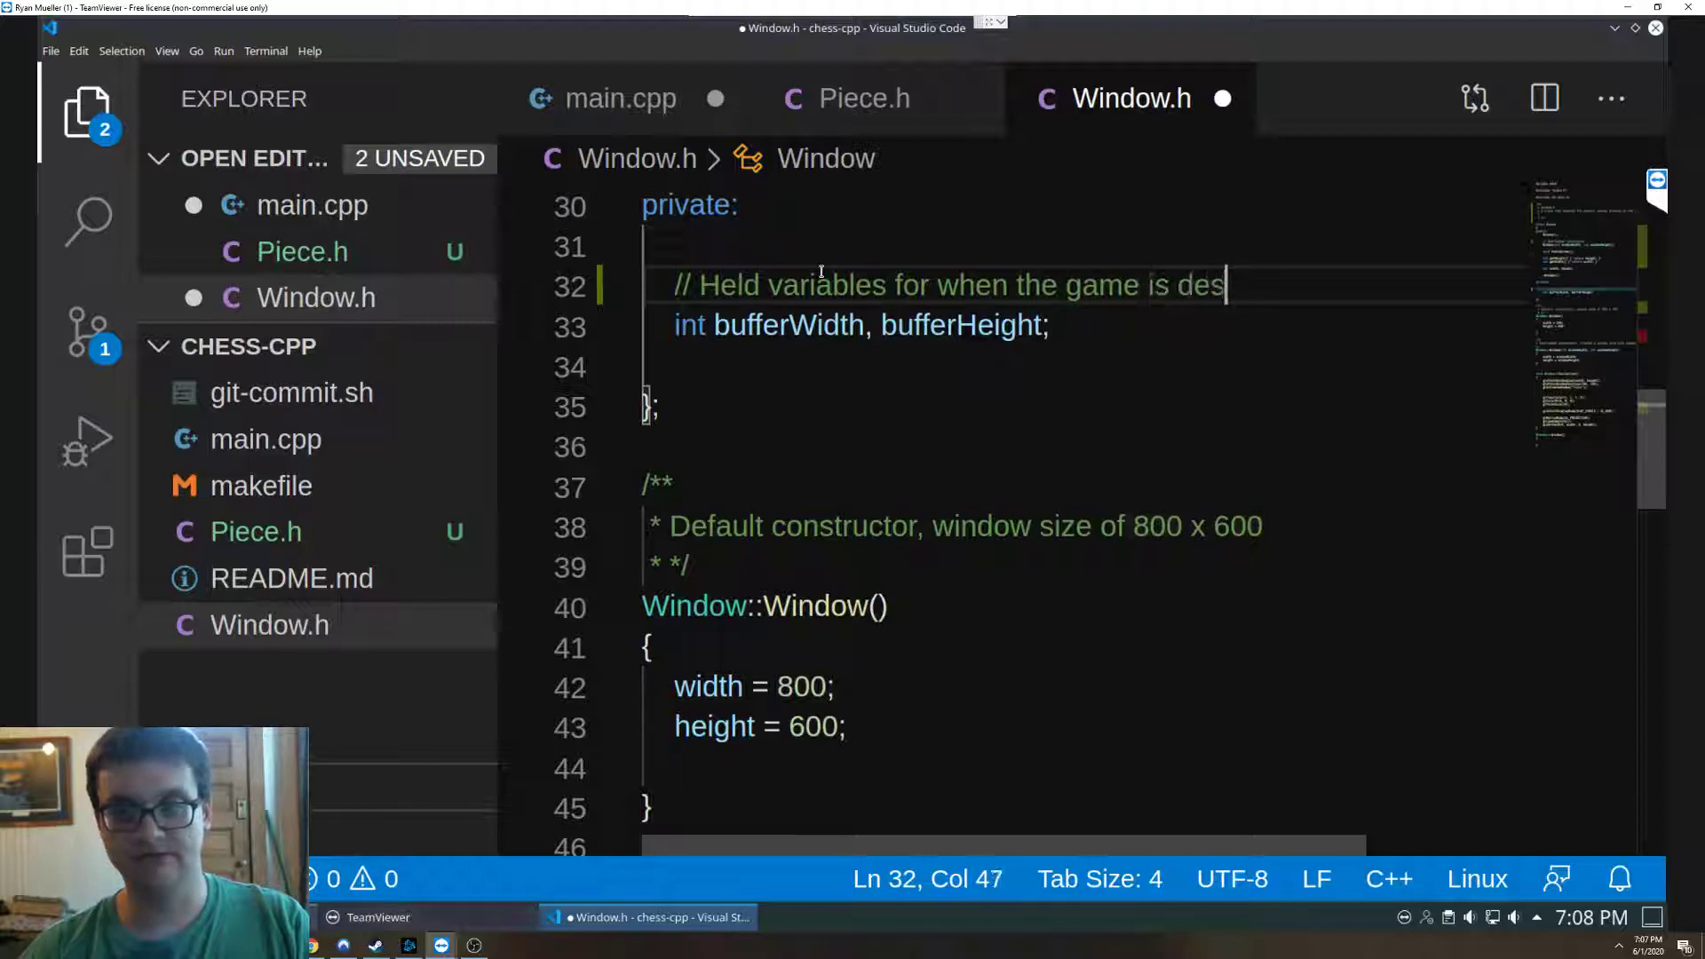
{"action": "type", "text": "igned"}
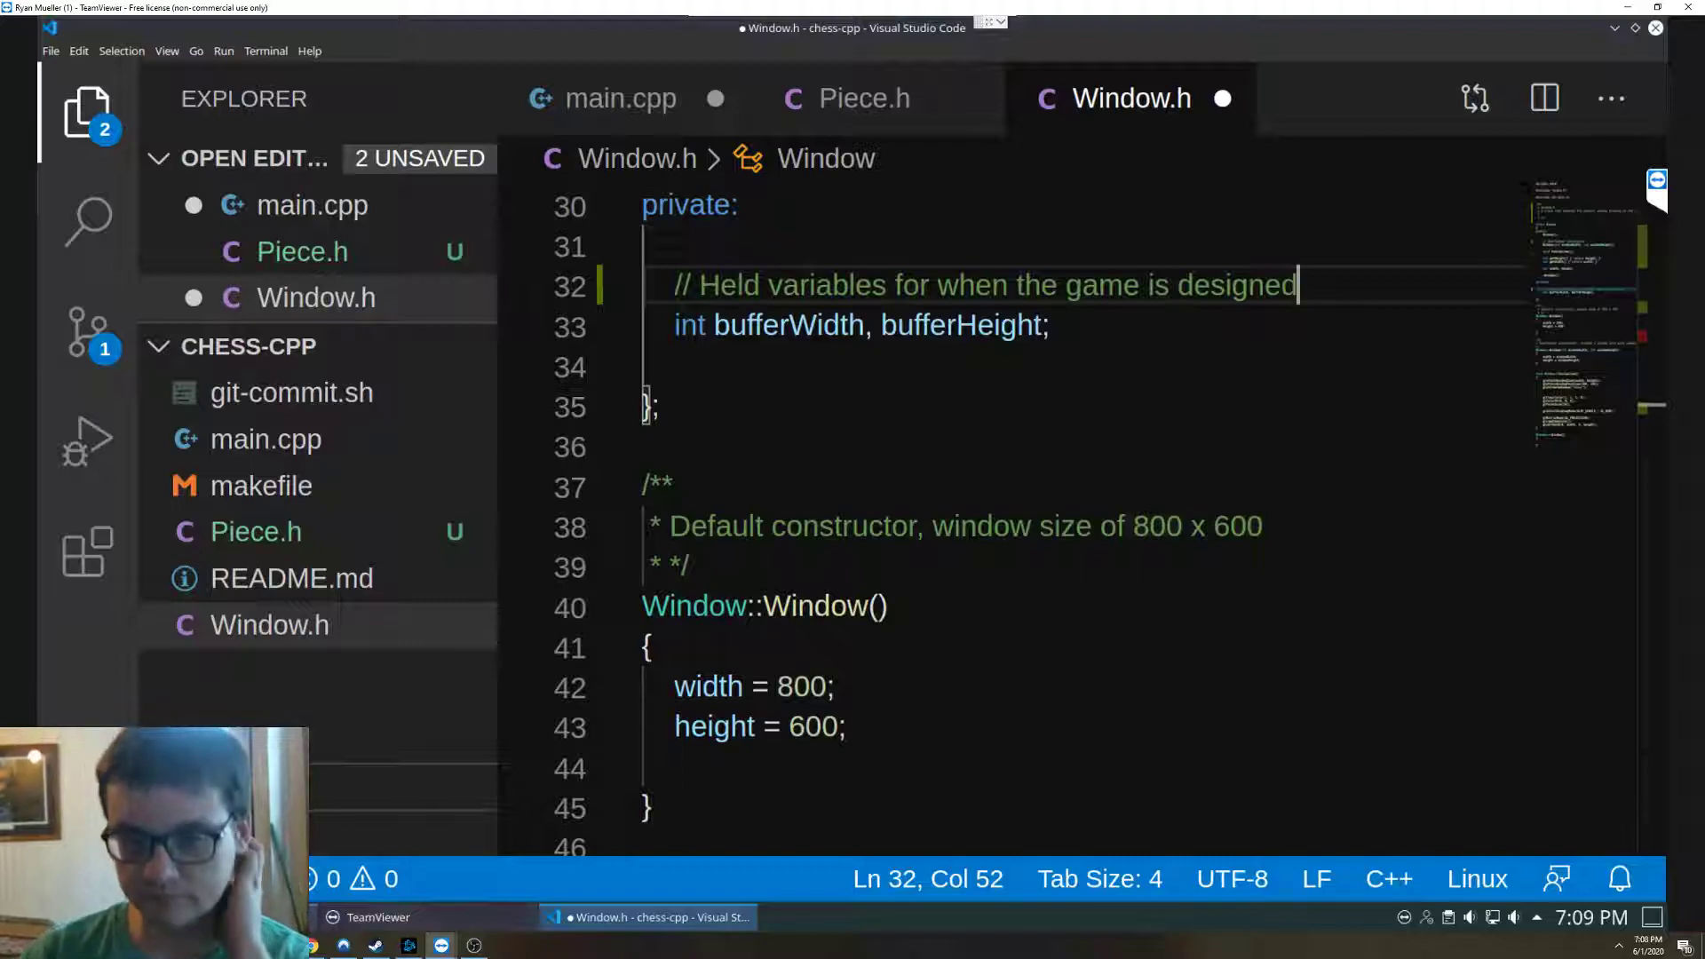
{"action": "mouse_move", "coordinate": [1353, 375]}
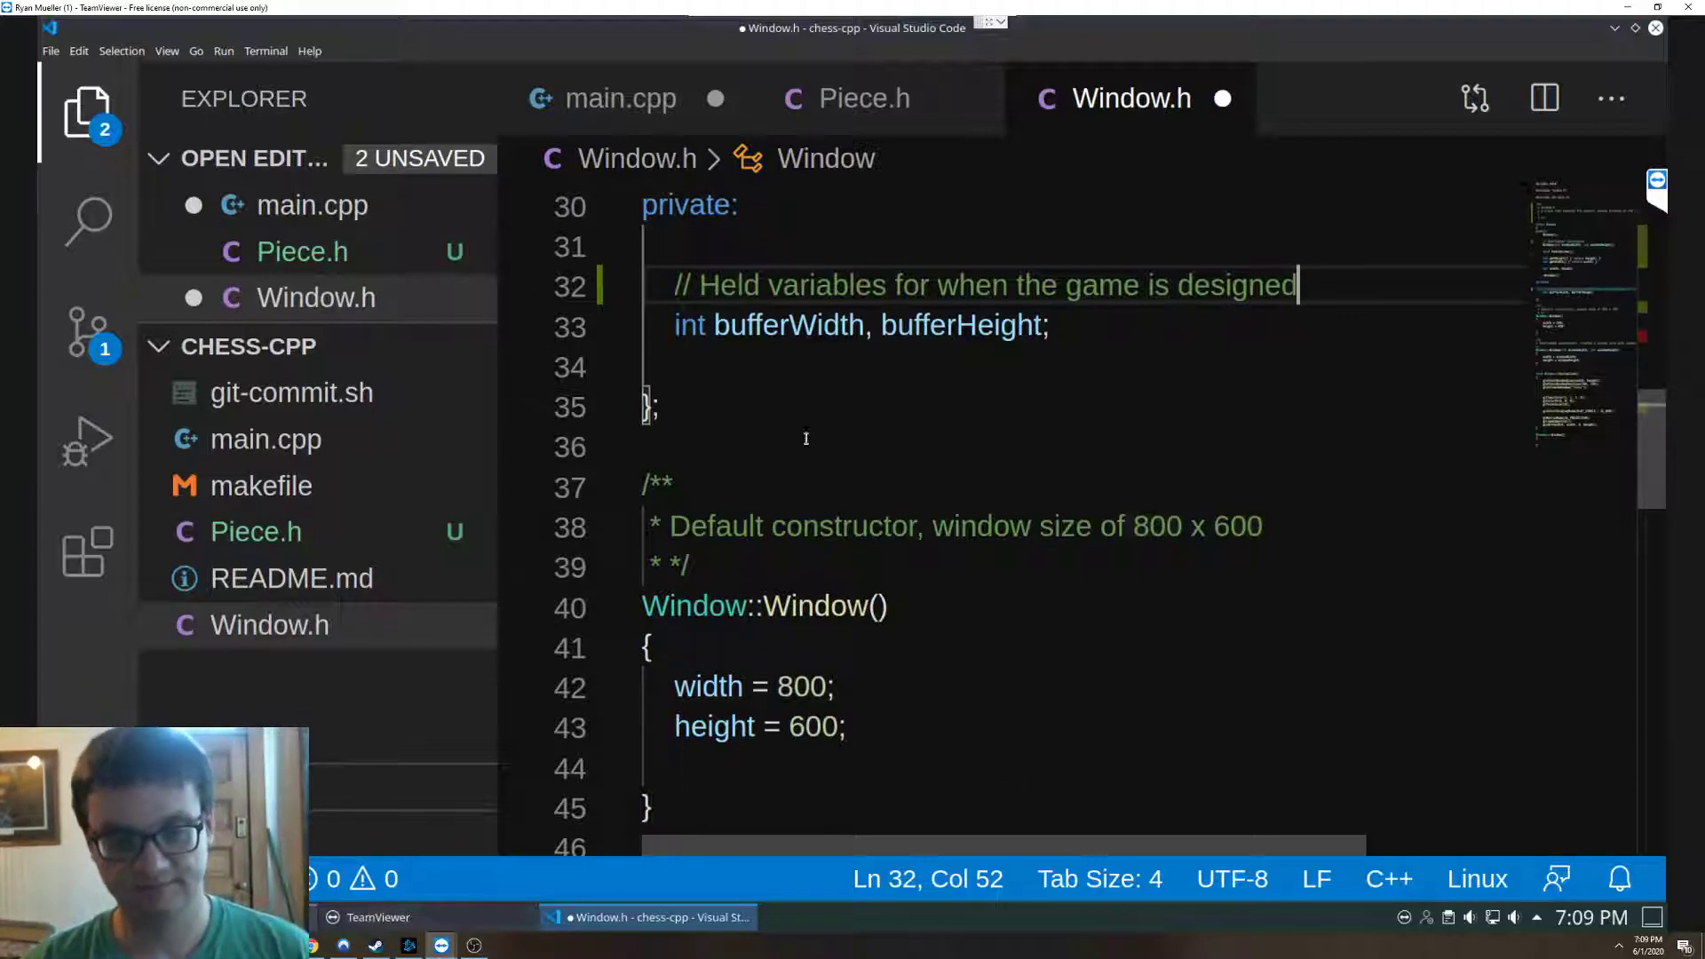
{"action": "scroll", "scroll_direction": "down", "scroll_amount": 3}
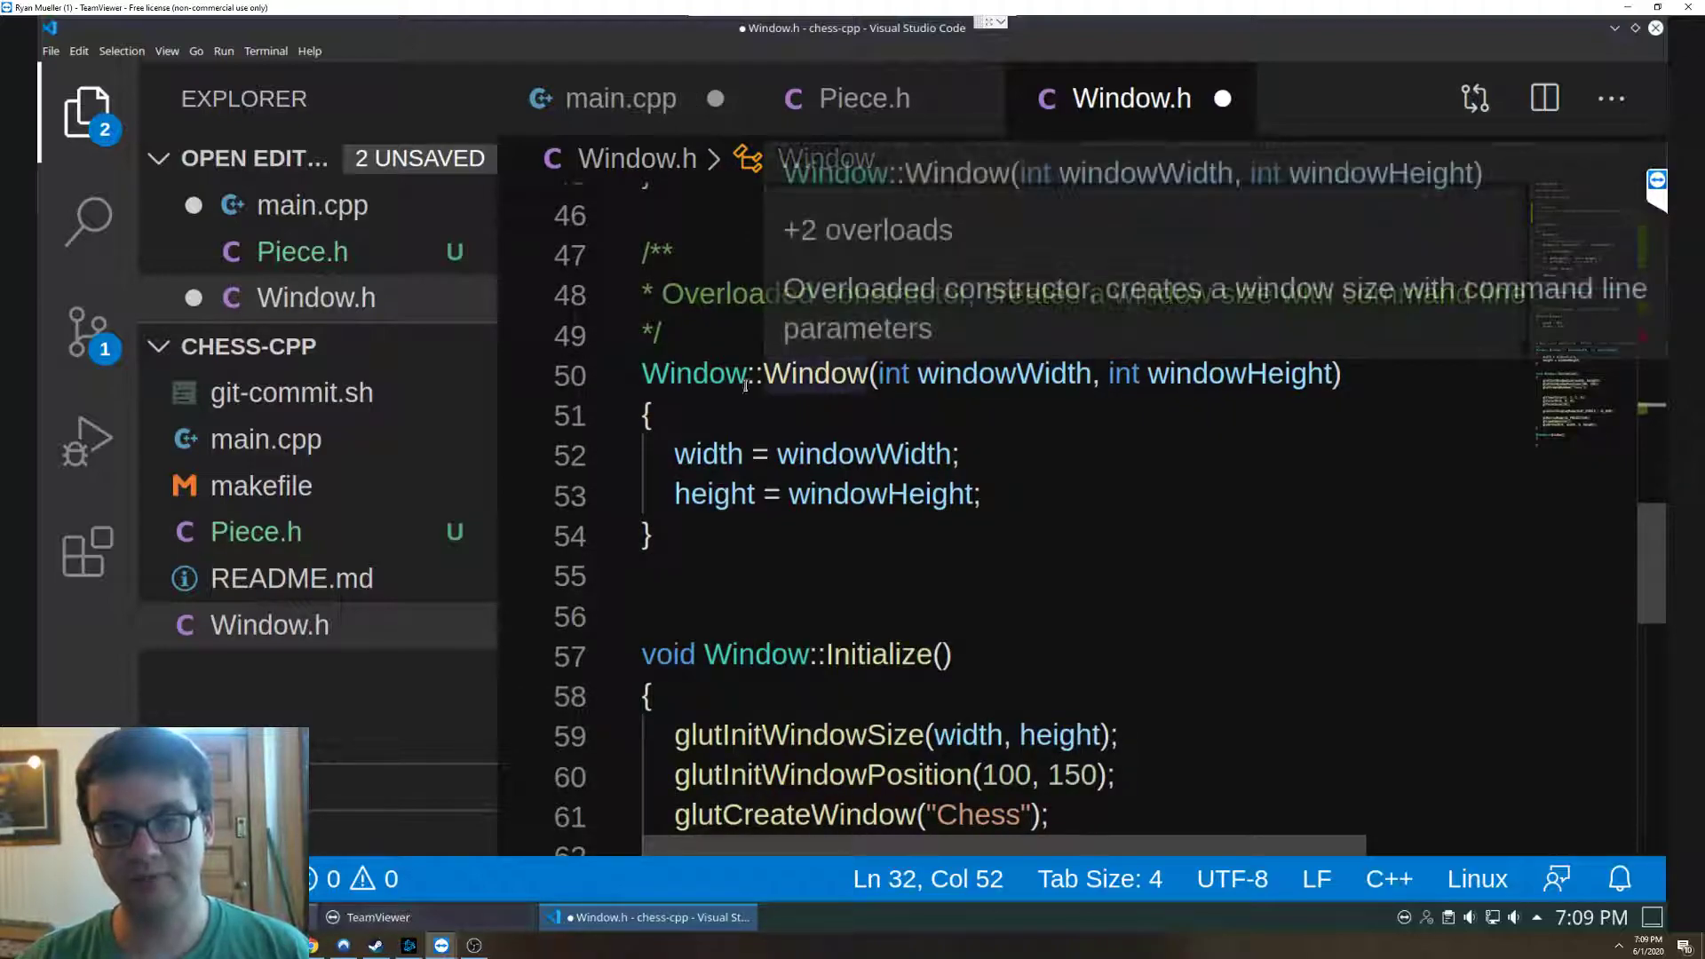
{"action": "double_click", "coordinate": [1000, 373]}
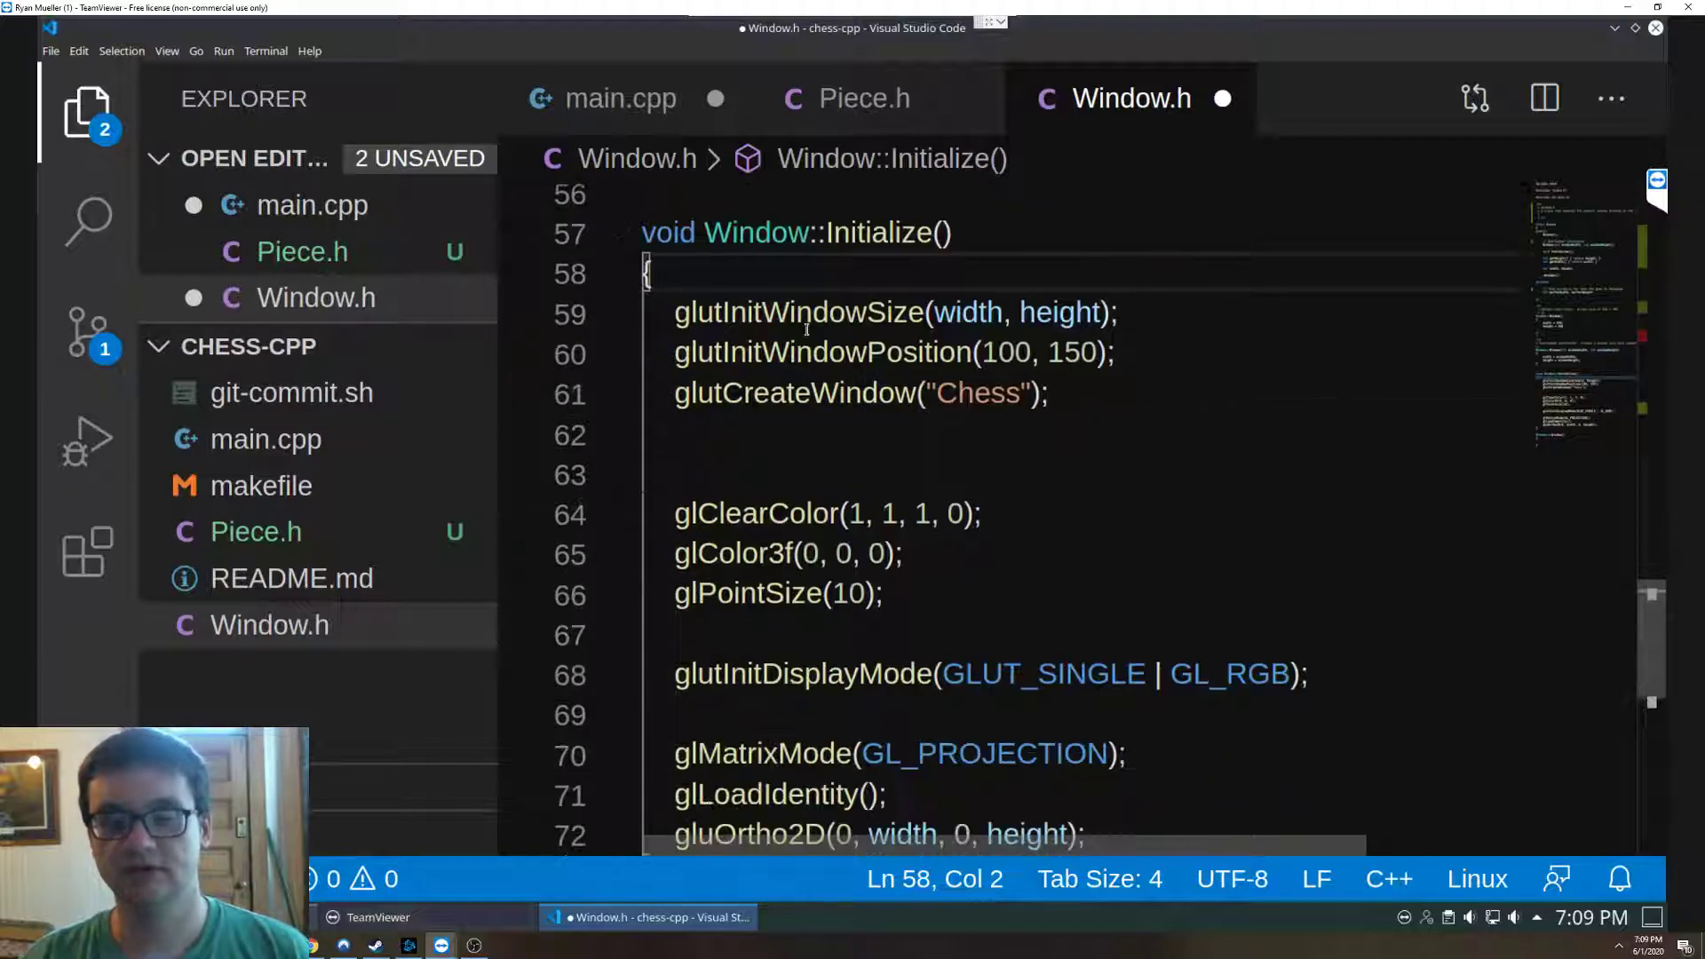
- Highlight the window size and position calls and open a blank line above glutCreateWindow
{"action": "left_click", "coordinate": [676, 312]}
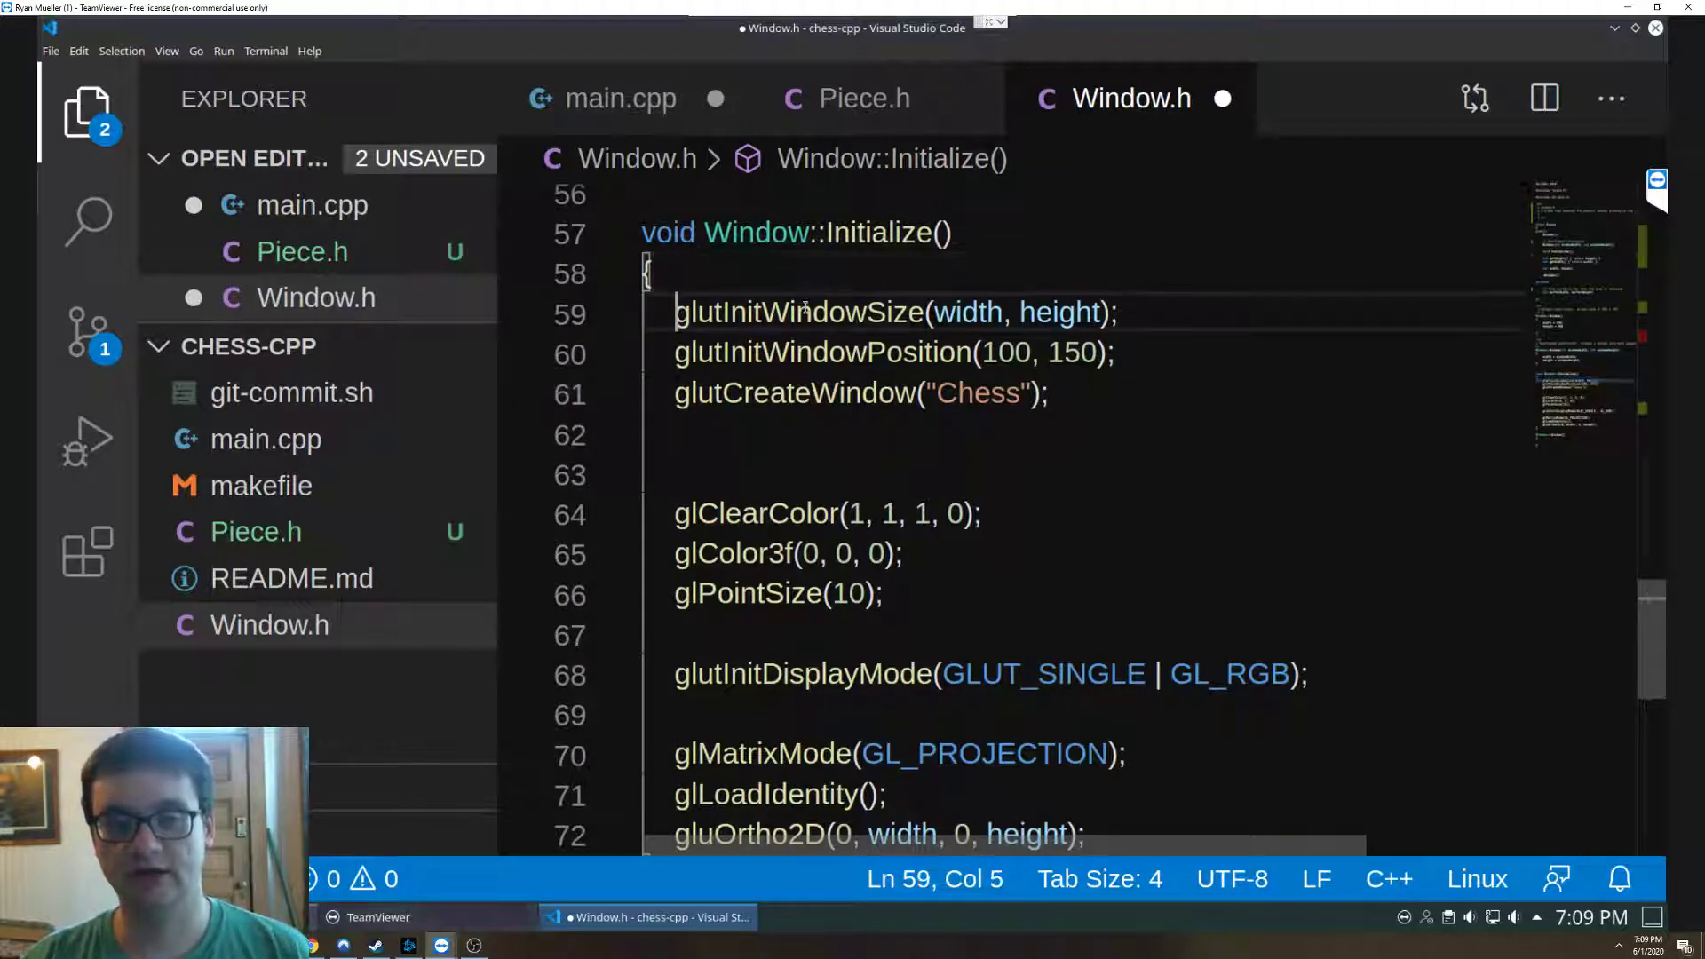
{"action": "left_click_drag", "start_coordinate": [677, 313], "coordinate": [1112, 312]}
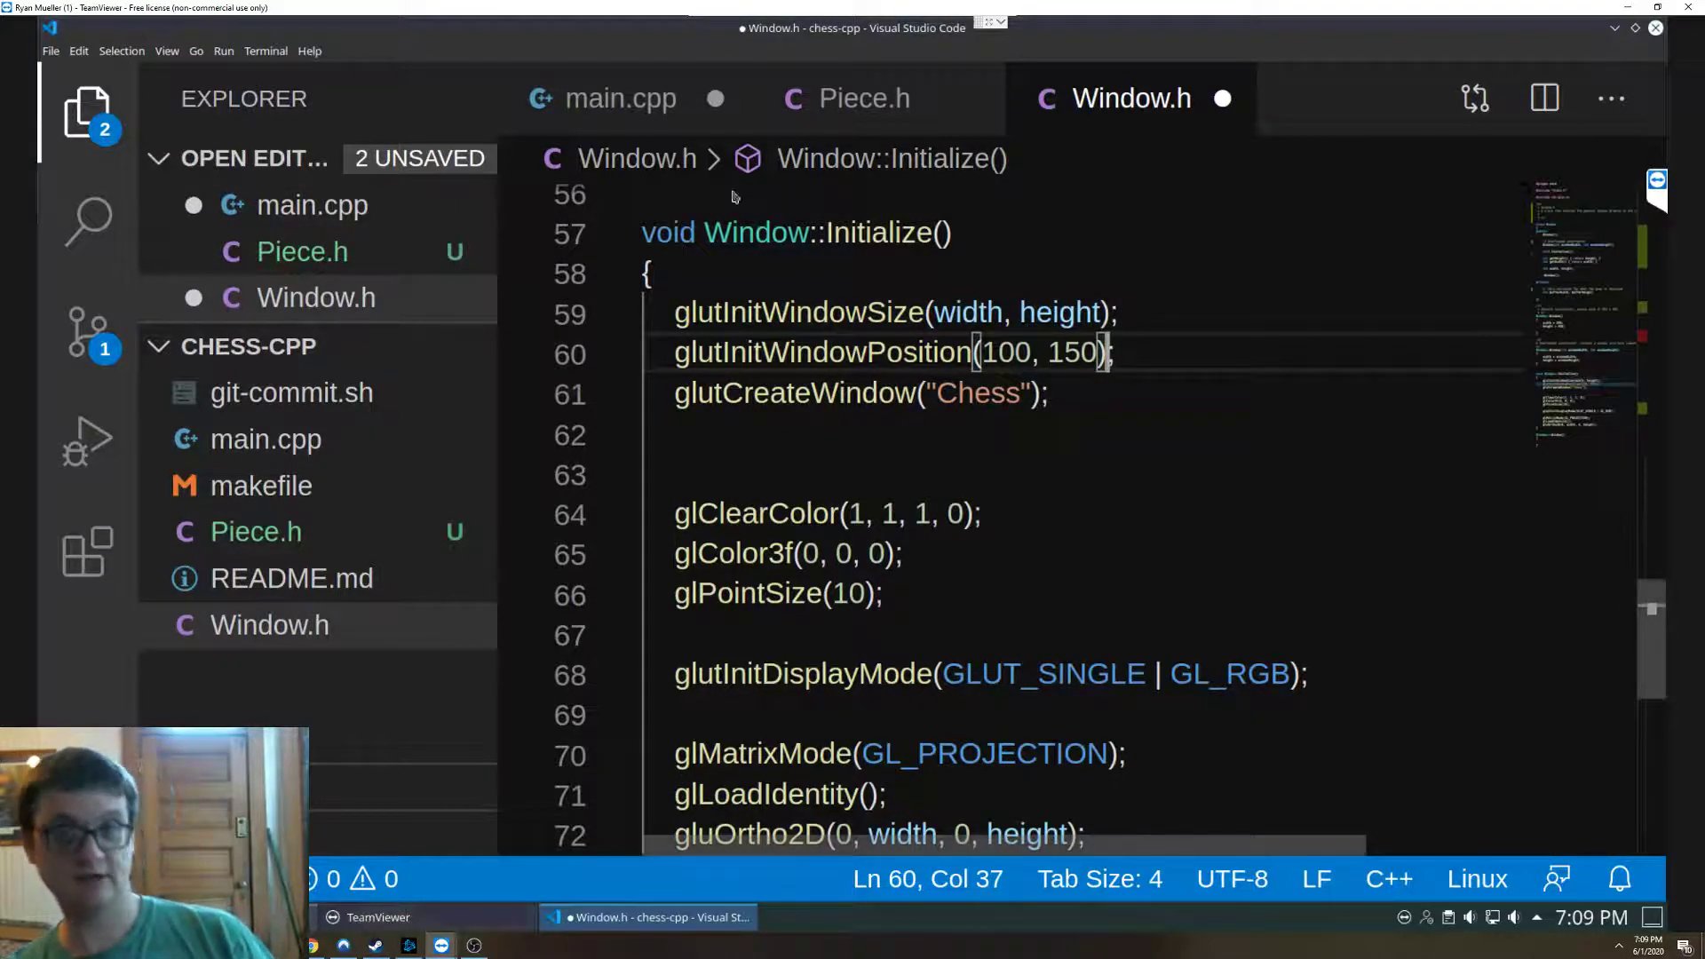
{"action": "left_click", "coordinate": [691, 393]}
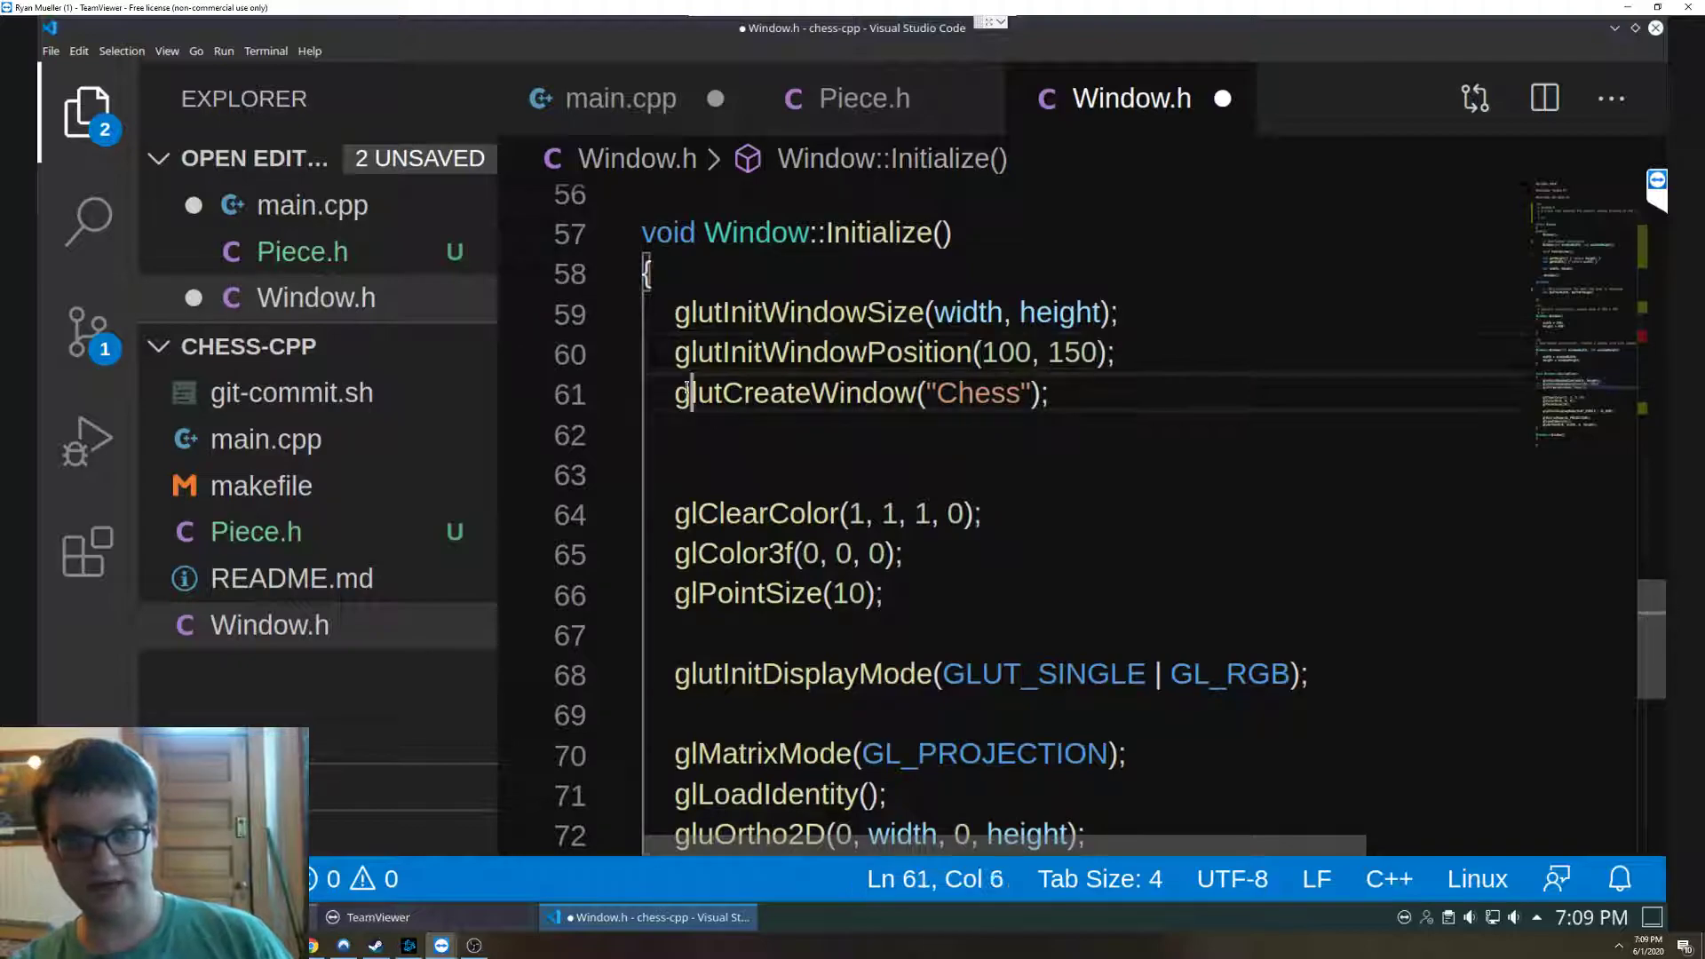
{"action": "key", "text": "Enter"}
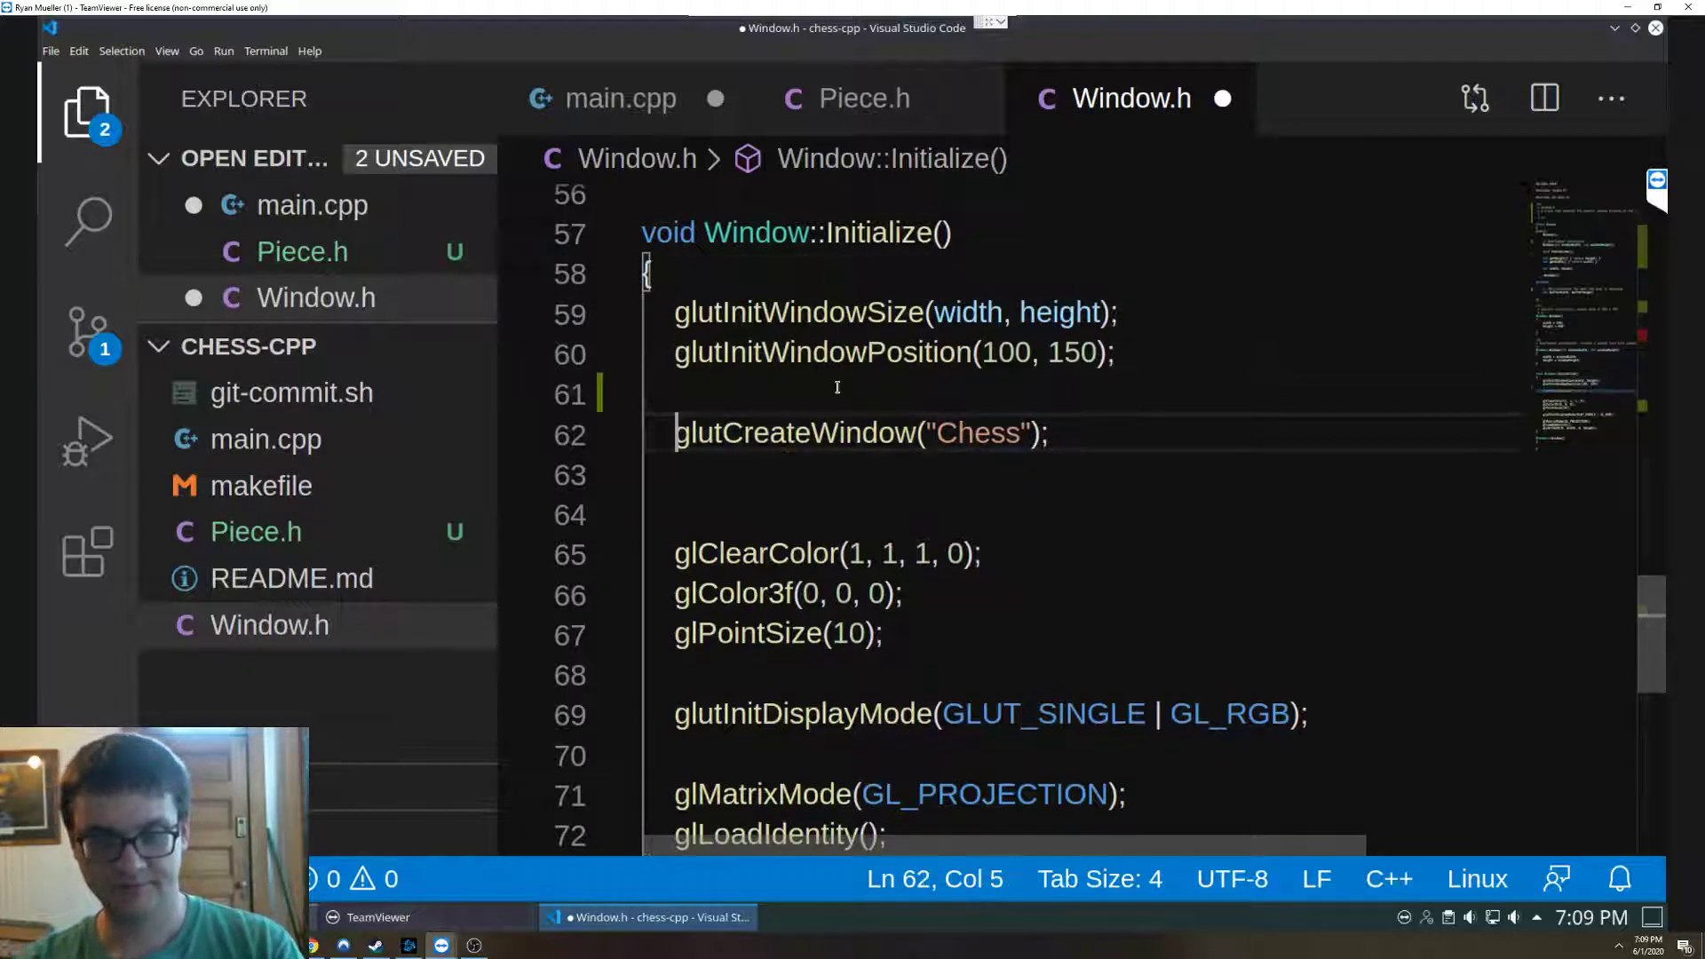
- Write the '// Name window' comment above the glutCreateWindow("Chess") call
{"action": "type", "text": "//"}
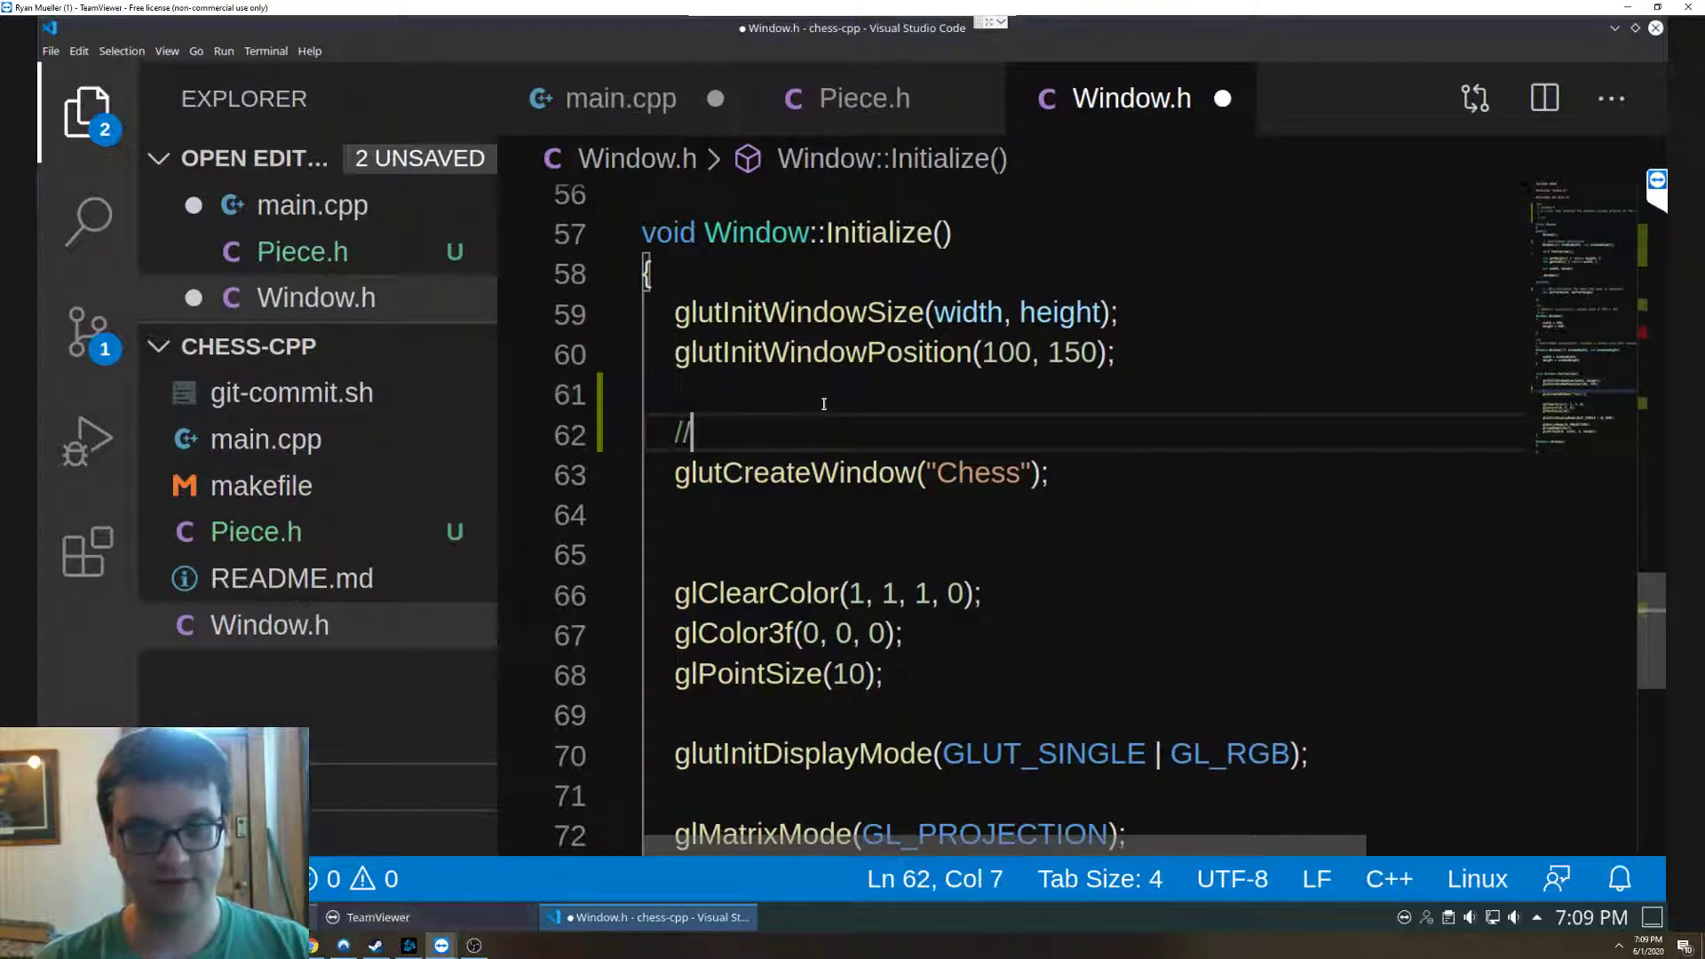
{"action": "type", "text": "Name"}
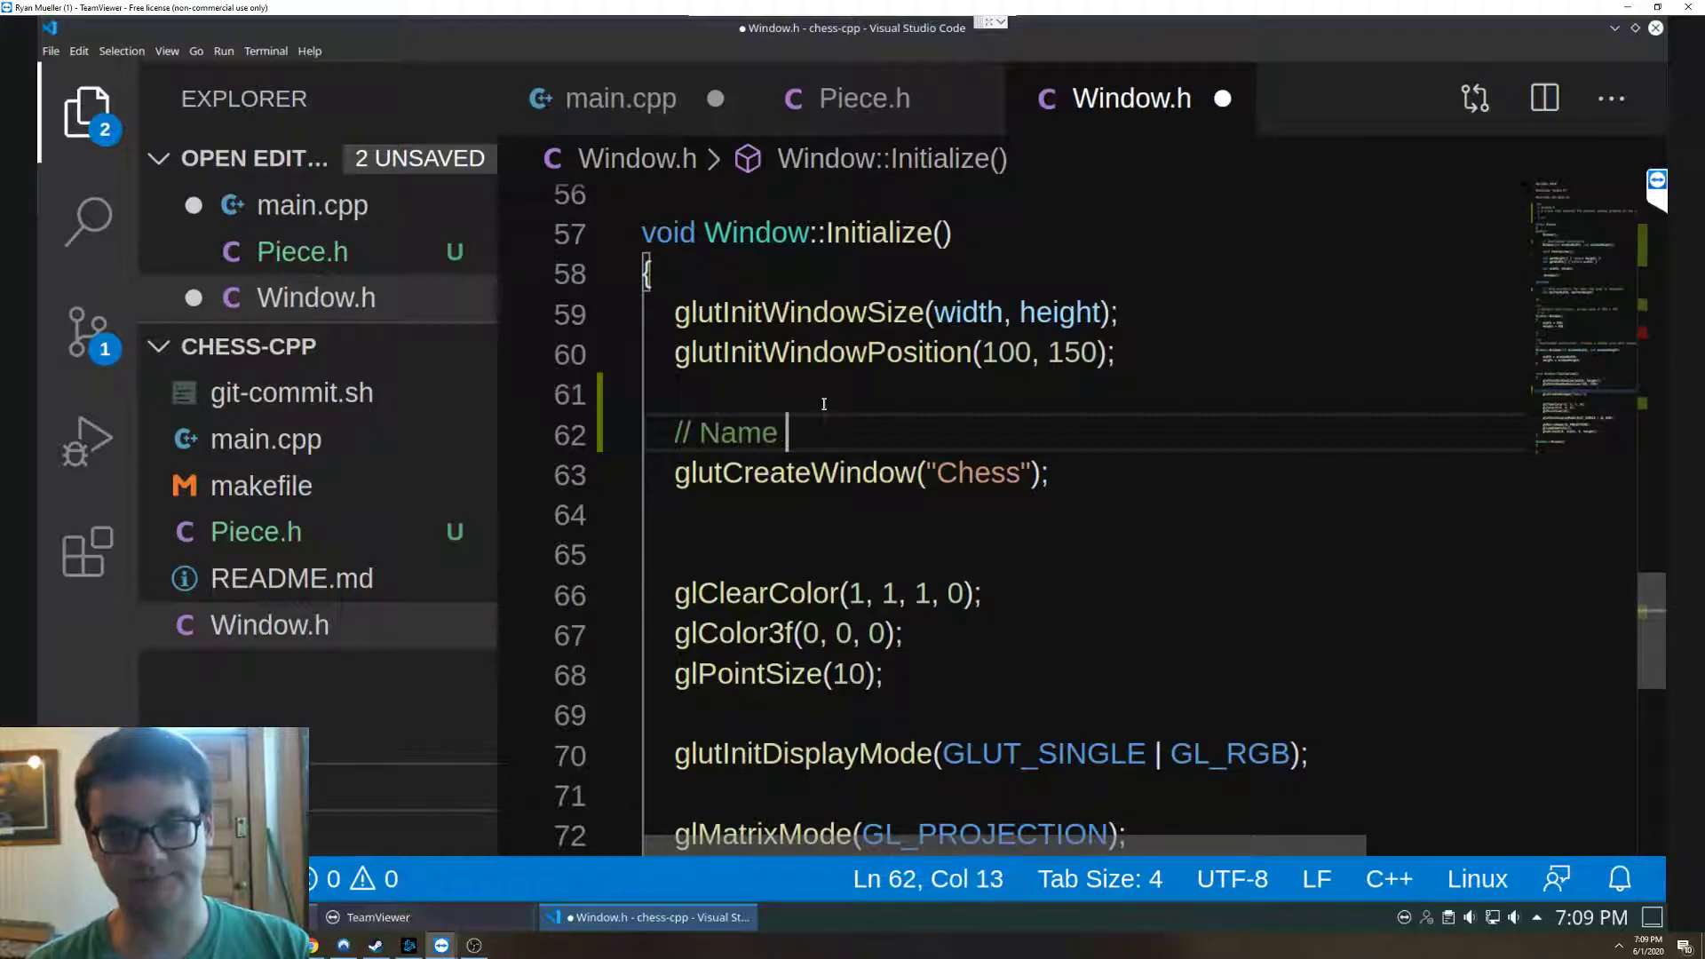
{"action": "type", "text": "win"}
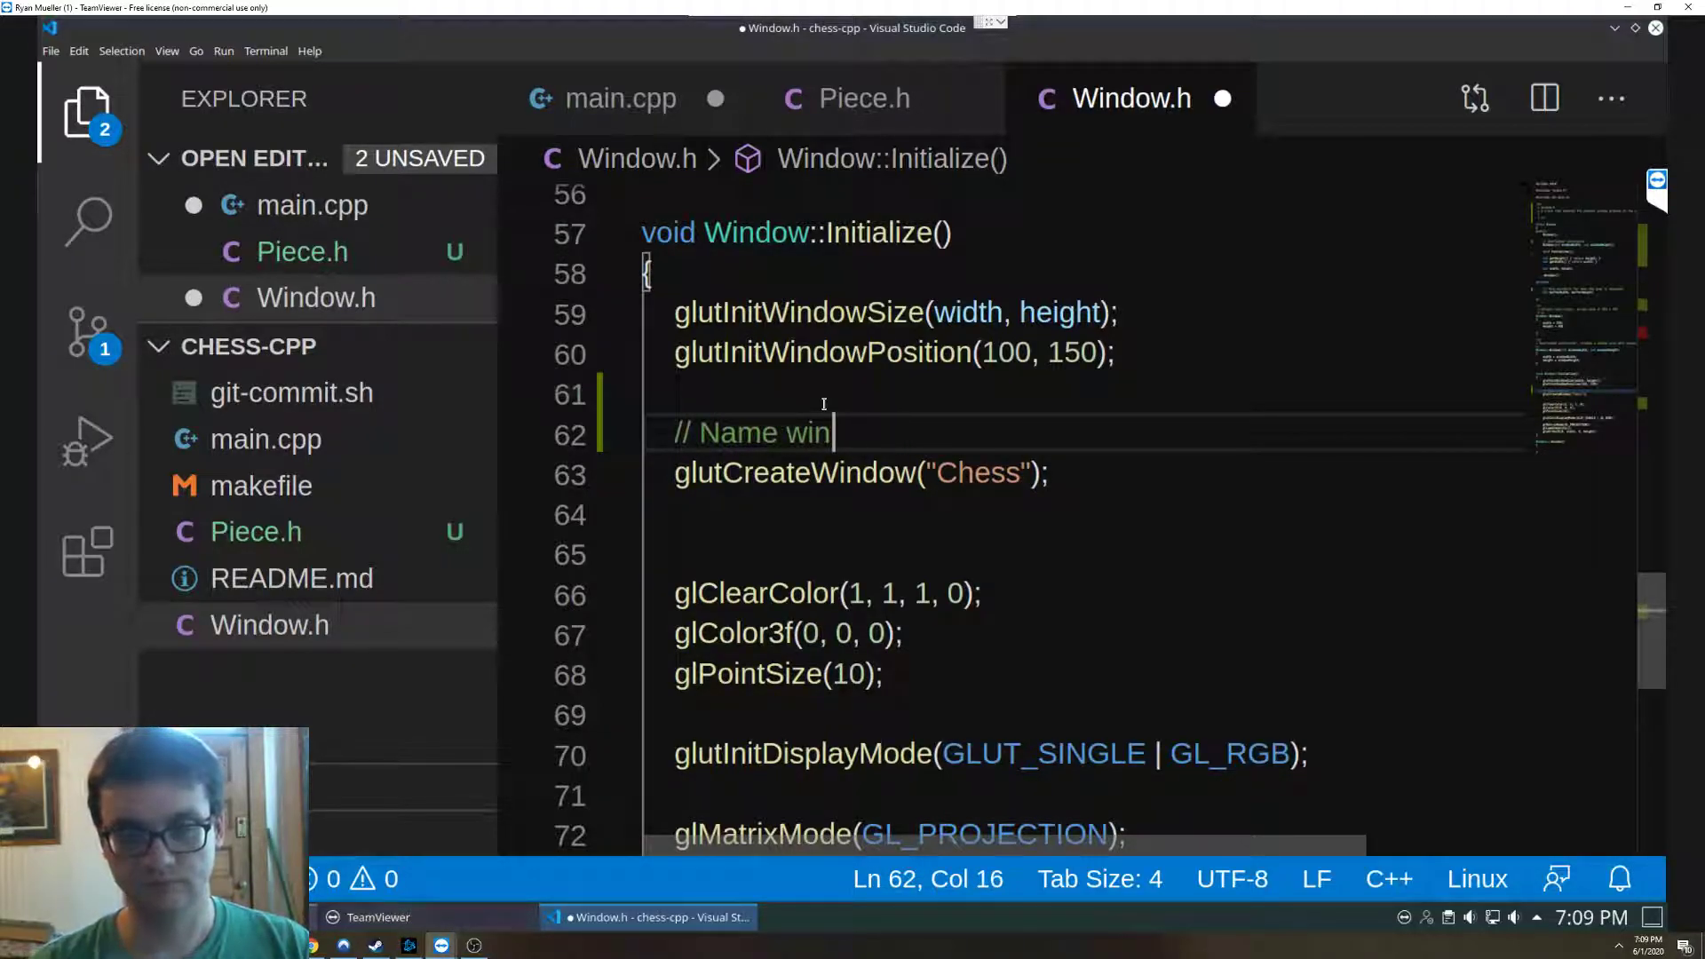
{"action": "type", "text": "dow"}
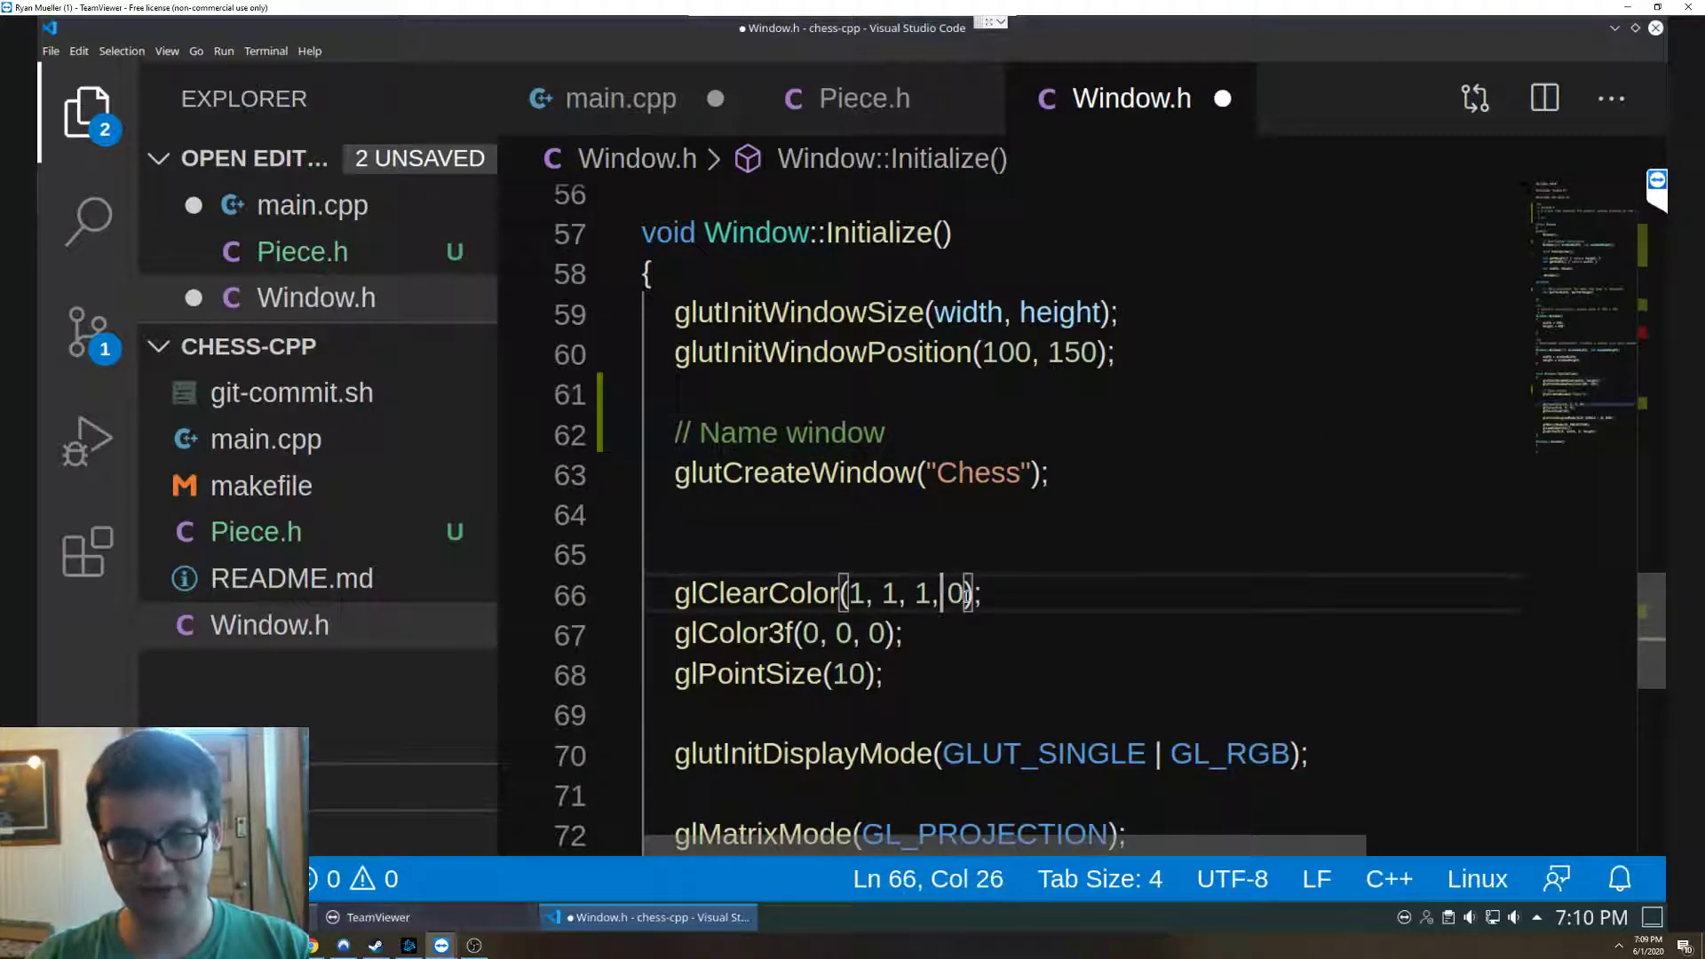
{"action": "left_click_drag", "start_coordinate": [846, 593], "coordinate": [966, 594]}
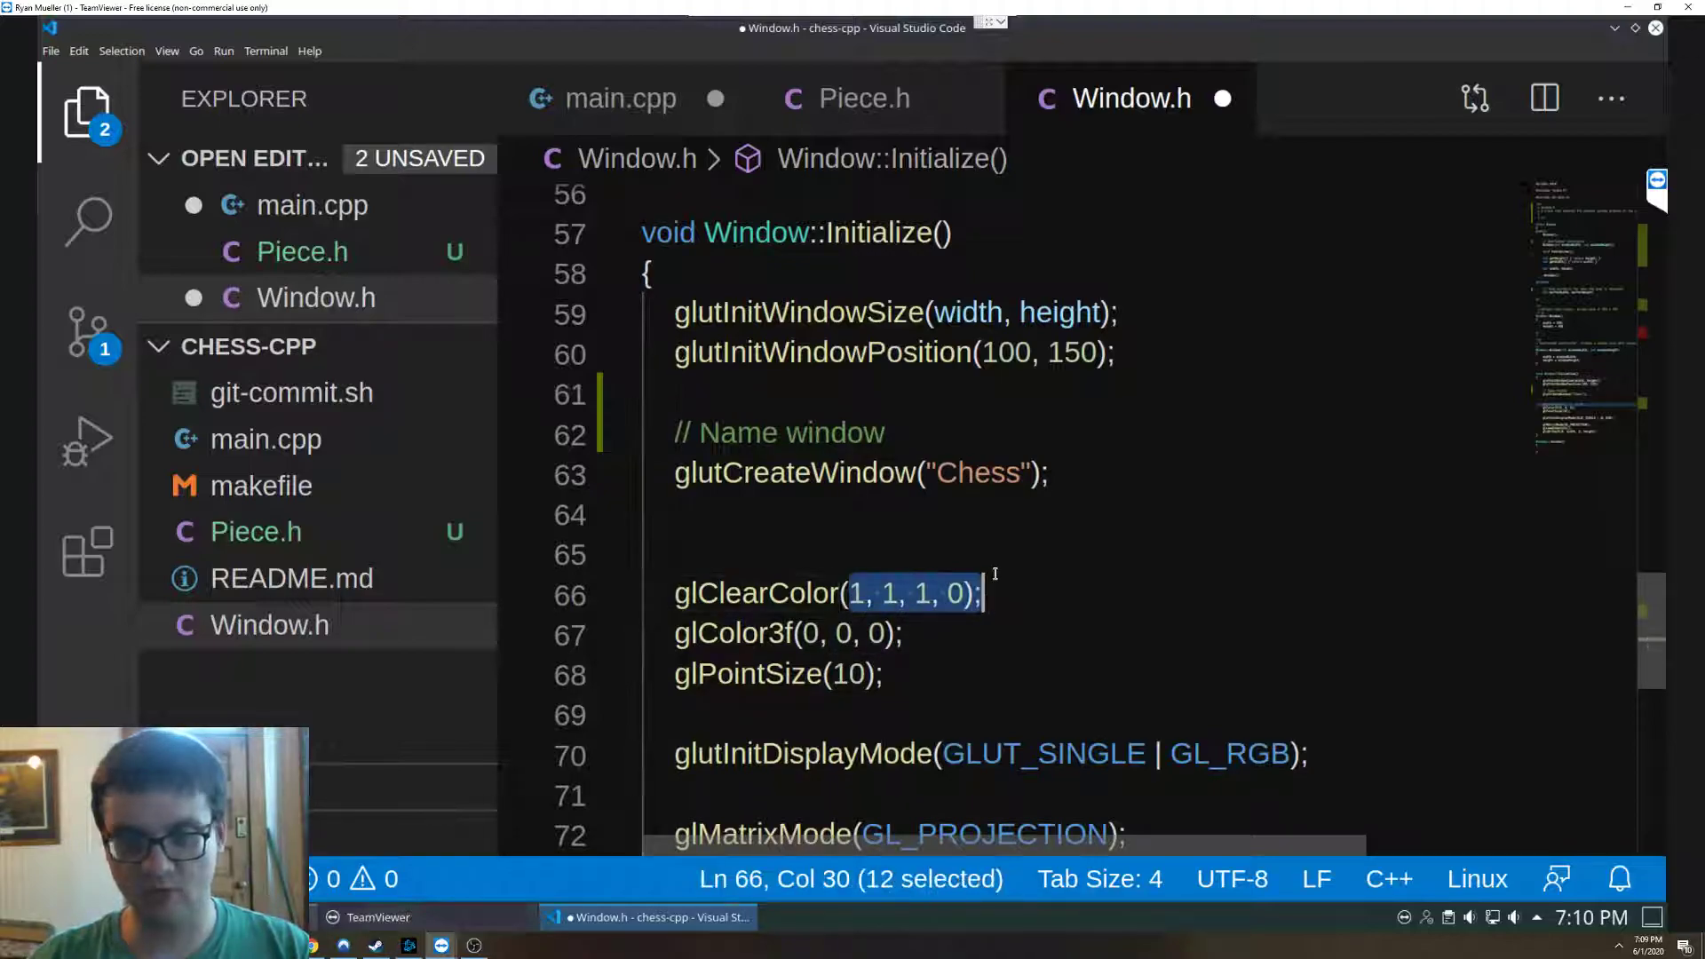
{"action": "mouse_move", "coordinate": [963, 650]}
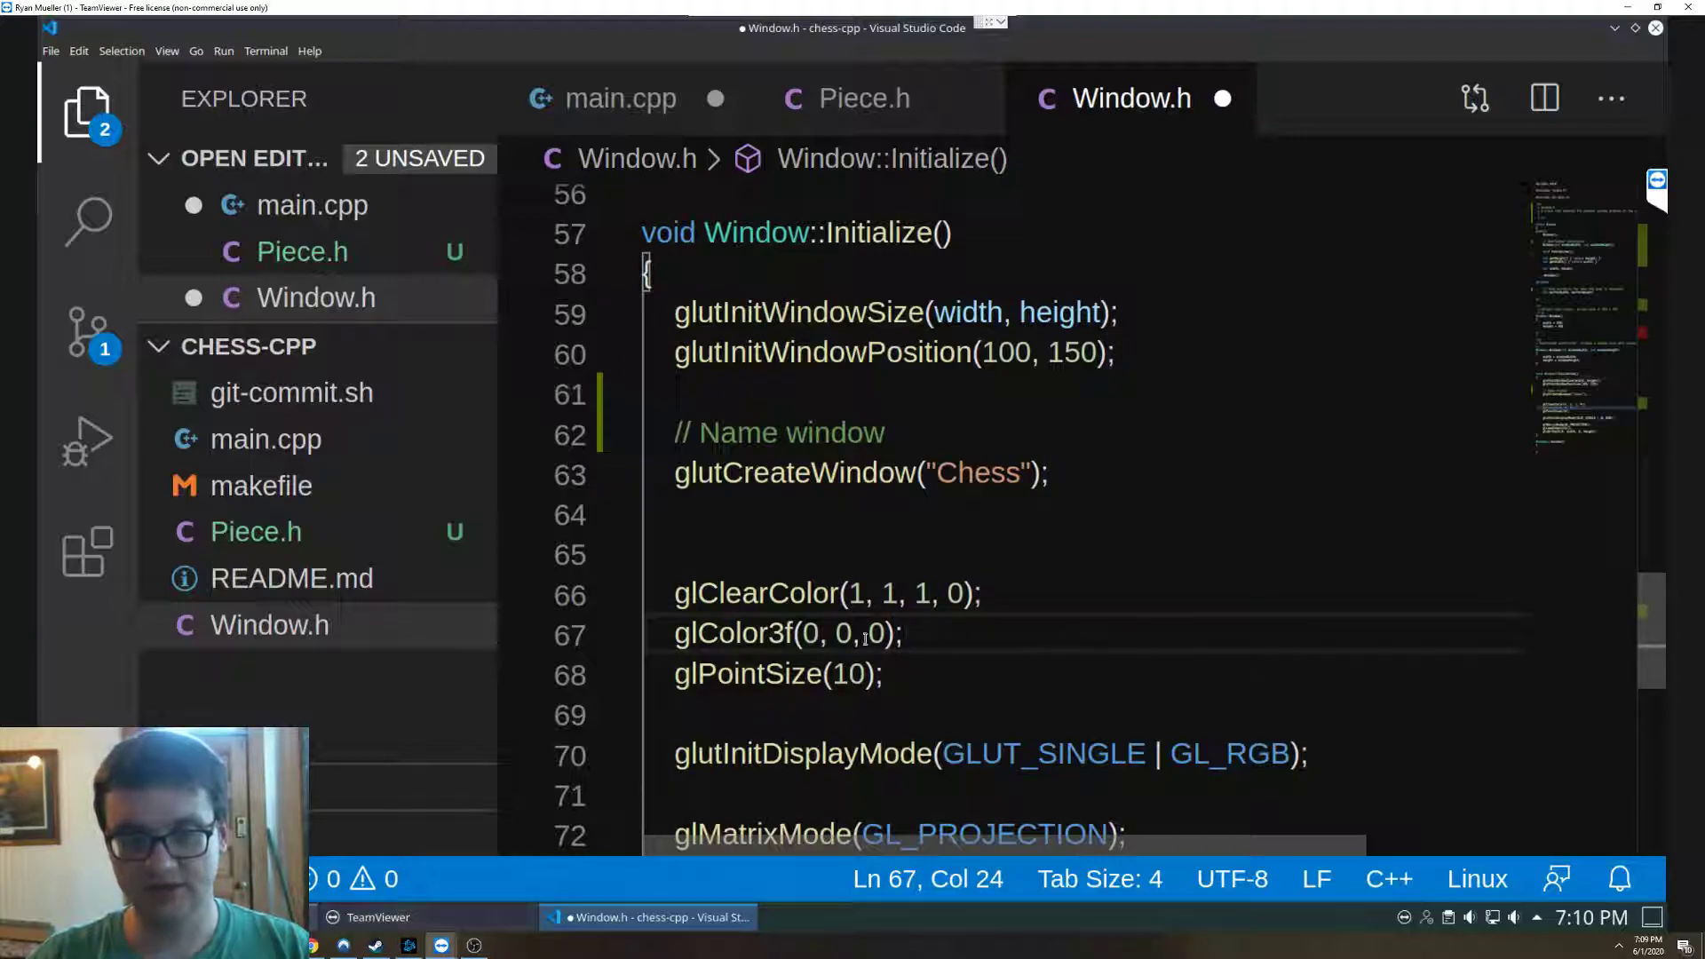
{"action": "triple_click", "coordinate": [788, 634]}
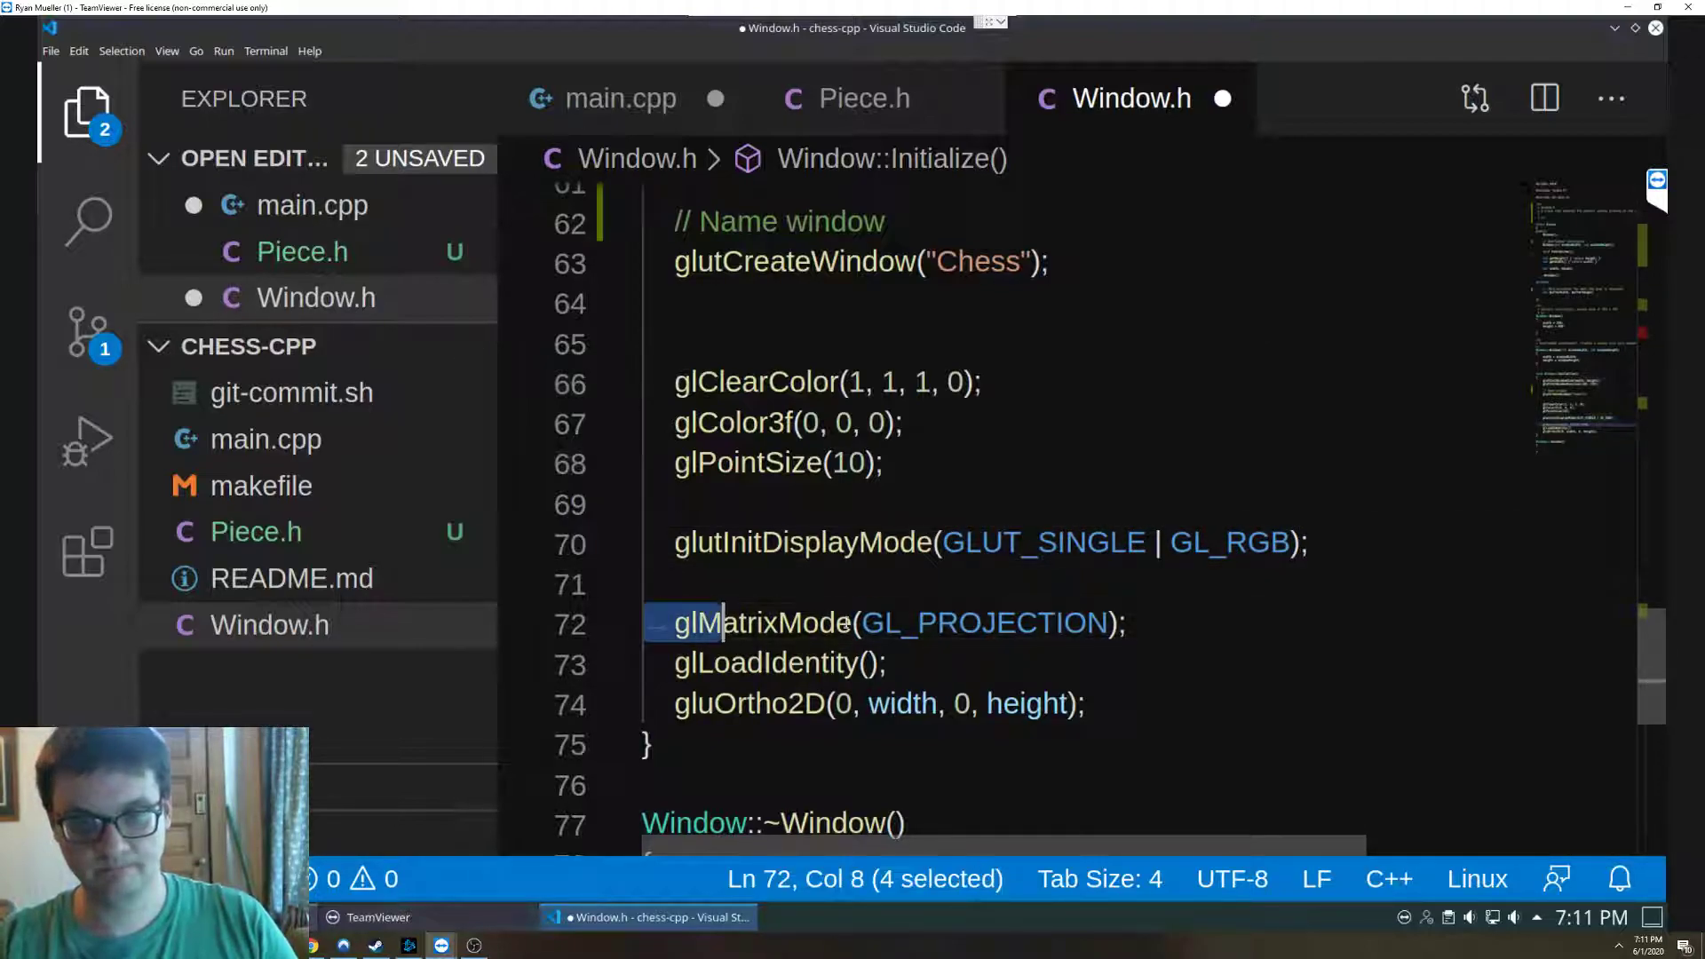
{"action": "left_click_drag", "start_coordinate": [696, 624], "coordinate": [1131, 623]}
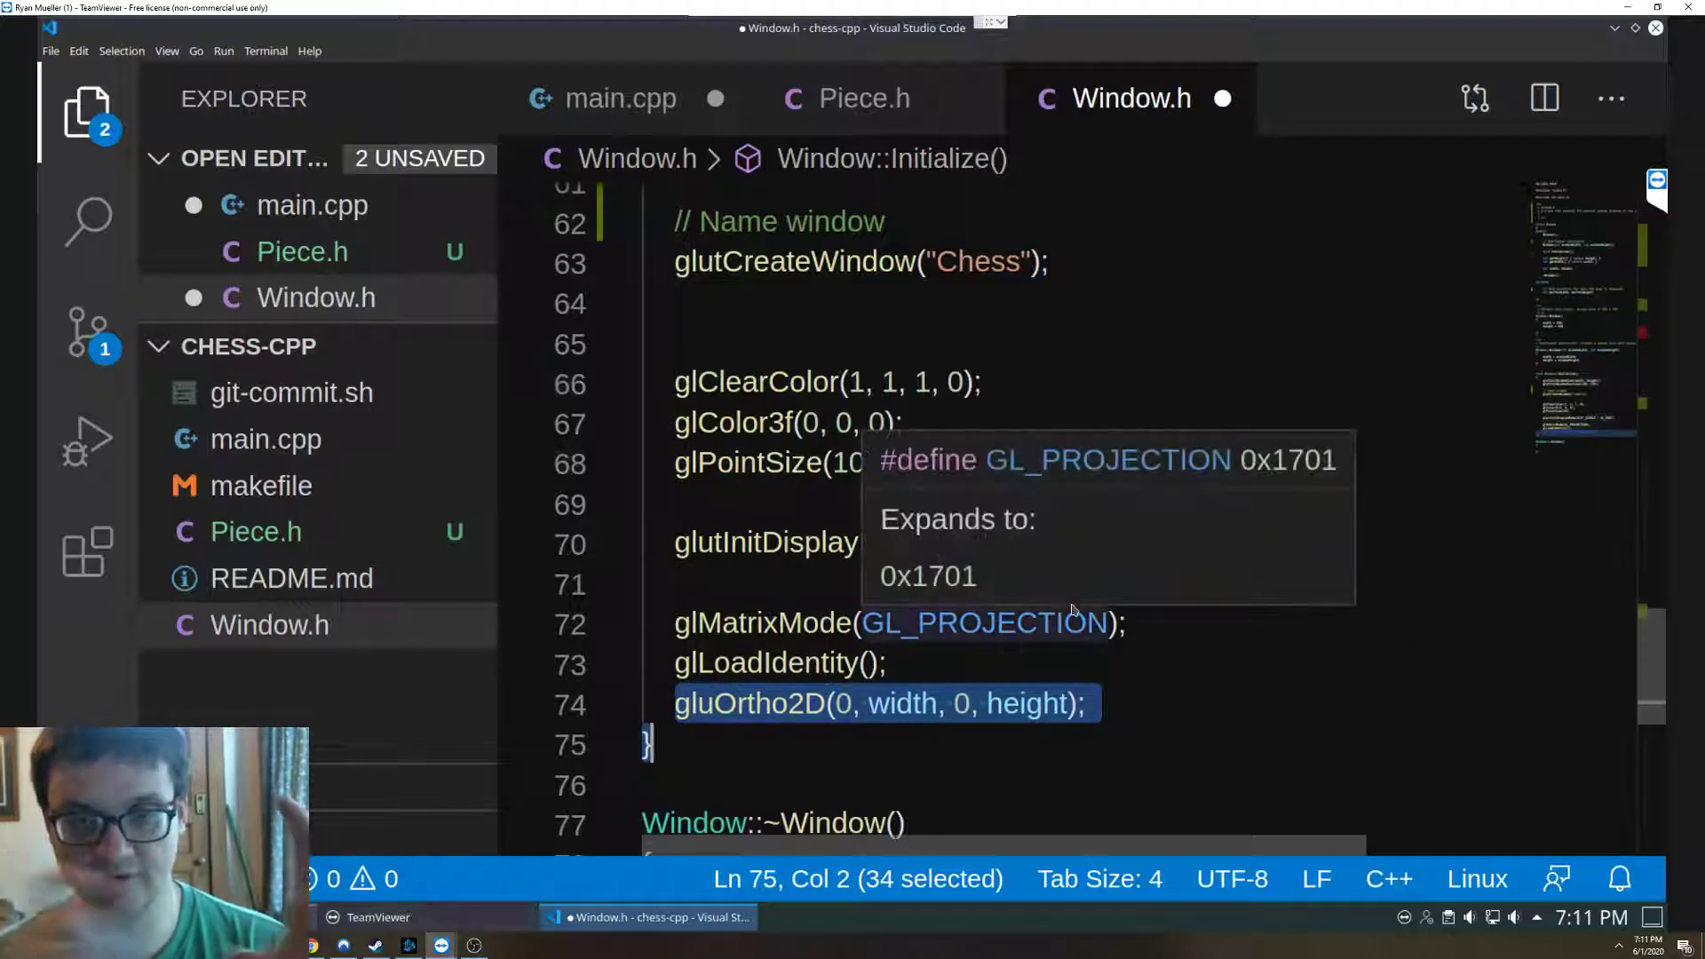
{"action": "mouse_move", "coordinate": [769, 725]}
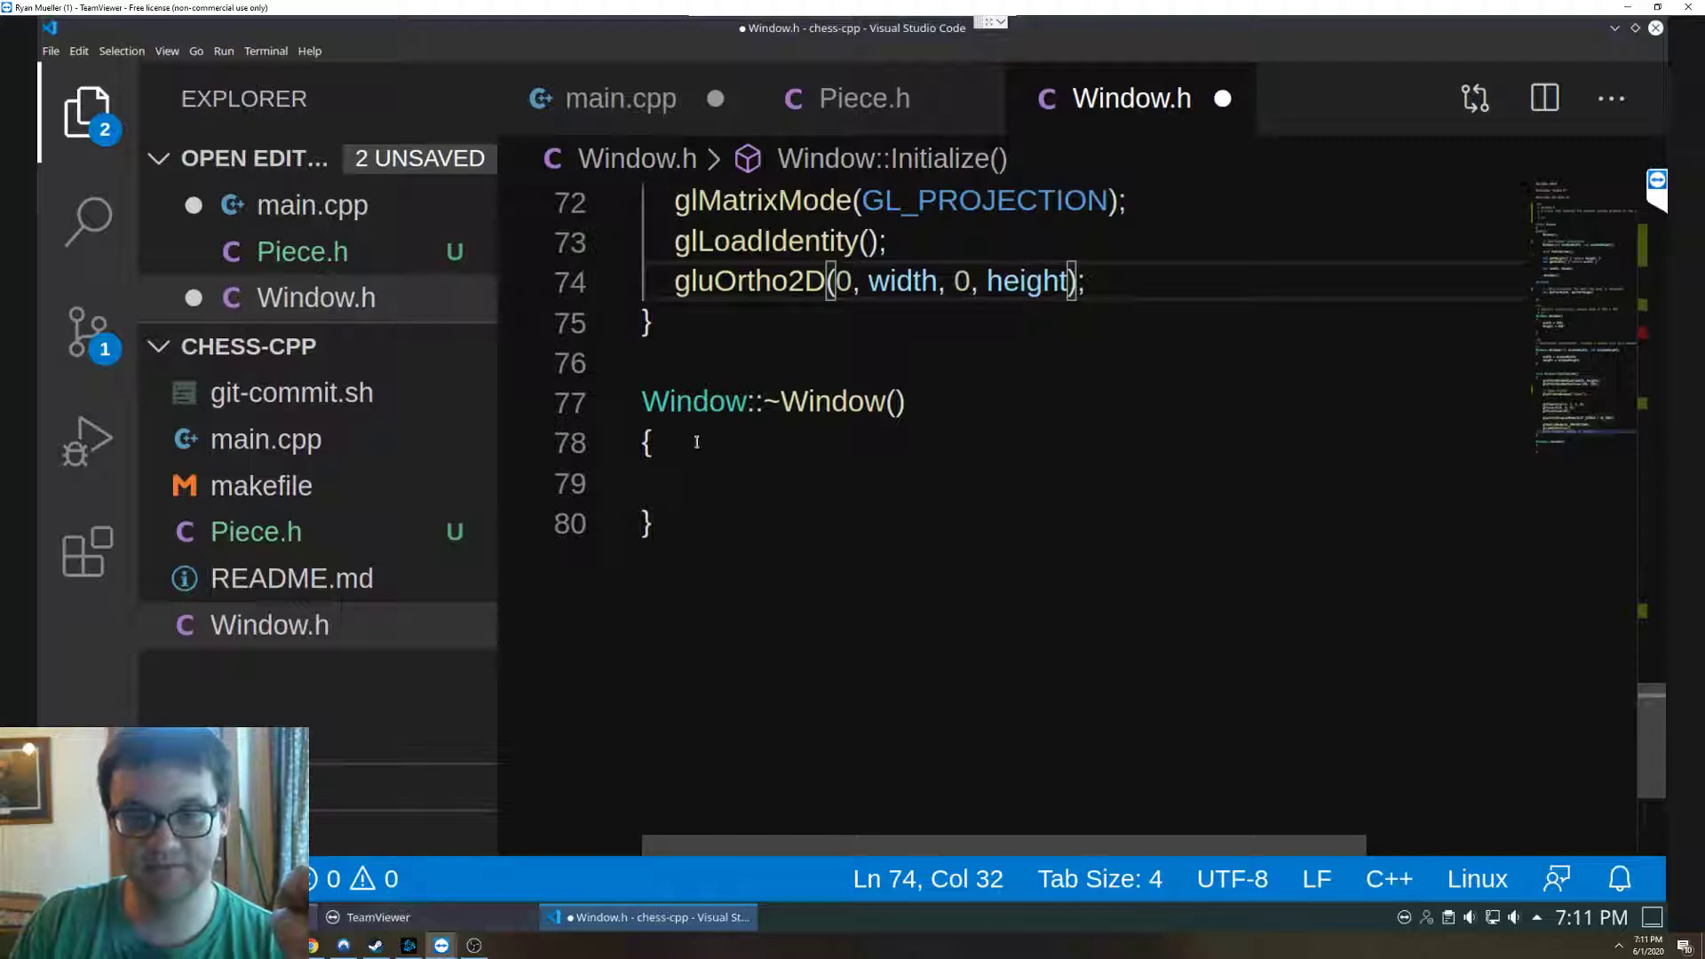
- Indent the empty destructor body, then switch the editor to main.cpp
{"action": "left_click", "coordinate": [696, 483]}
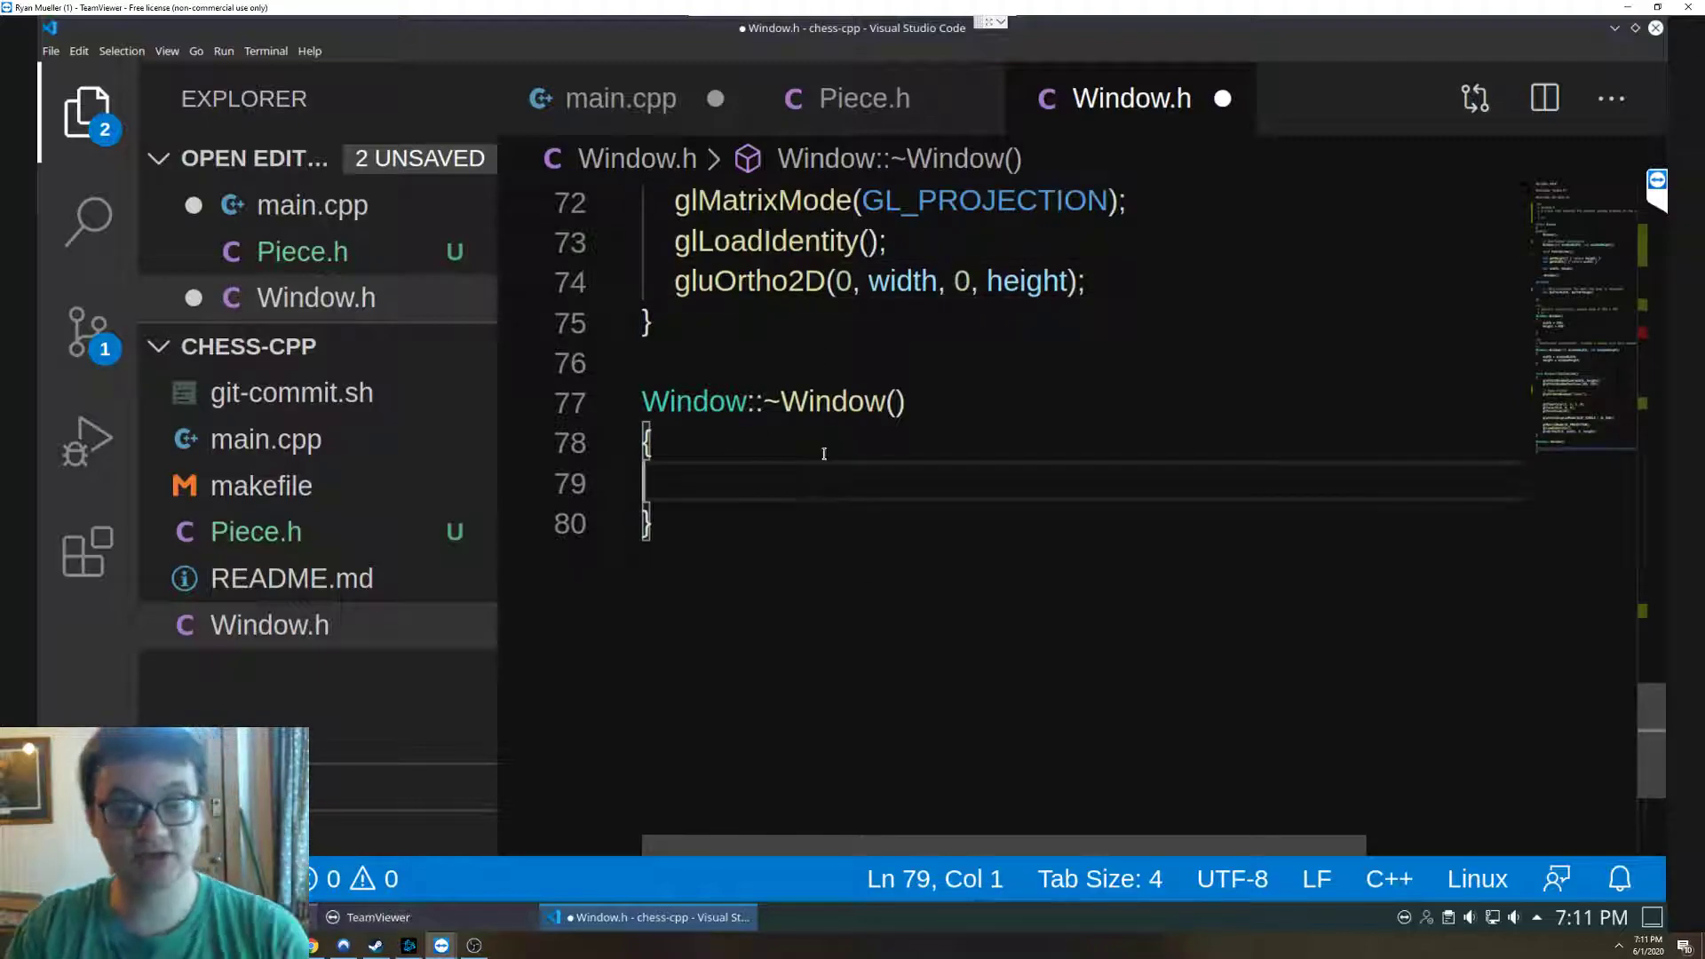
{"action": "key", "text": "Tab"}
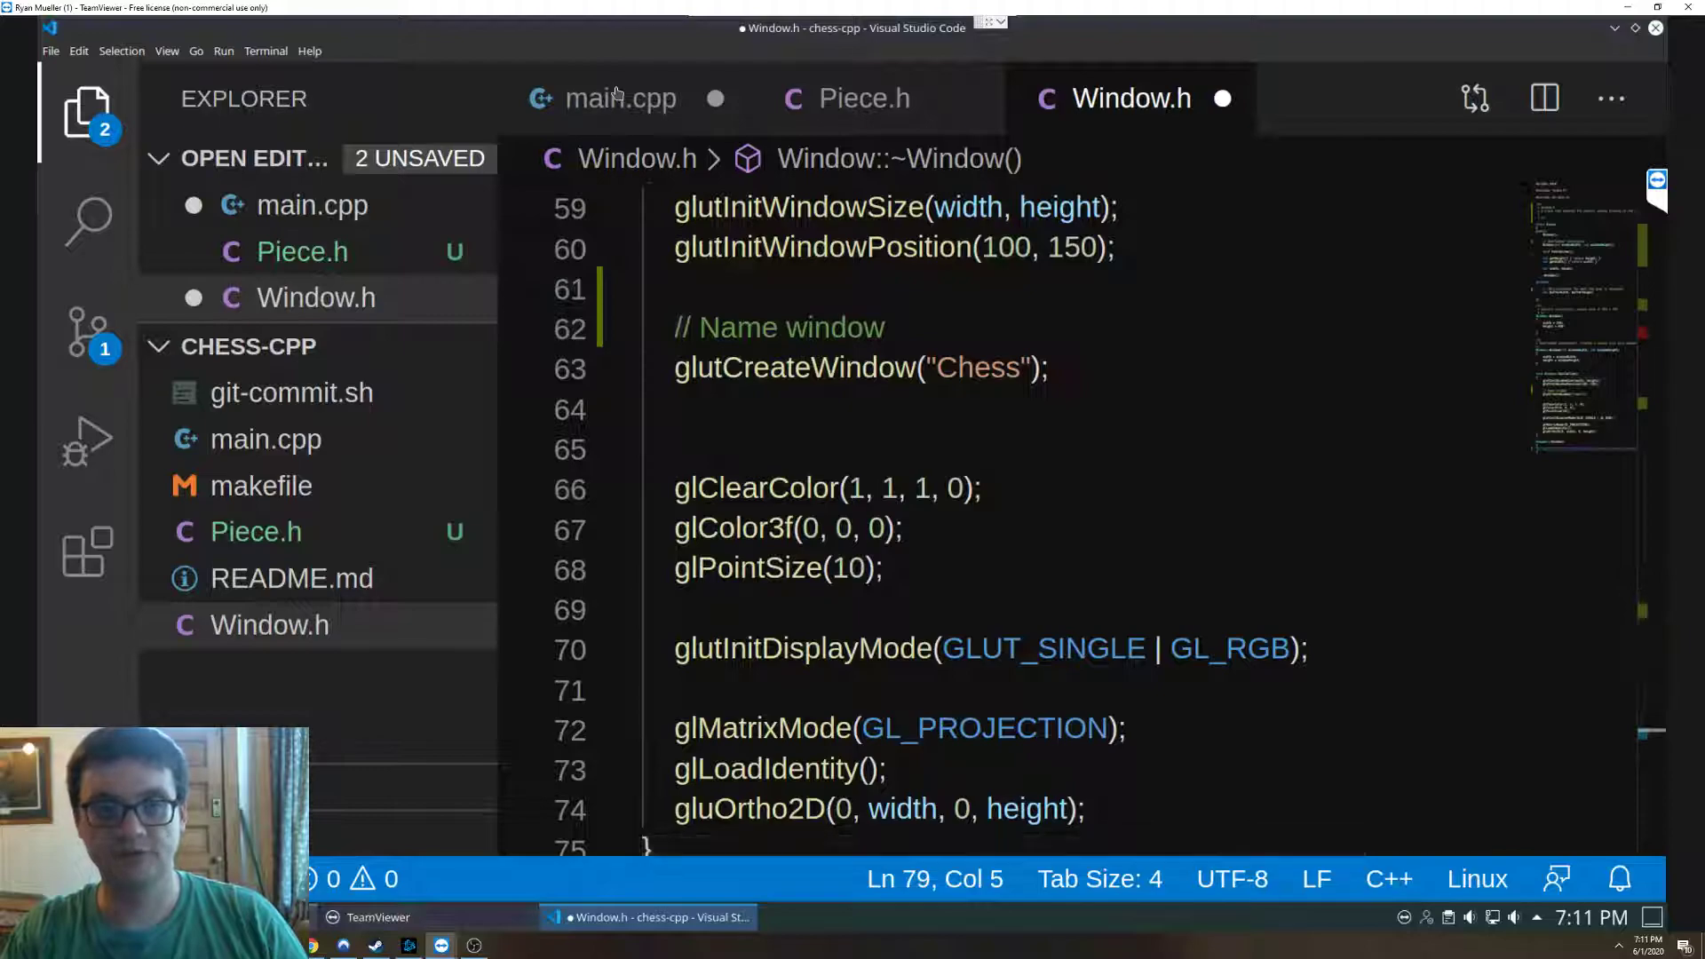
{"action": "left_click", "coordinate": [620, 97]}
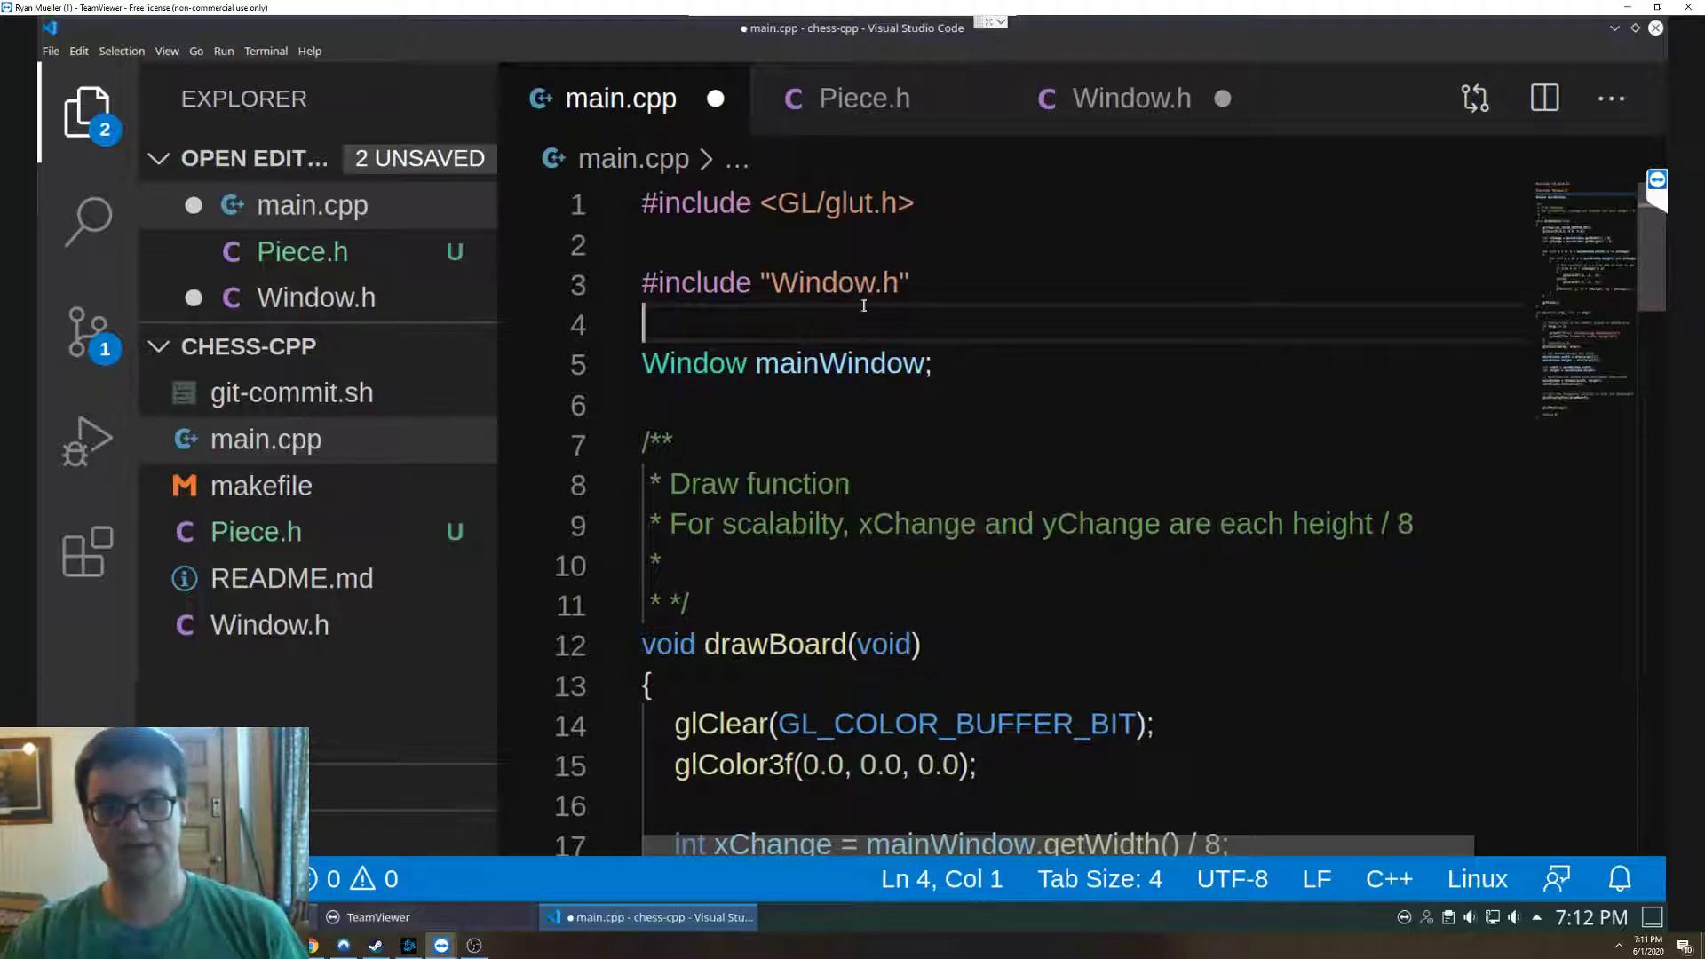
{"action": "scroll", "scroll_direction": "down", "scroll_amount": 3}
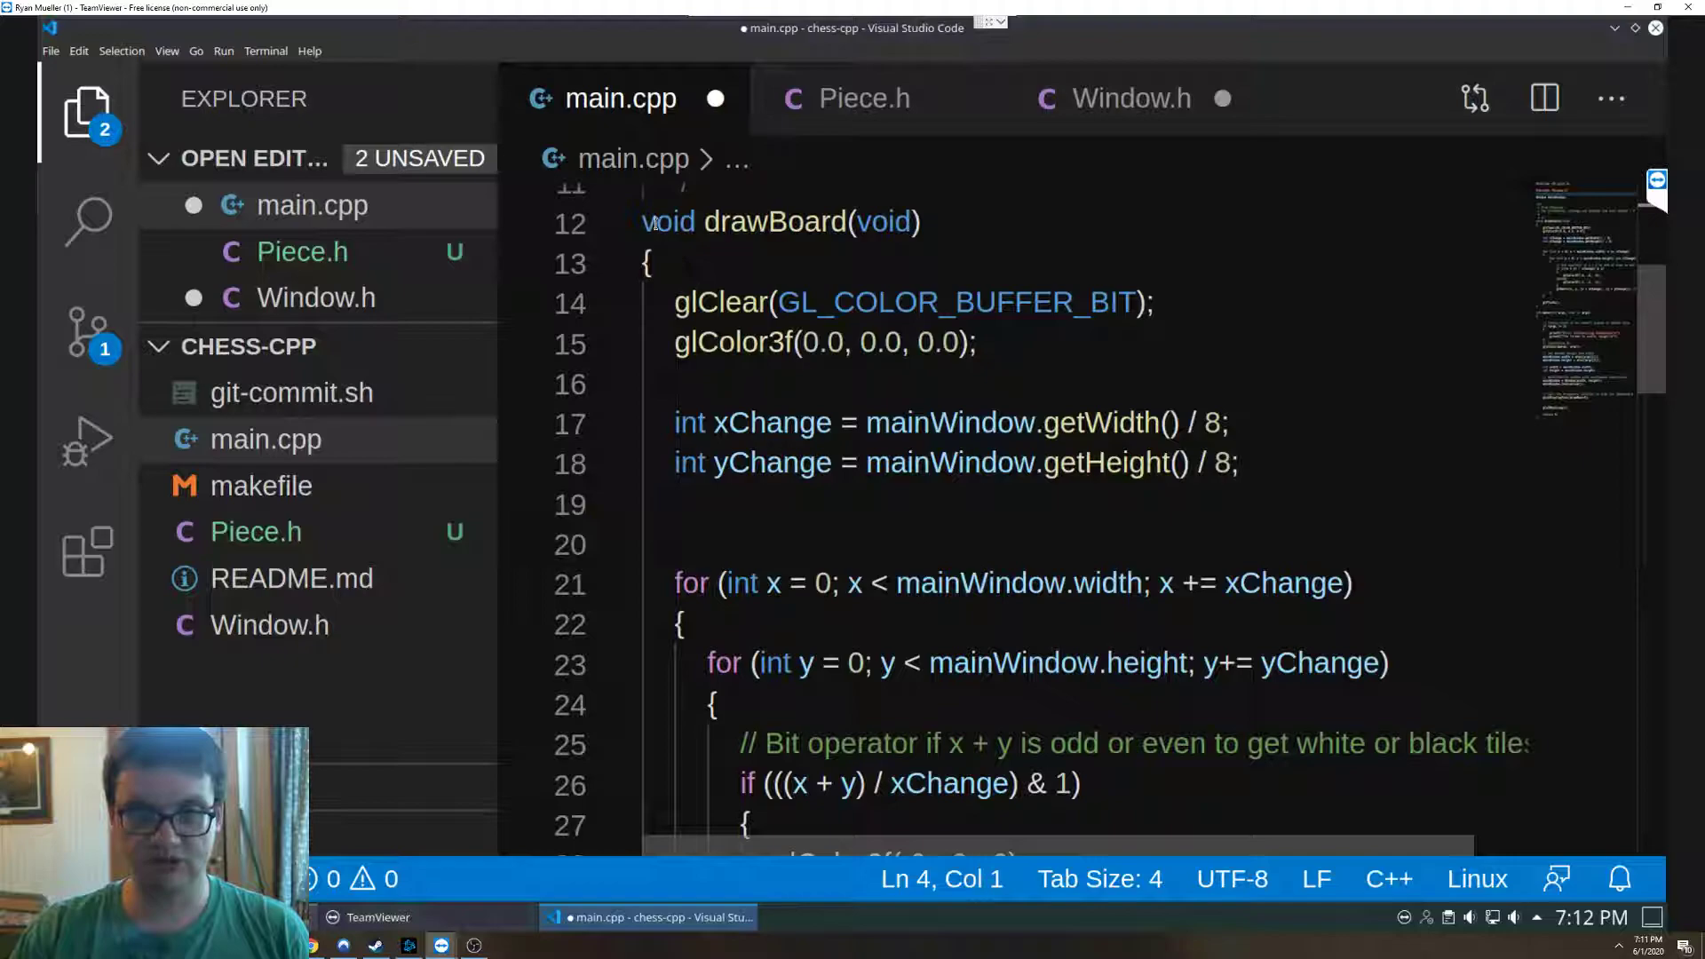
{"action": "left_click_drag", "start_coordinate": [641, 222], "coordinate": [919, 222]}
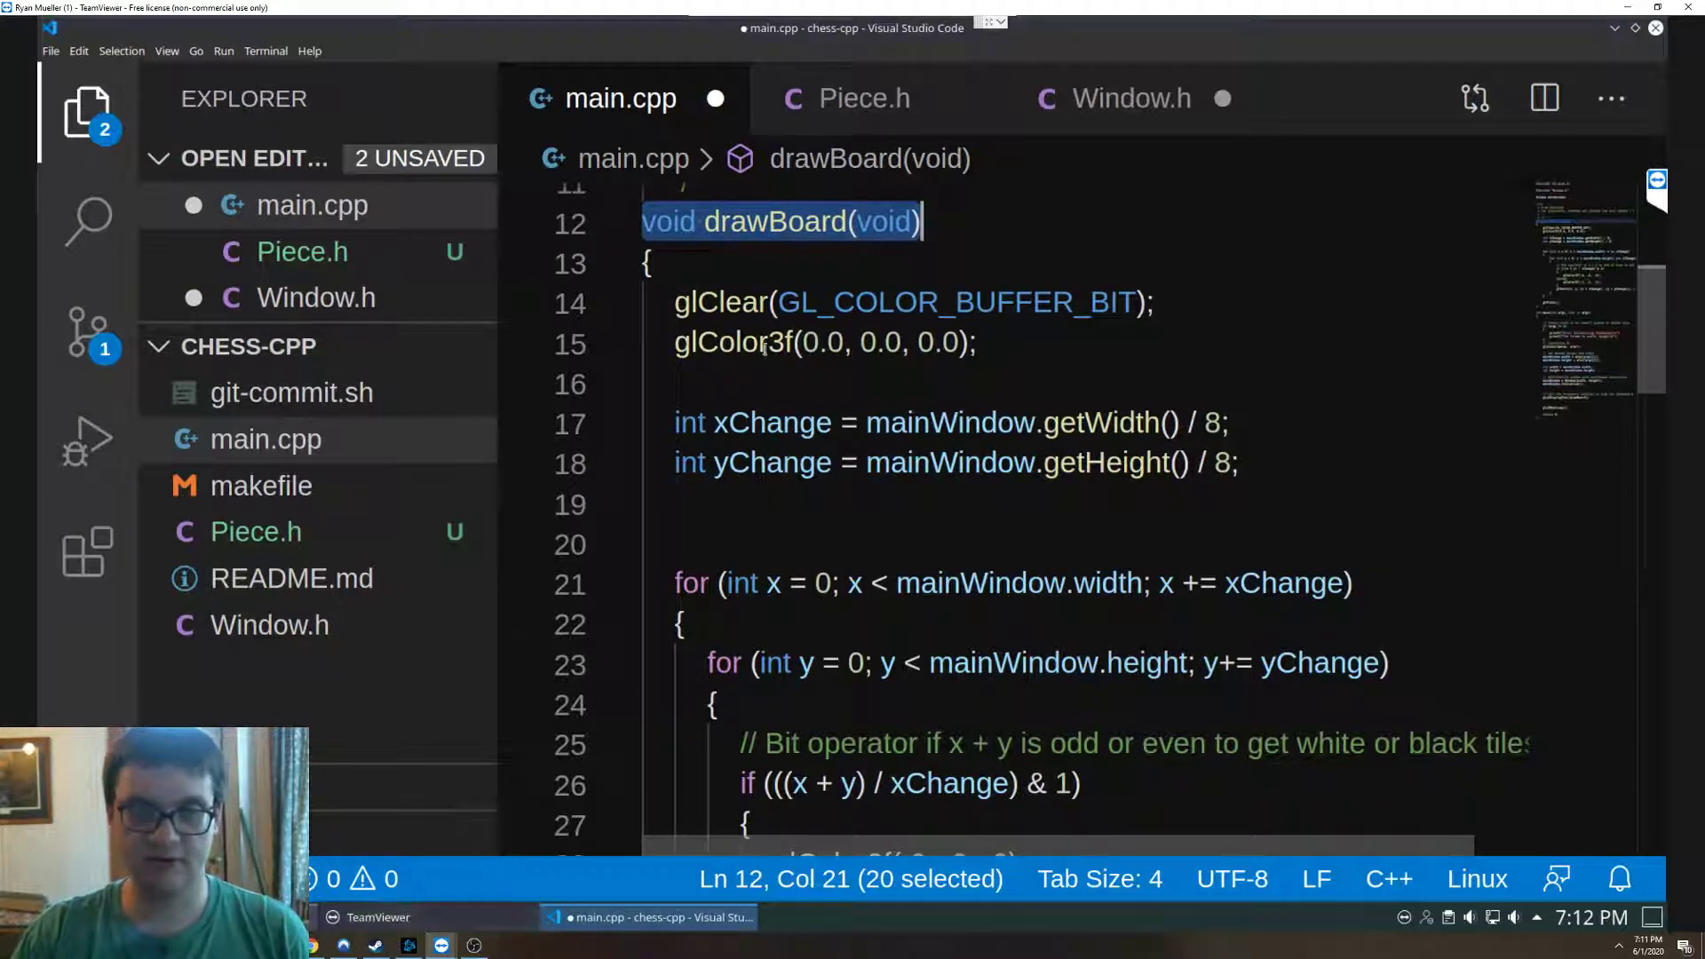
{"action": "scroll", "scroll_direction": "down", "scroll_amount": 3}
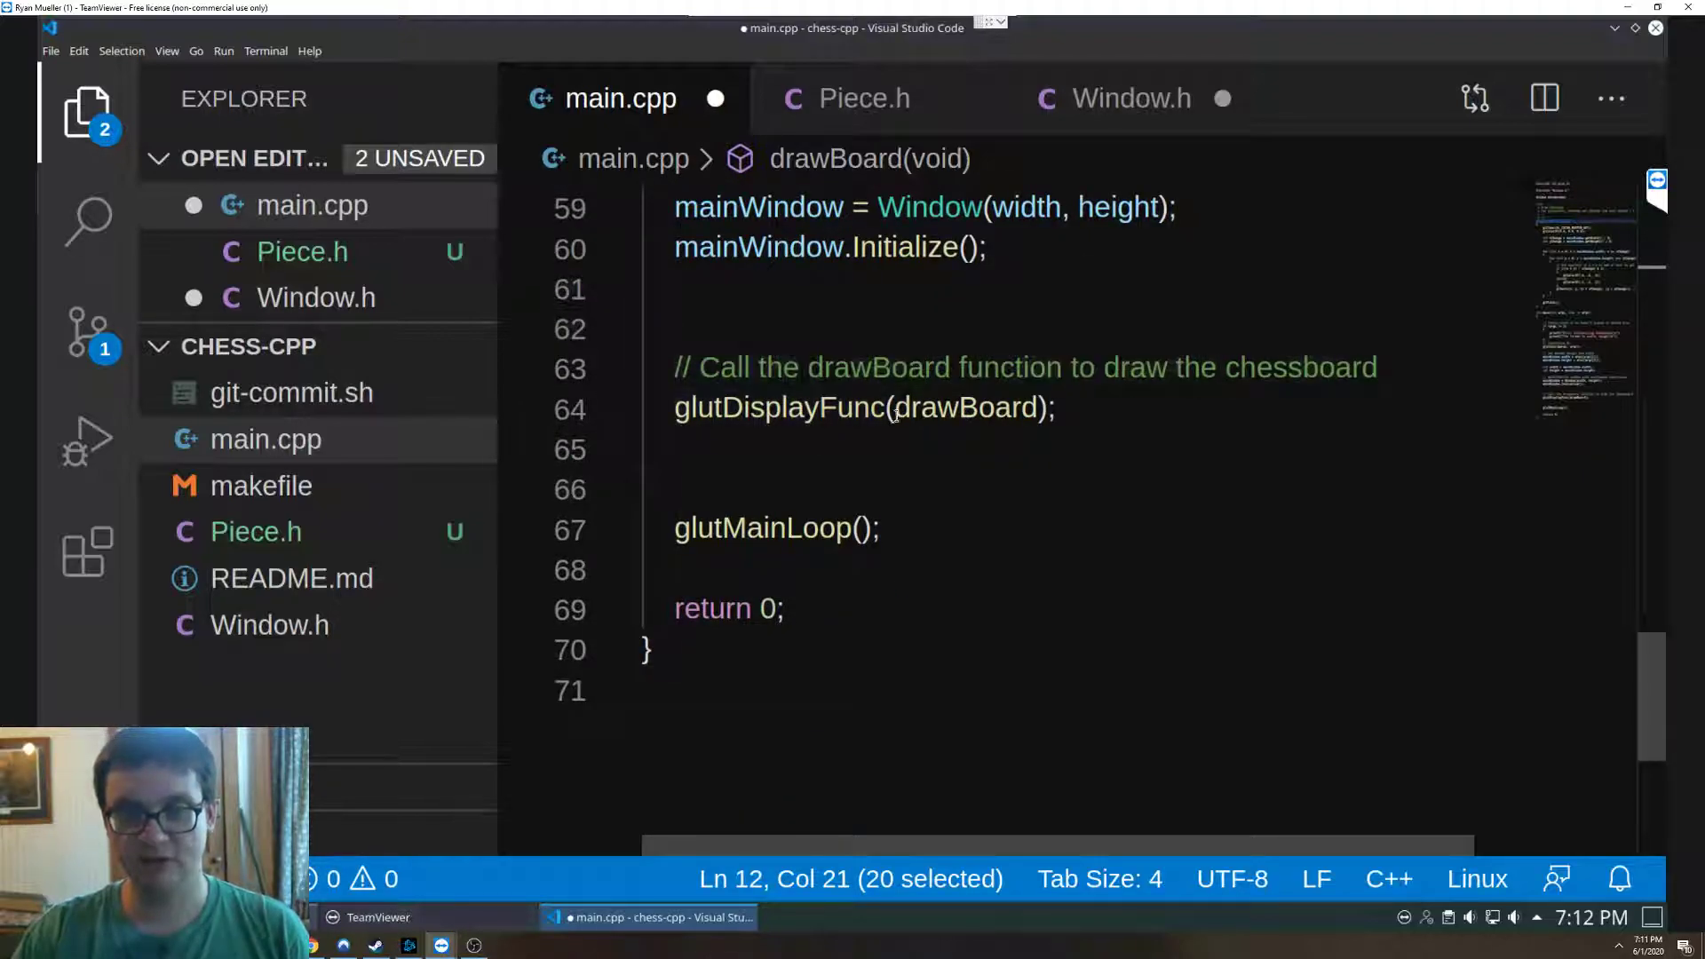
{"action": "double_click", "coordinate": [966, 407]}
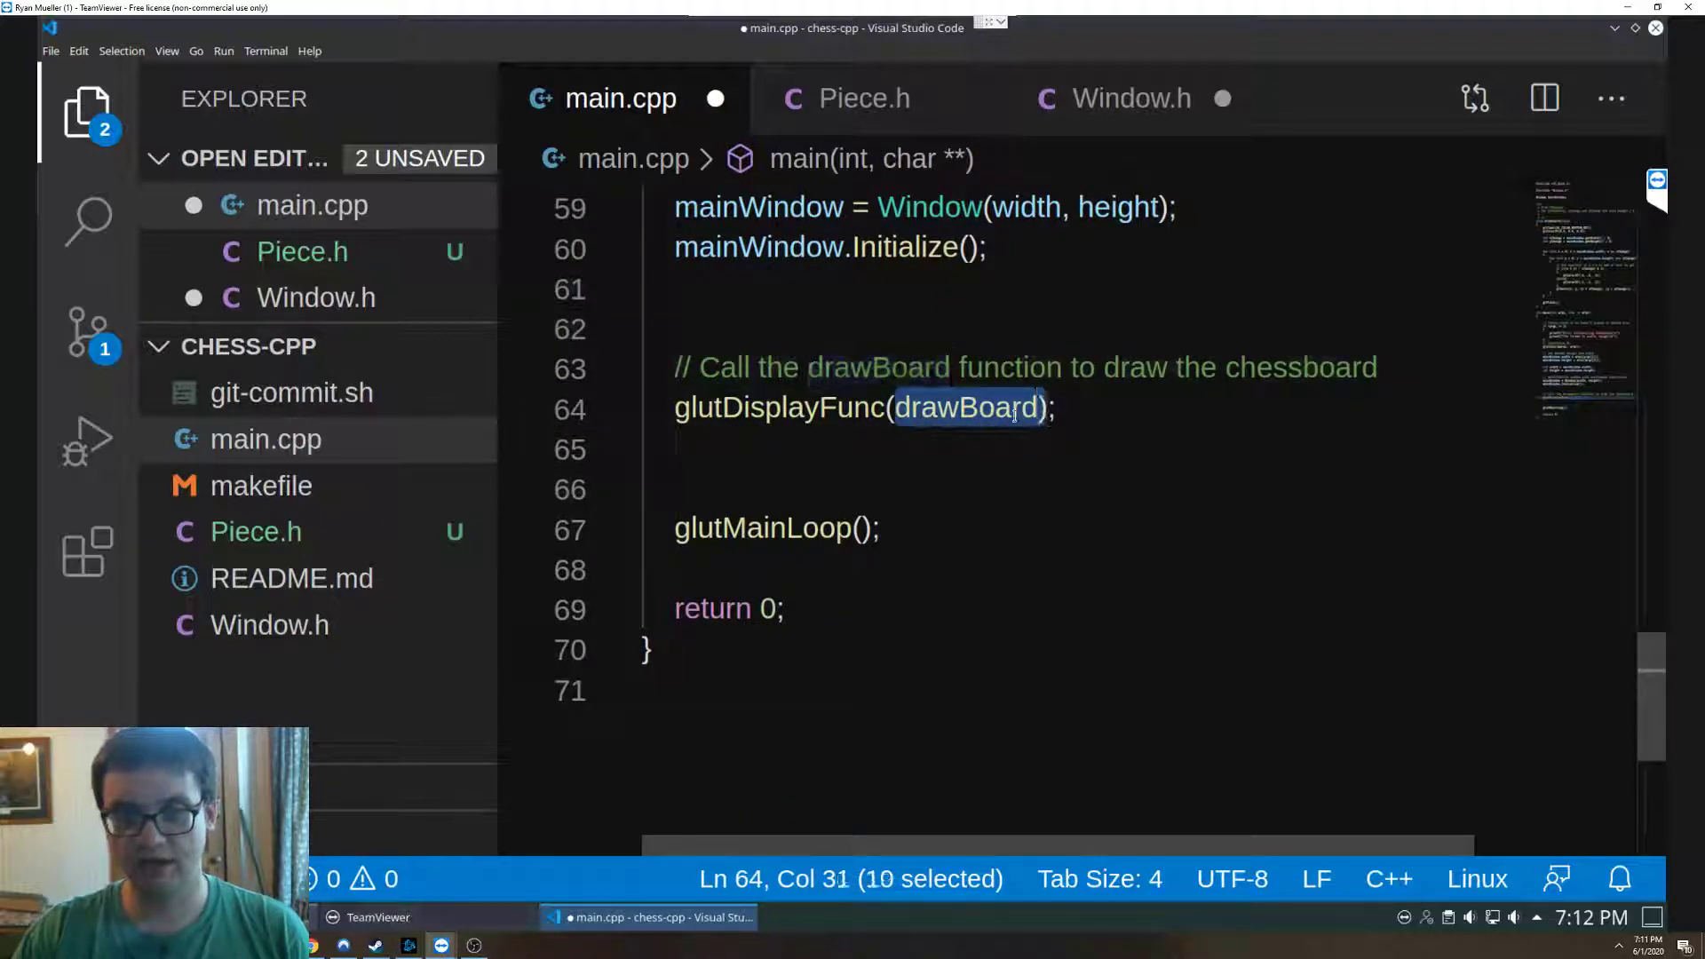
{"action": "mouse_move", "coordinate": [966, 409]}
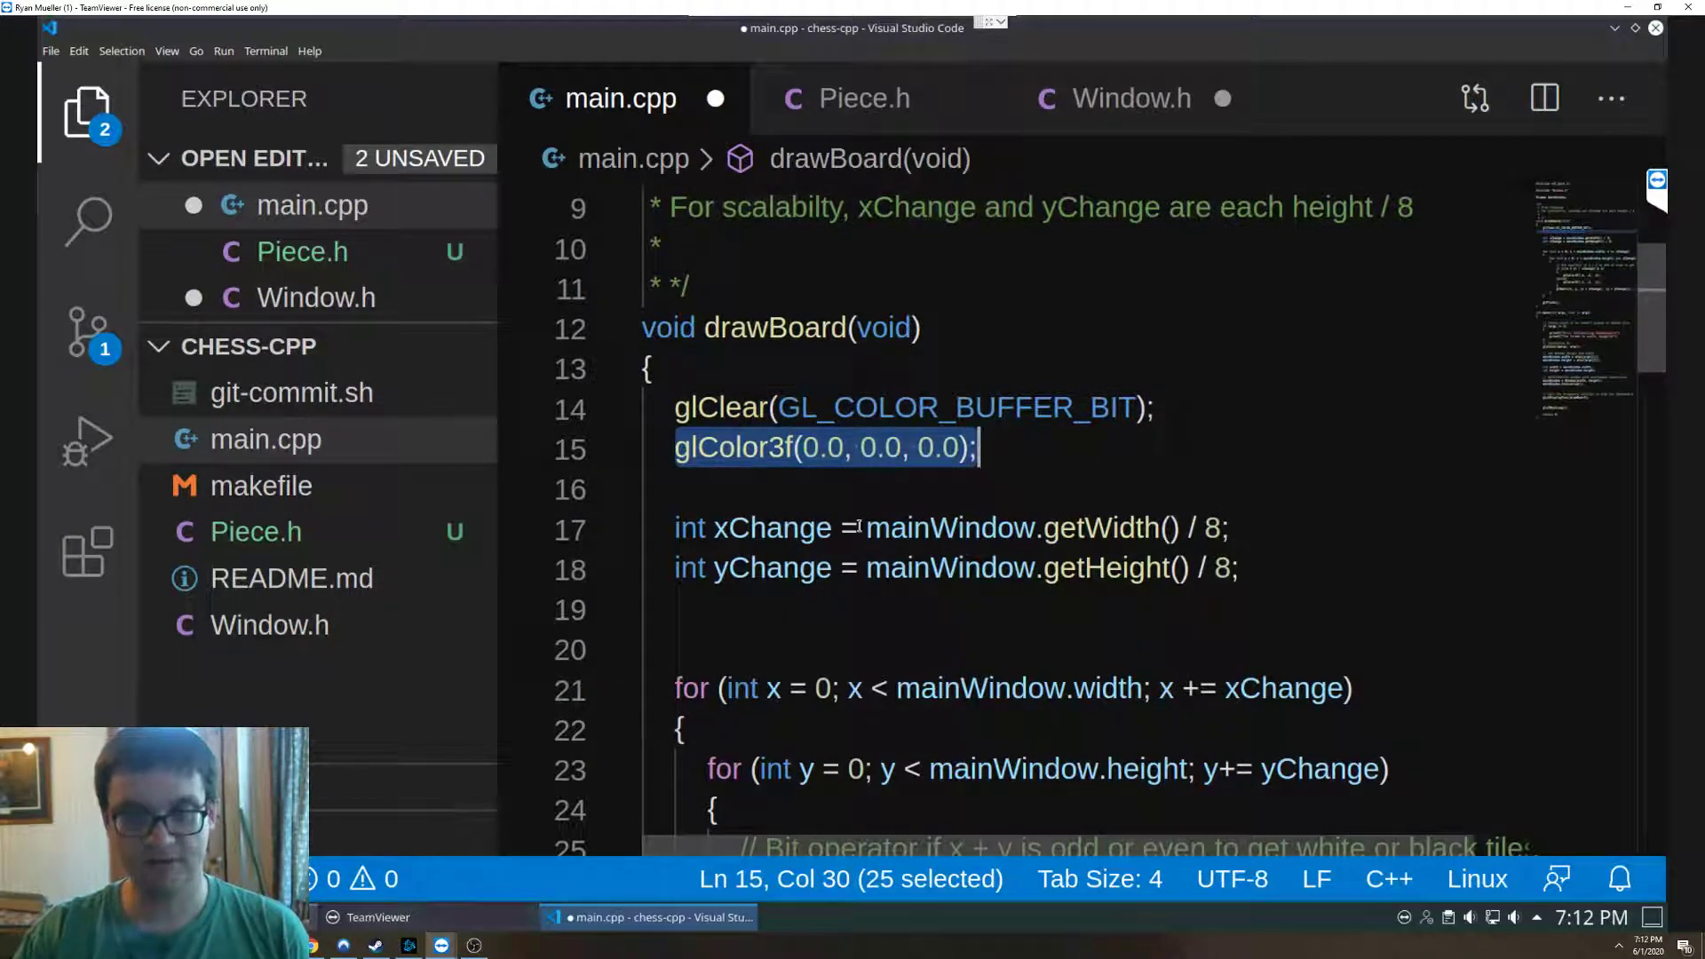
- Write '// The difference in x and y for a tile' above the xChange declaration in drawBoard
{"action": "type", "text": "// The"}
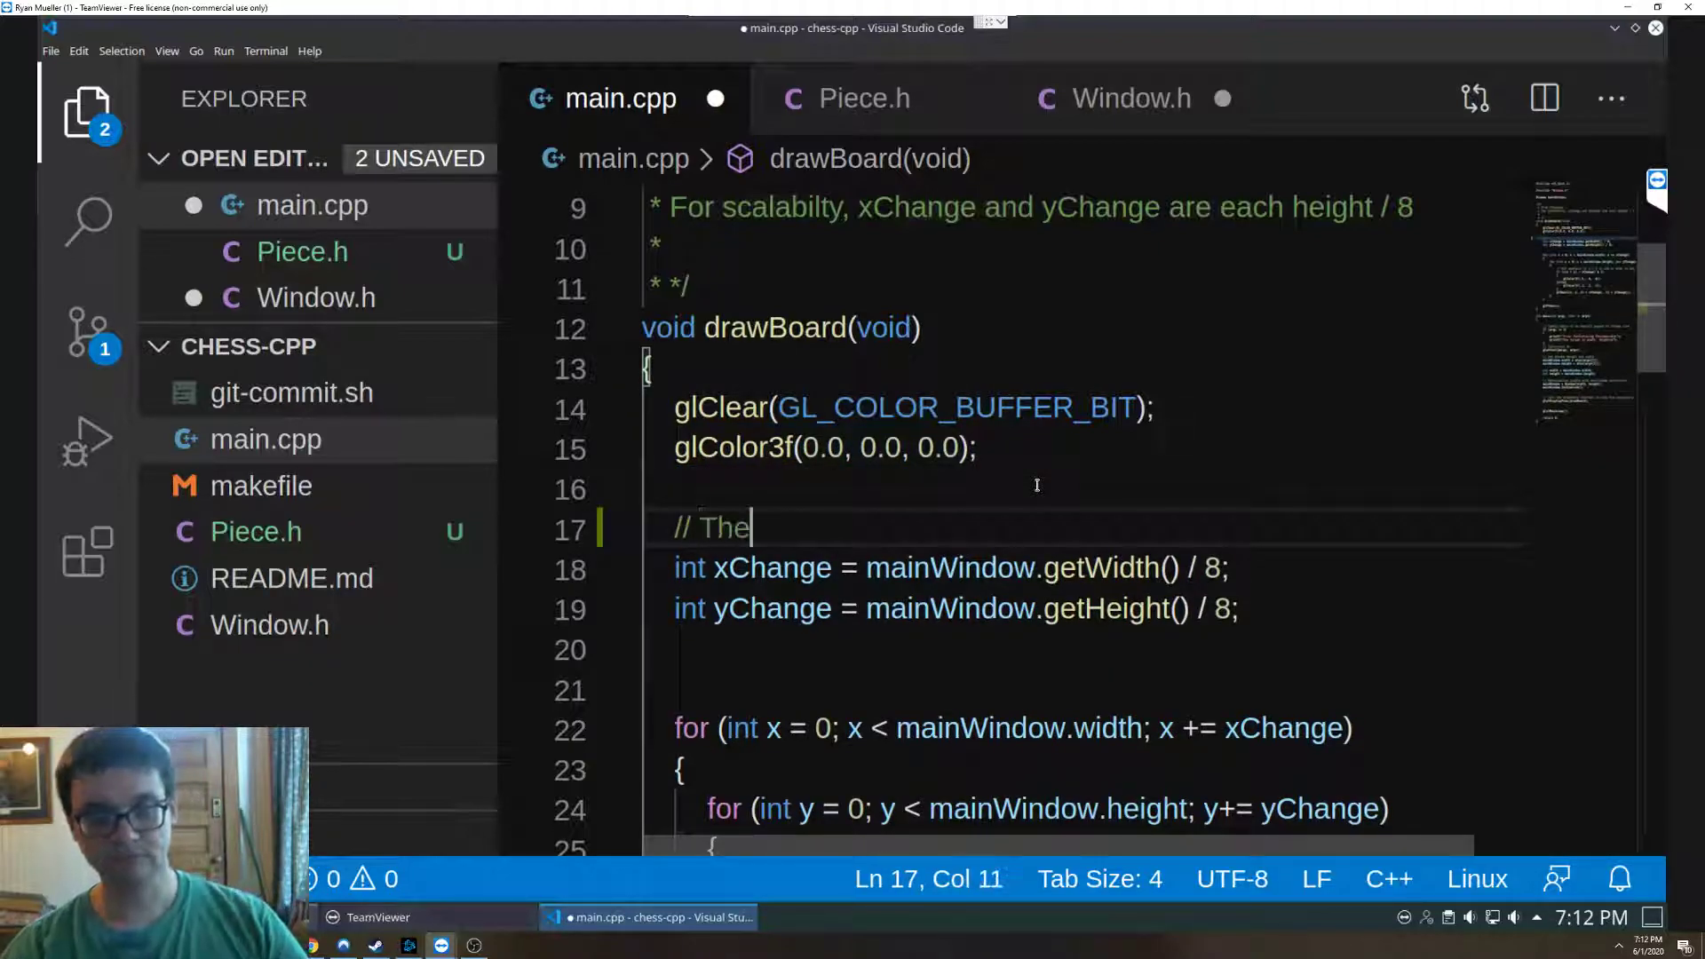
{"action": "type", "text": "difference in x and y for a tile"}
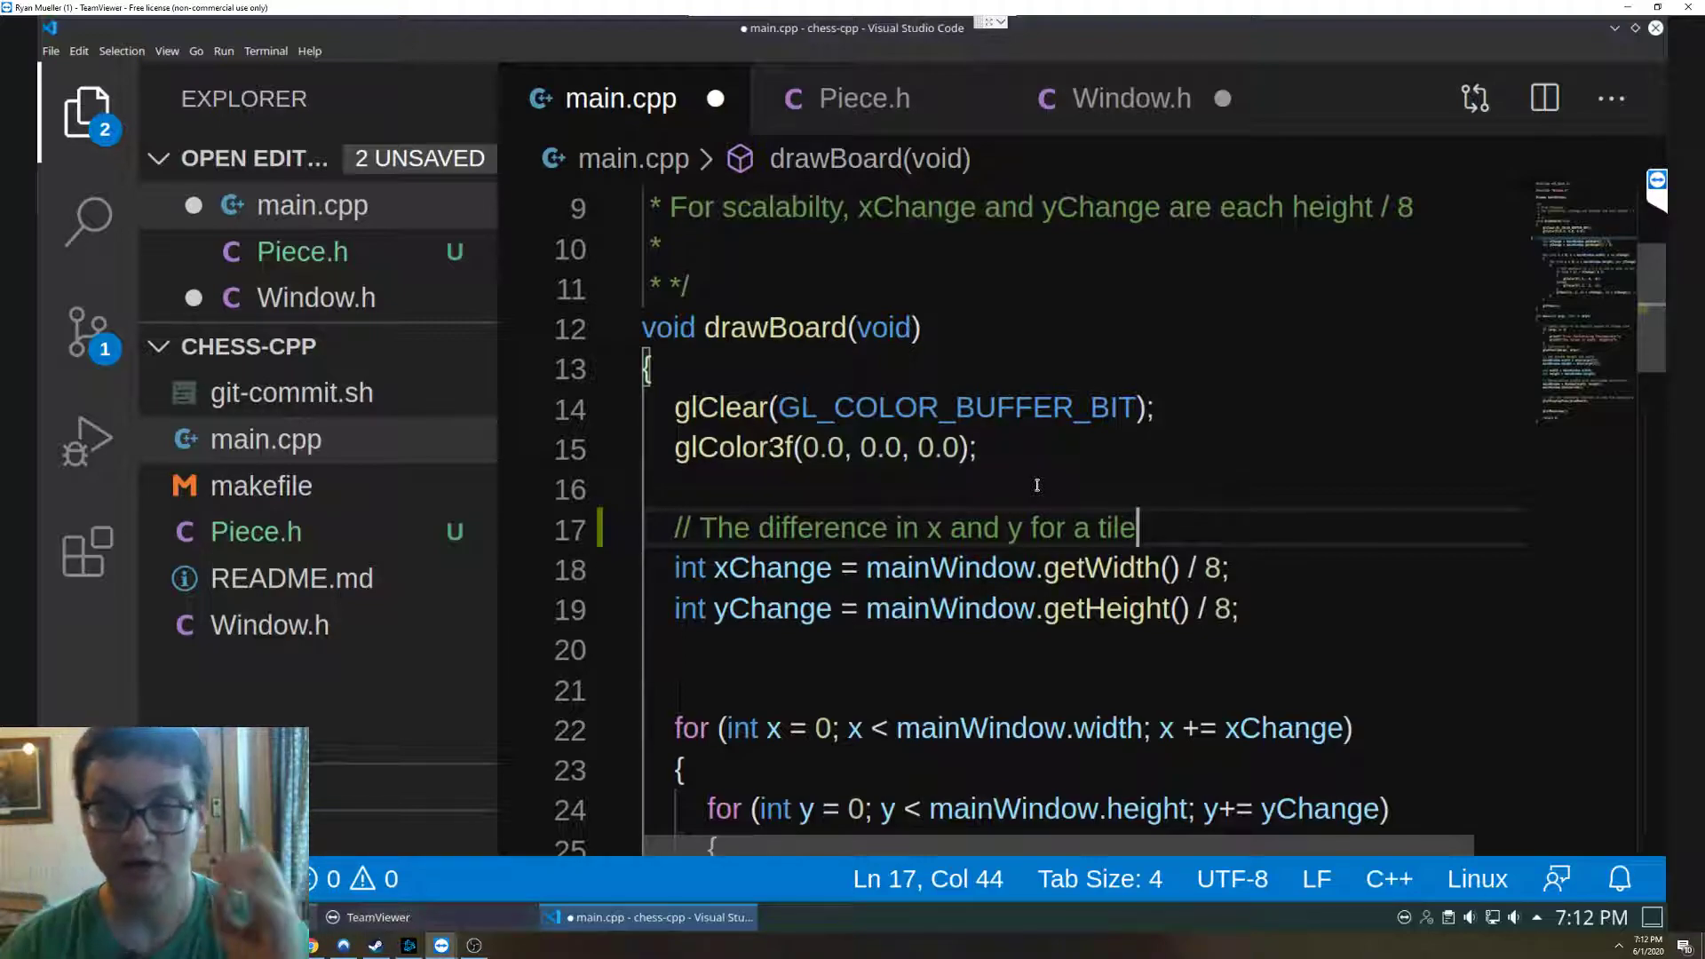
{"action": "left_click", "coordinate": [1208, 569]}
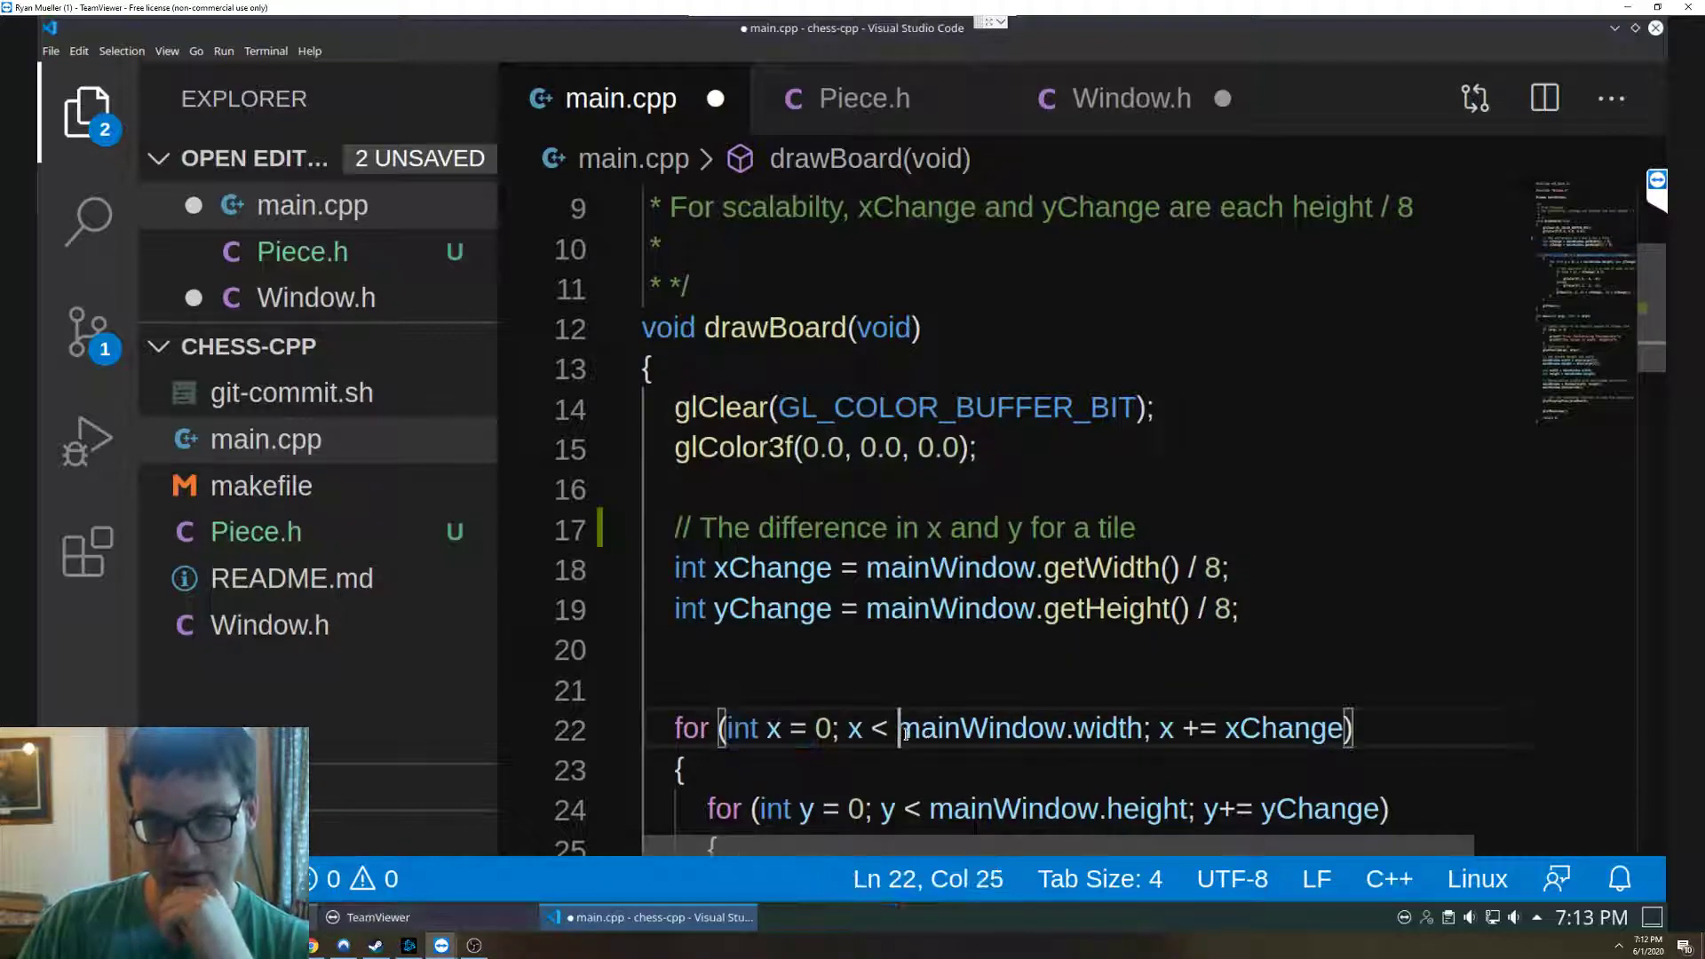
{"action": "left_click", "coordinate": [1190, 729]}
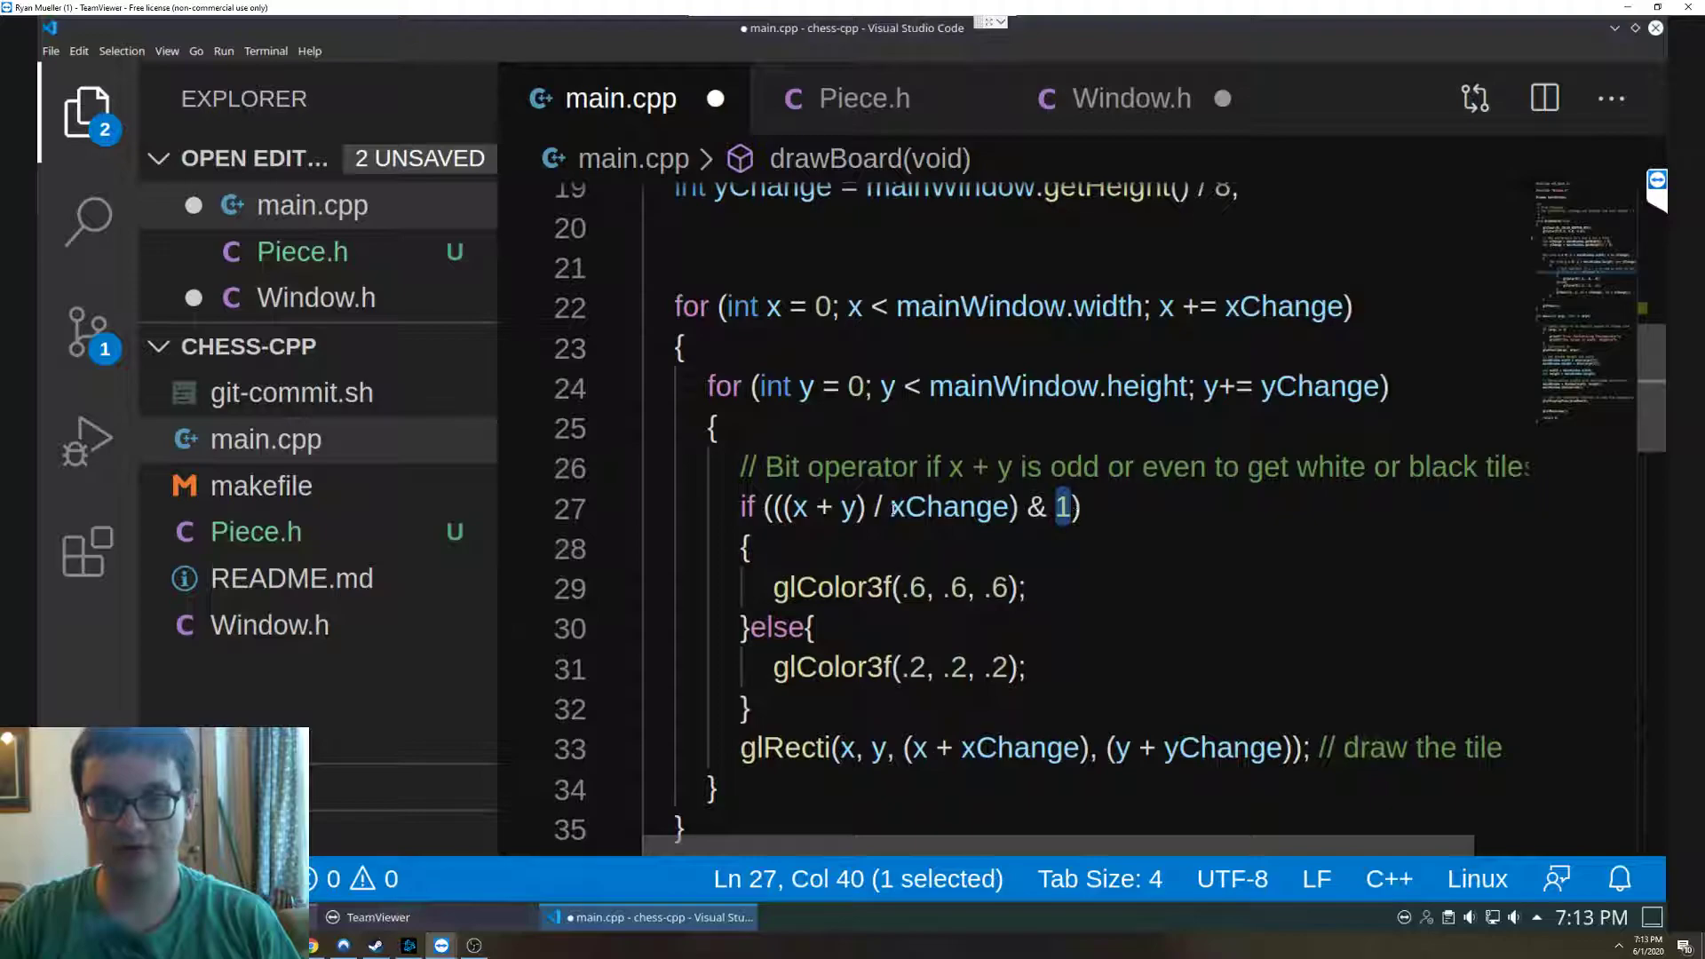
{"action": "left_click_drag", "start_coordinate": [894, 588], "coordinate": [1010, 588]}
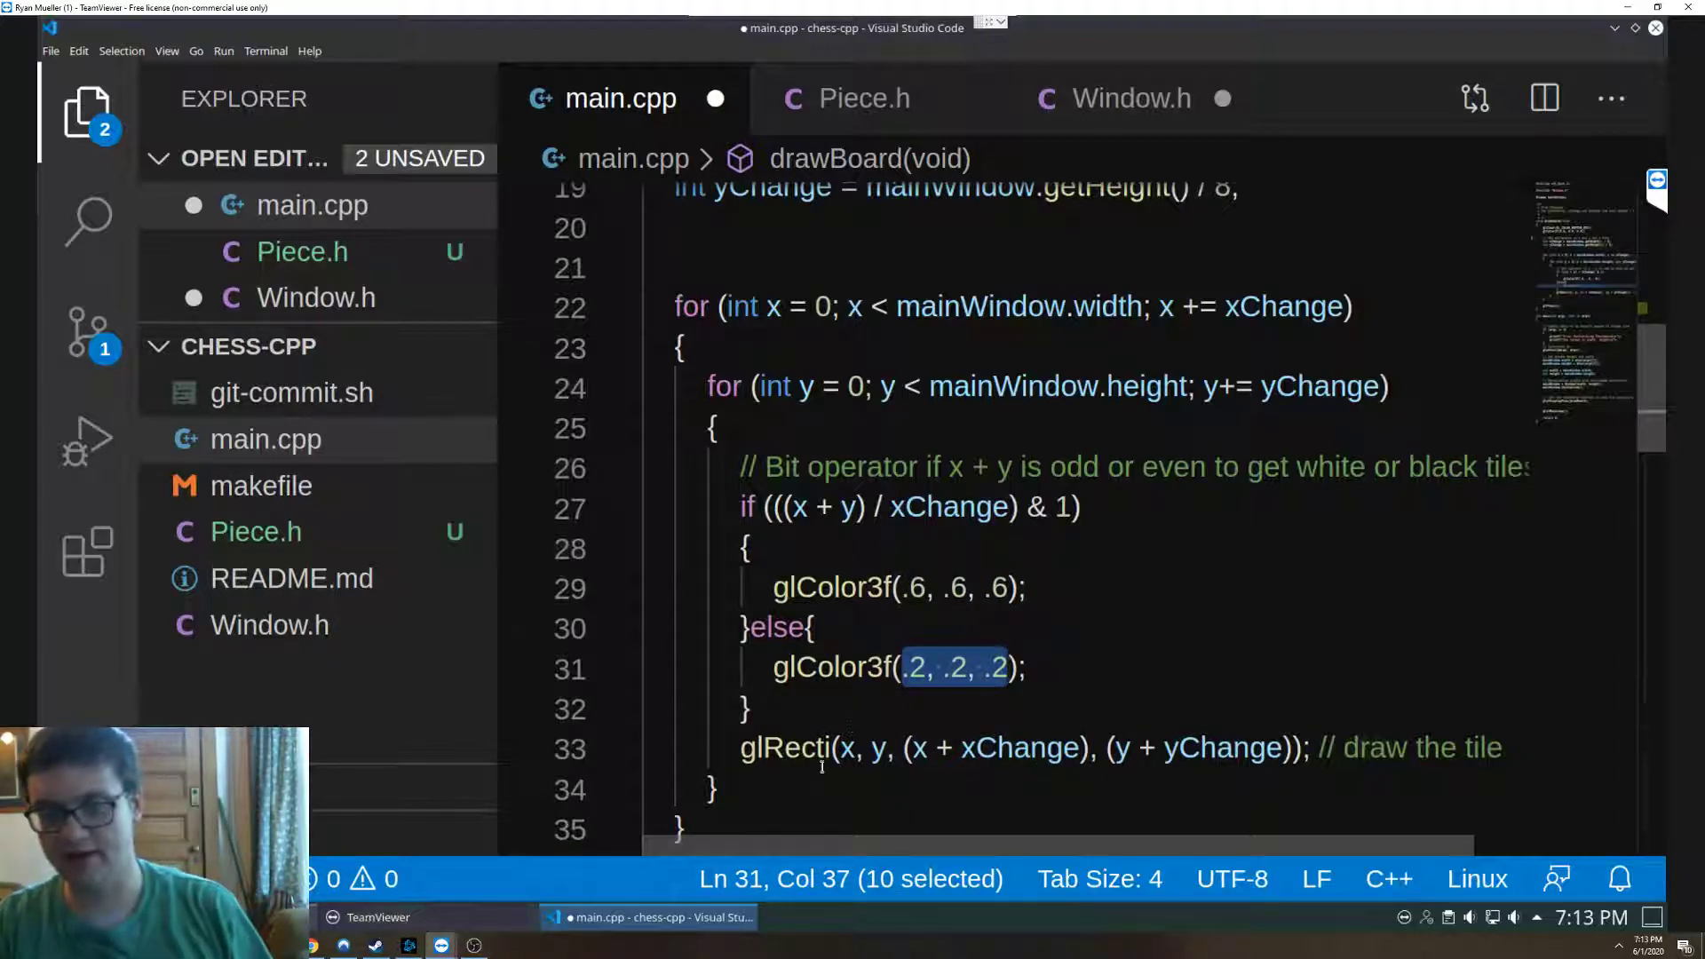
{"action": "left_click", "coordinate": [743, 748]}
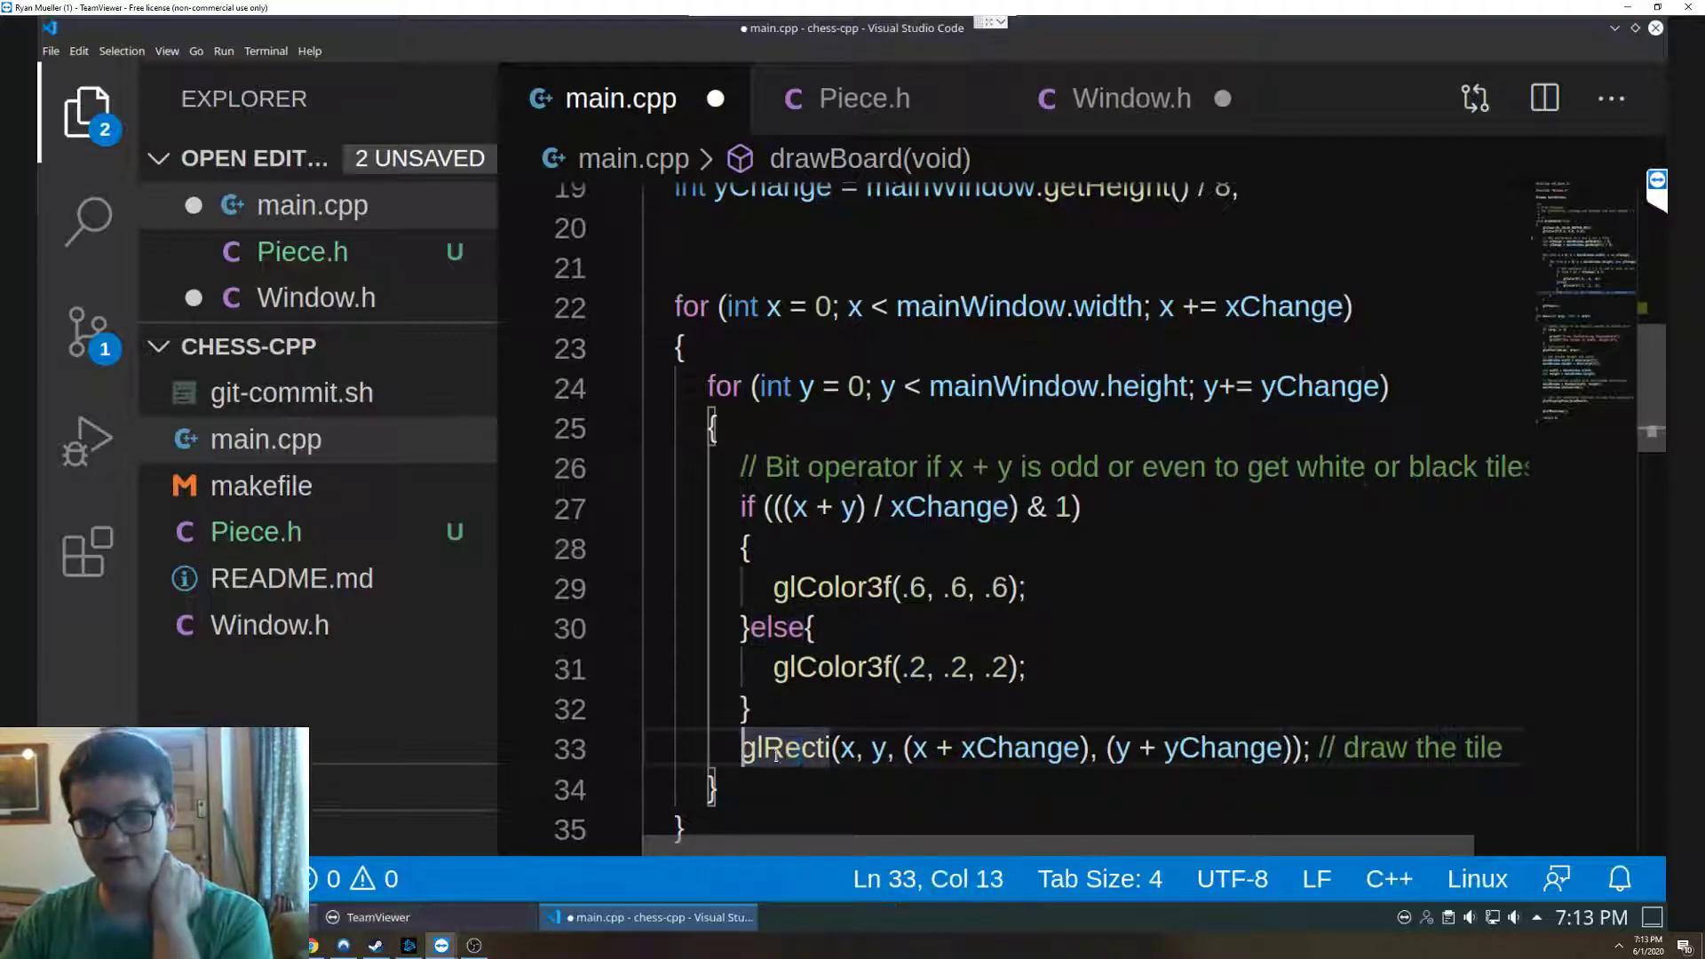
{"action": "left_click_drag", "start_coordinate": [739, 747], "coordinate": [1496, 748]}
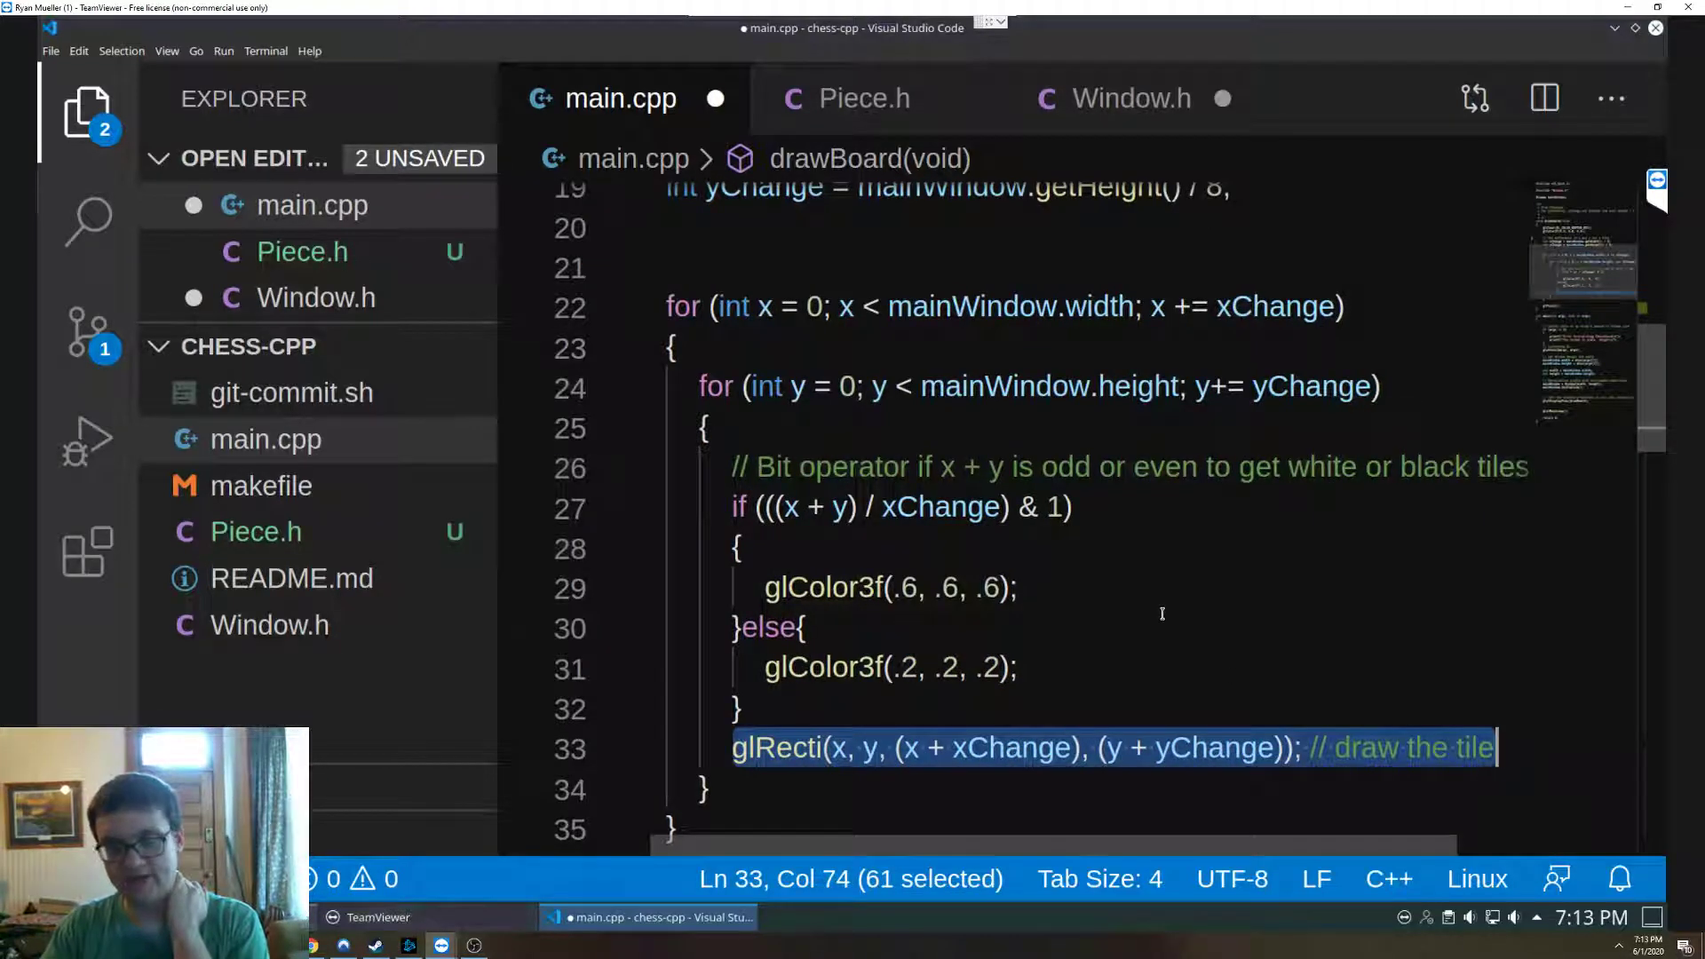
{"action": "scroll", "scroll_direction": "down", "scroll_amount": 3}
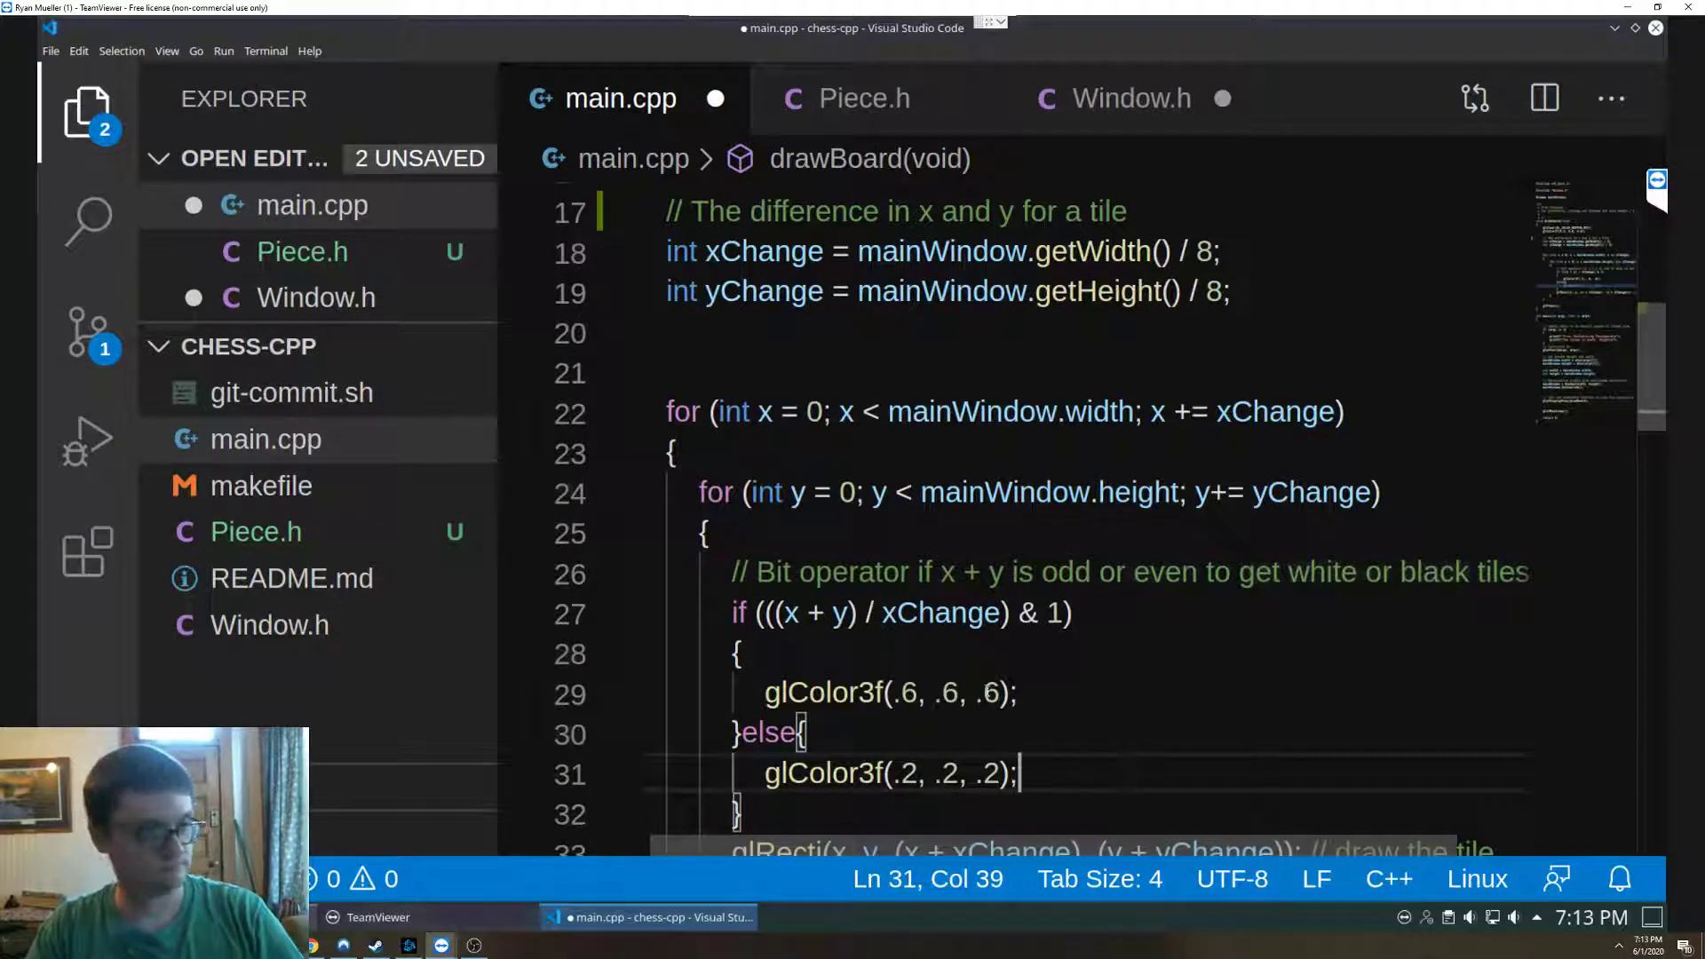
{"action": "scroll", "scroll_direction": "down", "scroll_amount": 3}
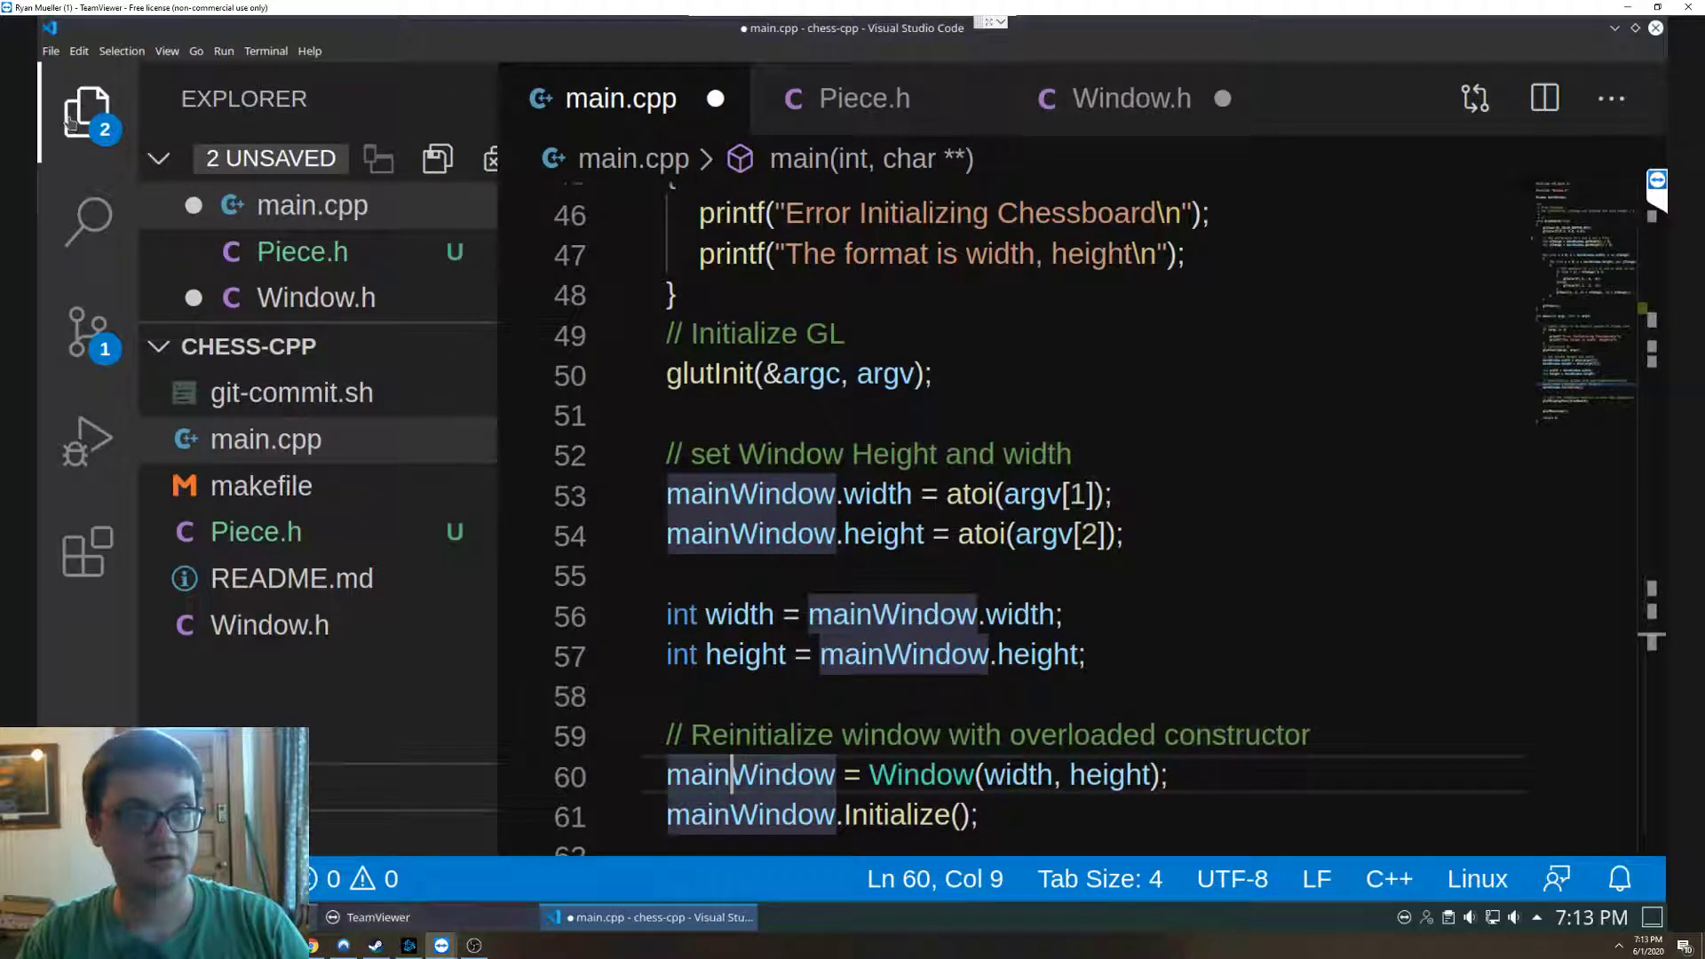
{"action": "left_click", "coordinate": [87, 114]}
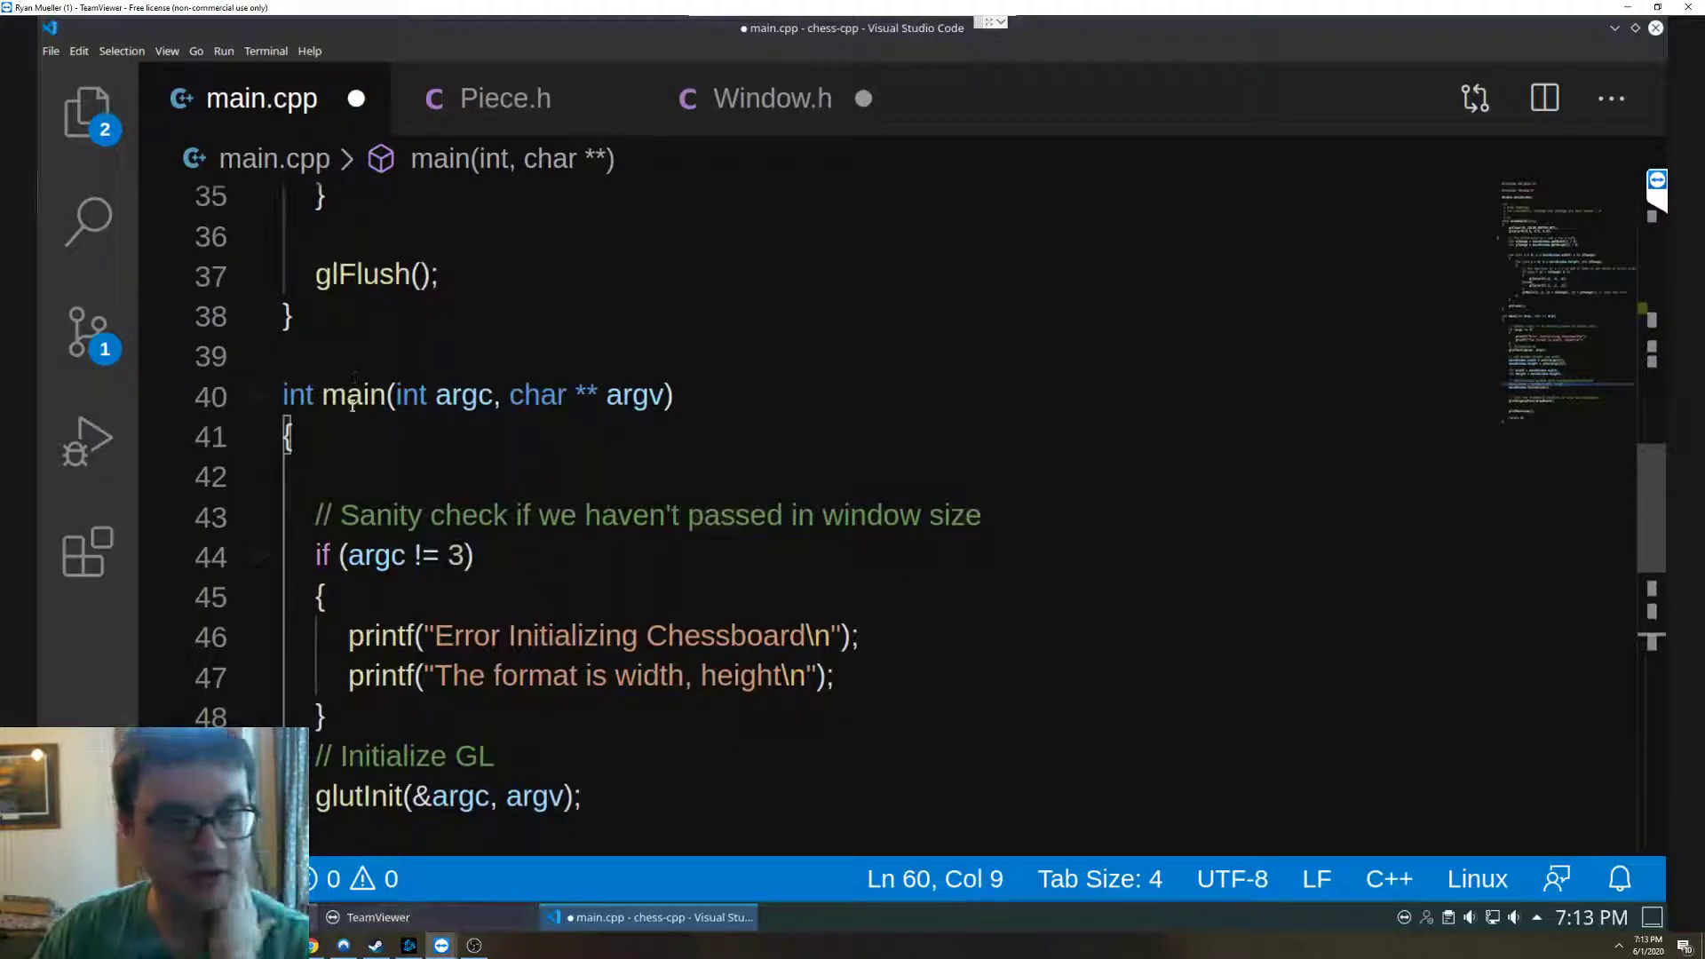
{"action": "left_click", "coordinate": [288, 395]}
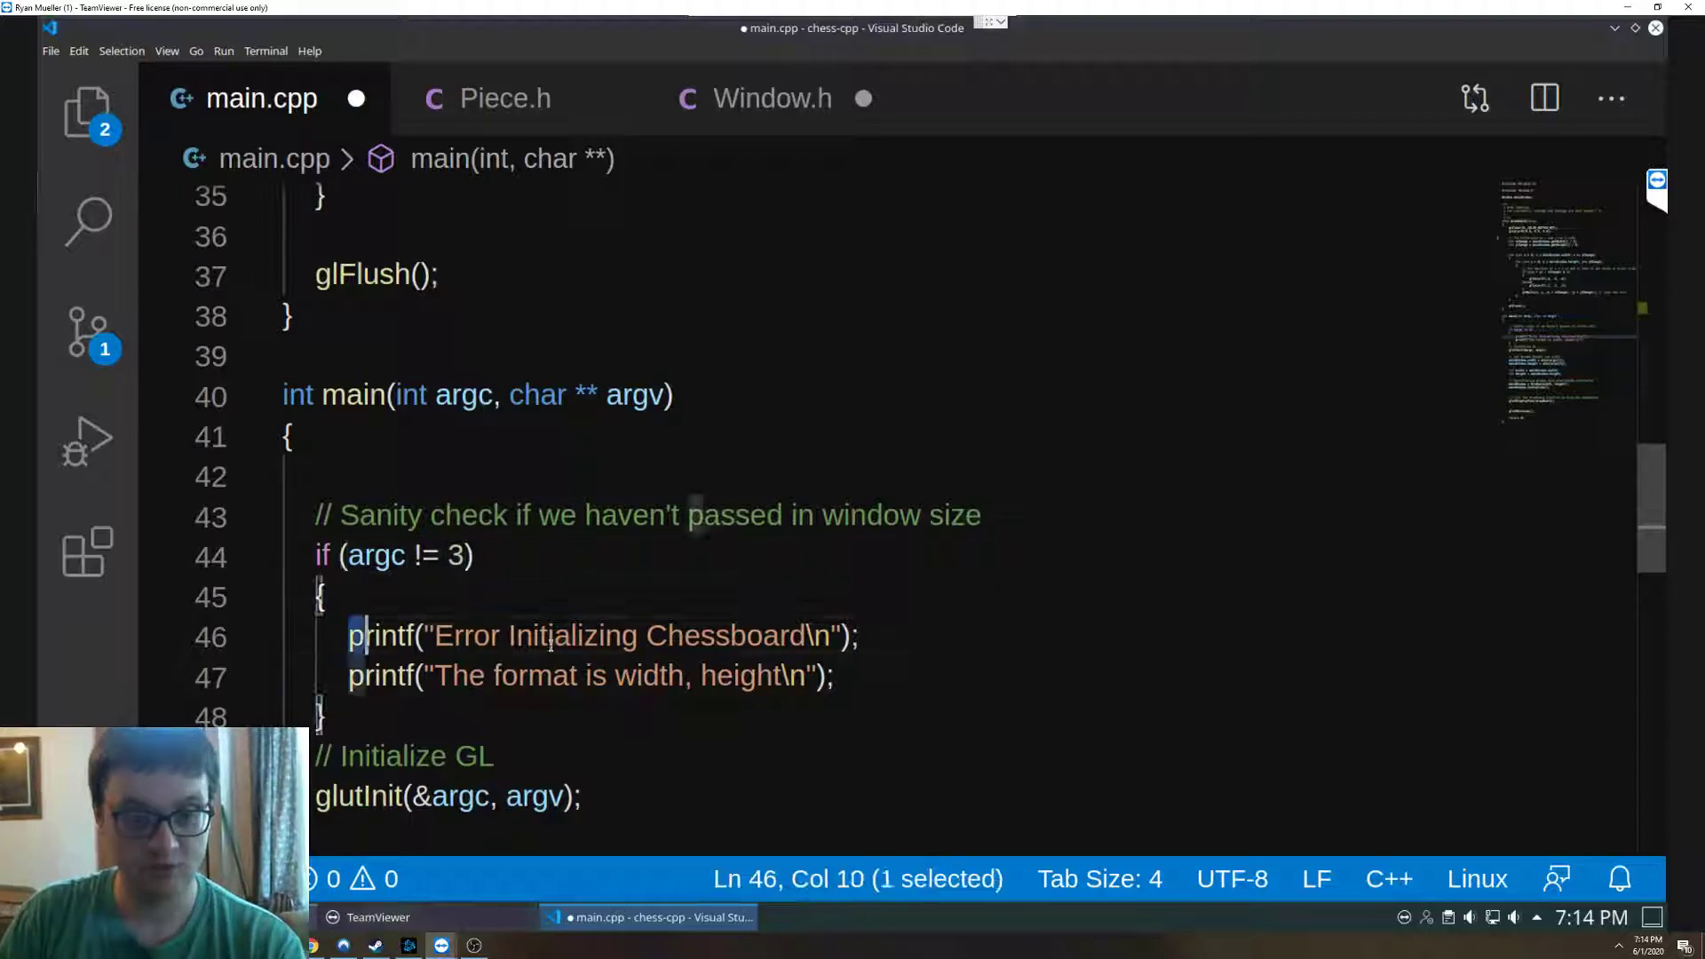
{"action": "left_click_drag", "start_coordinate": [364, 636], "coordinate": [835, 675]}
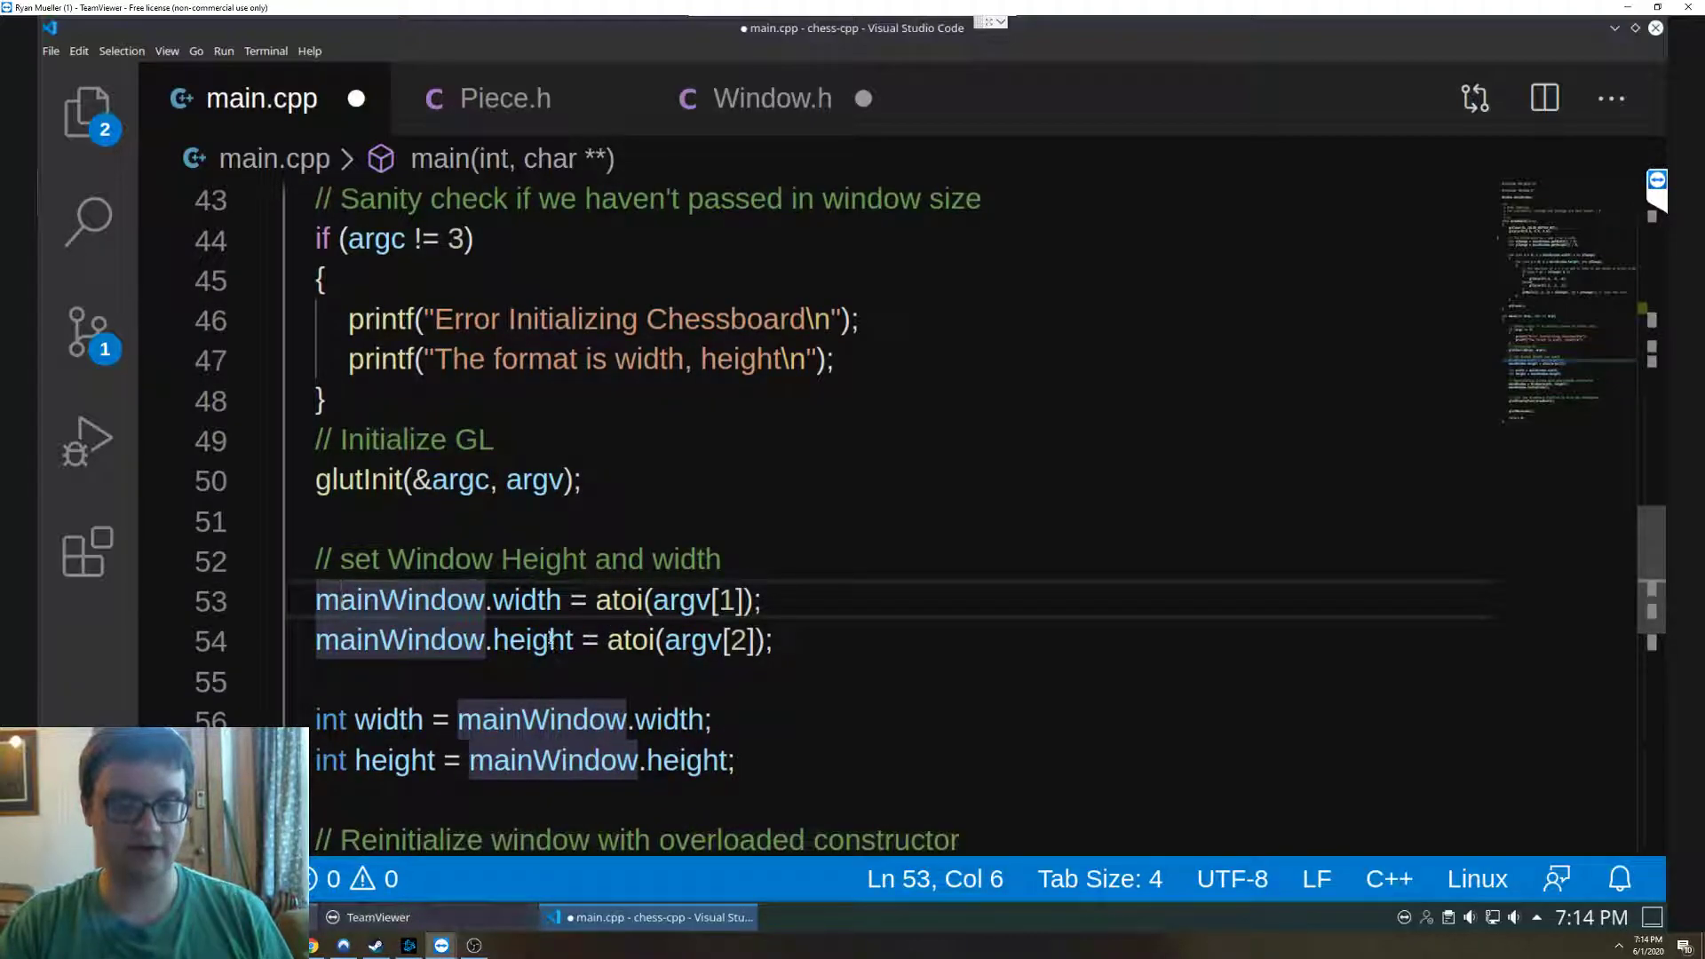
{"action": "scroll", "scroll_direction": "down", "scroll_amount": 3}
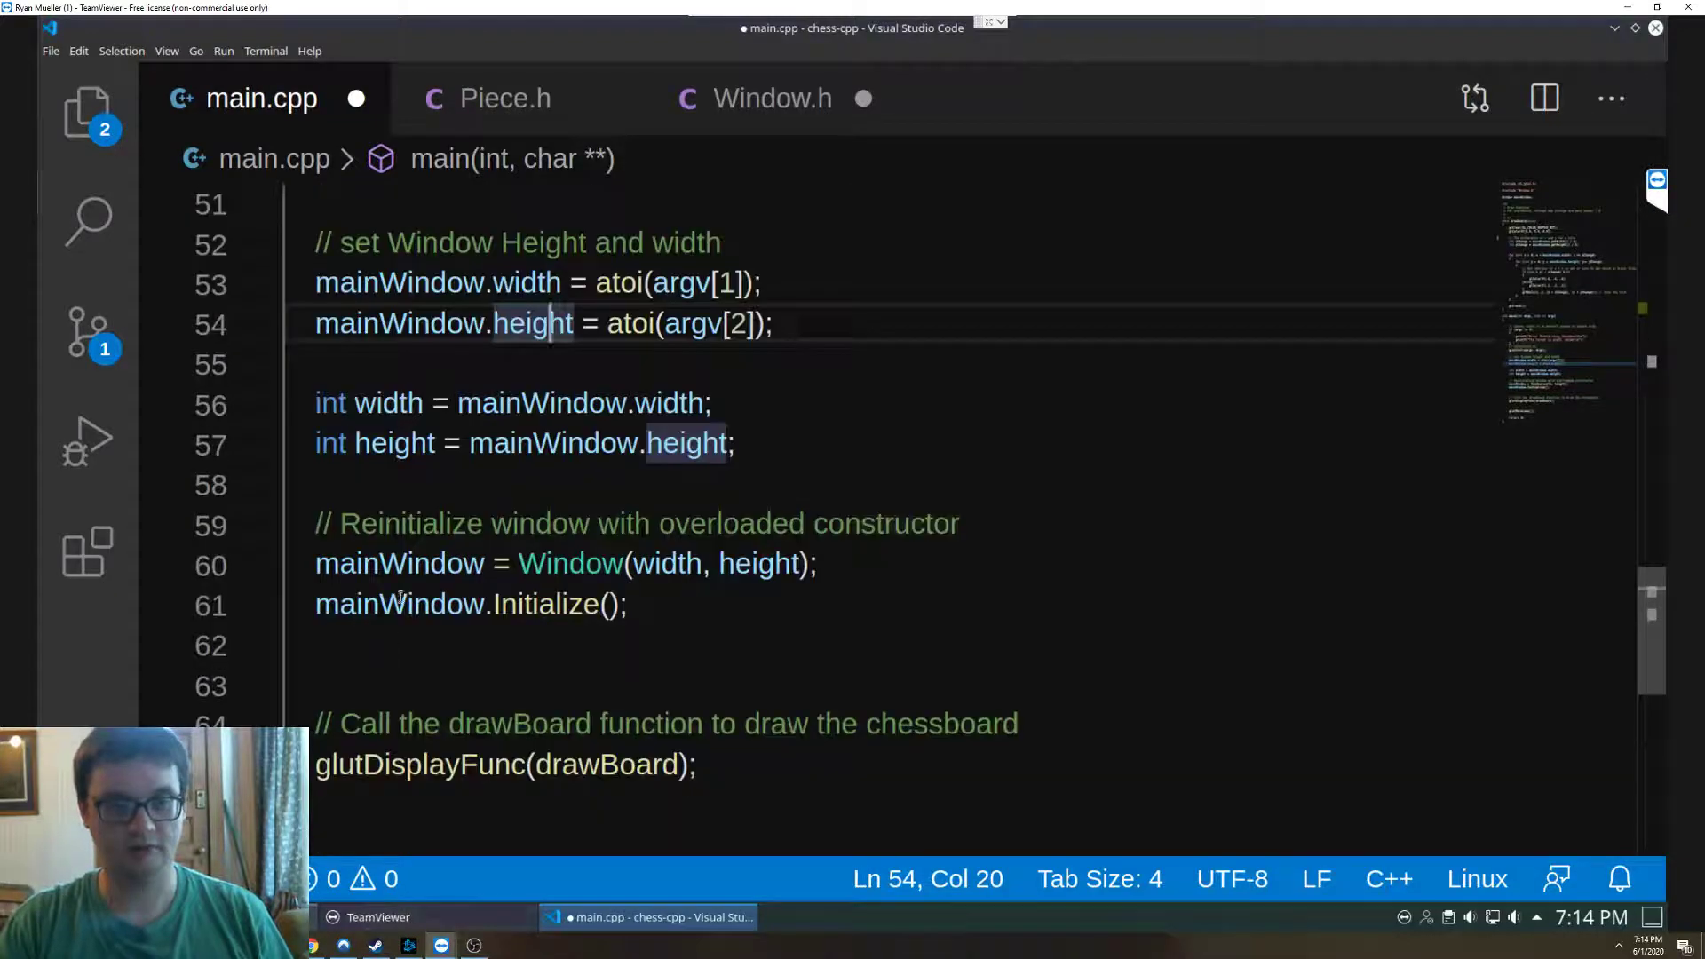
{"action": "left_click", "coordinate": [389, 442]}
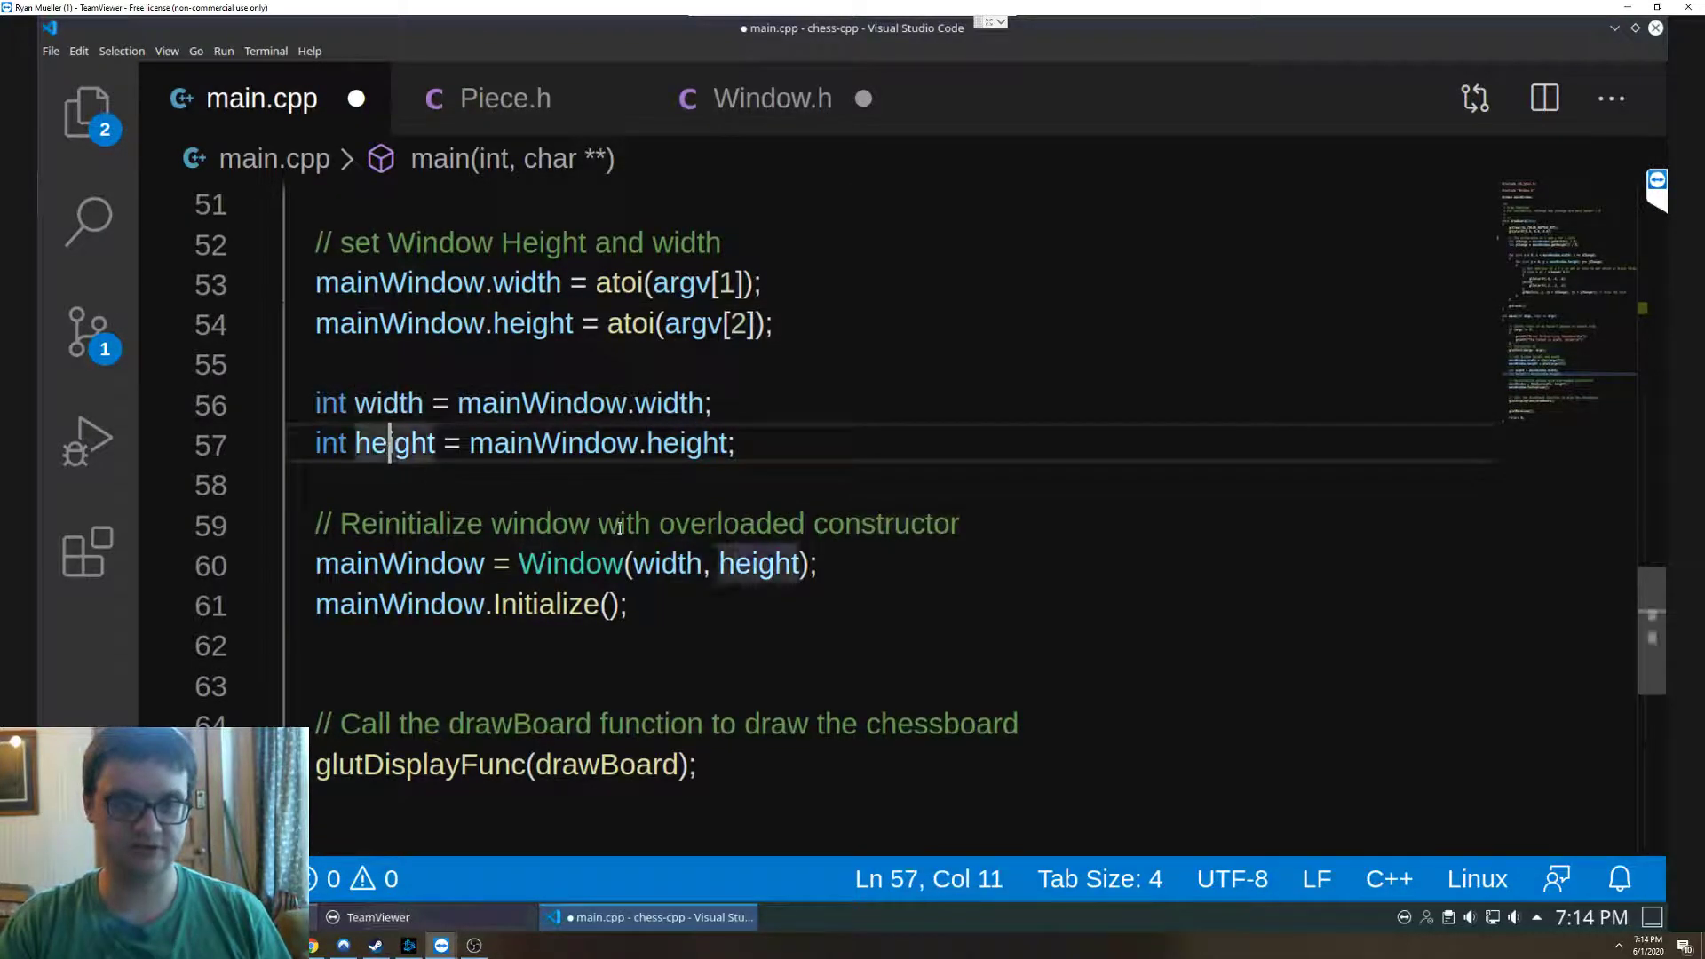
{"action": "double_click", "coordinate": [394, 443]}
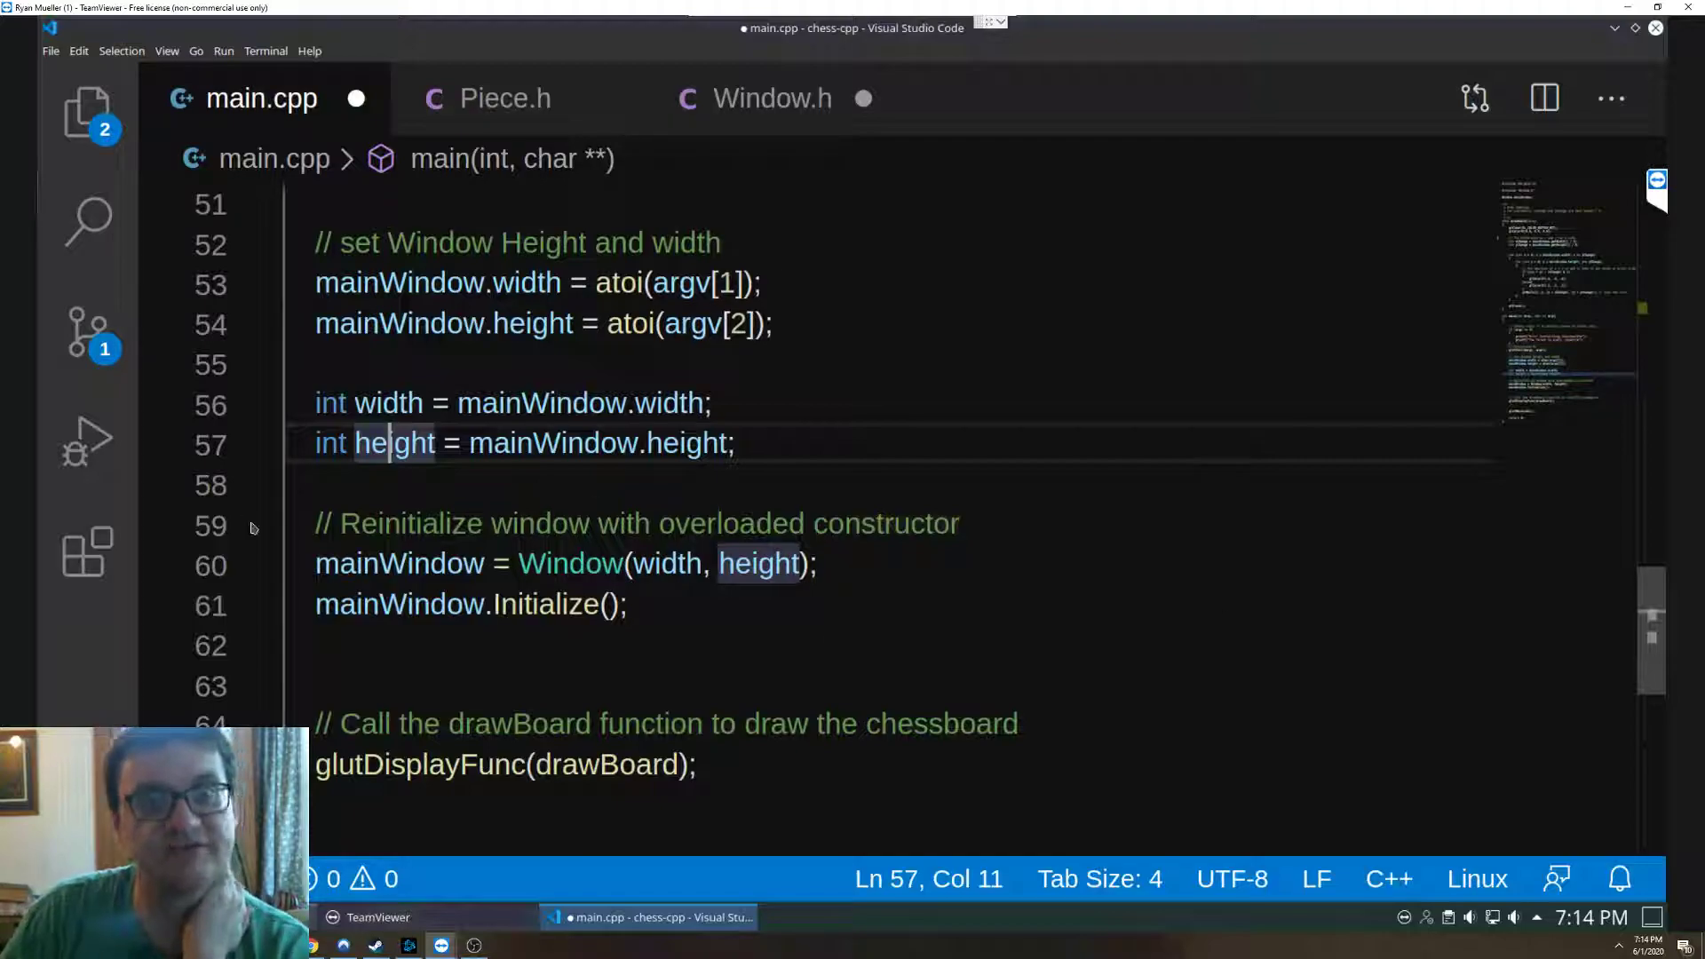
{"action": "mouse_move", "coordinate": [613, 660]}
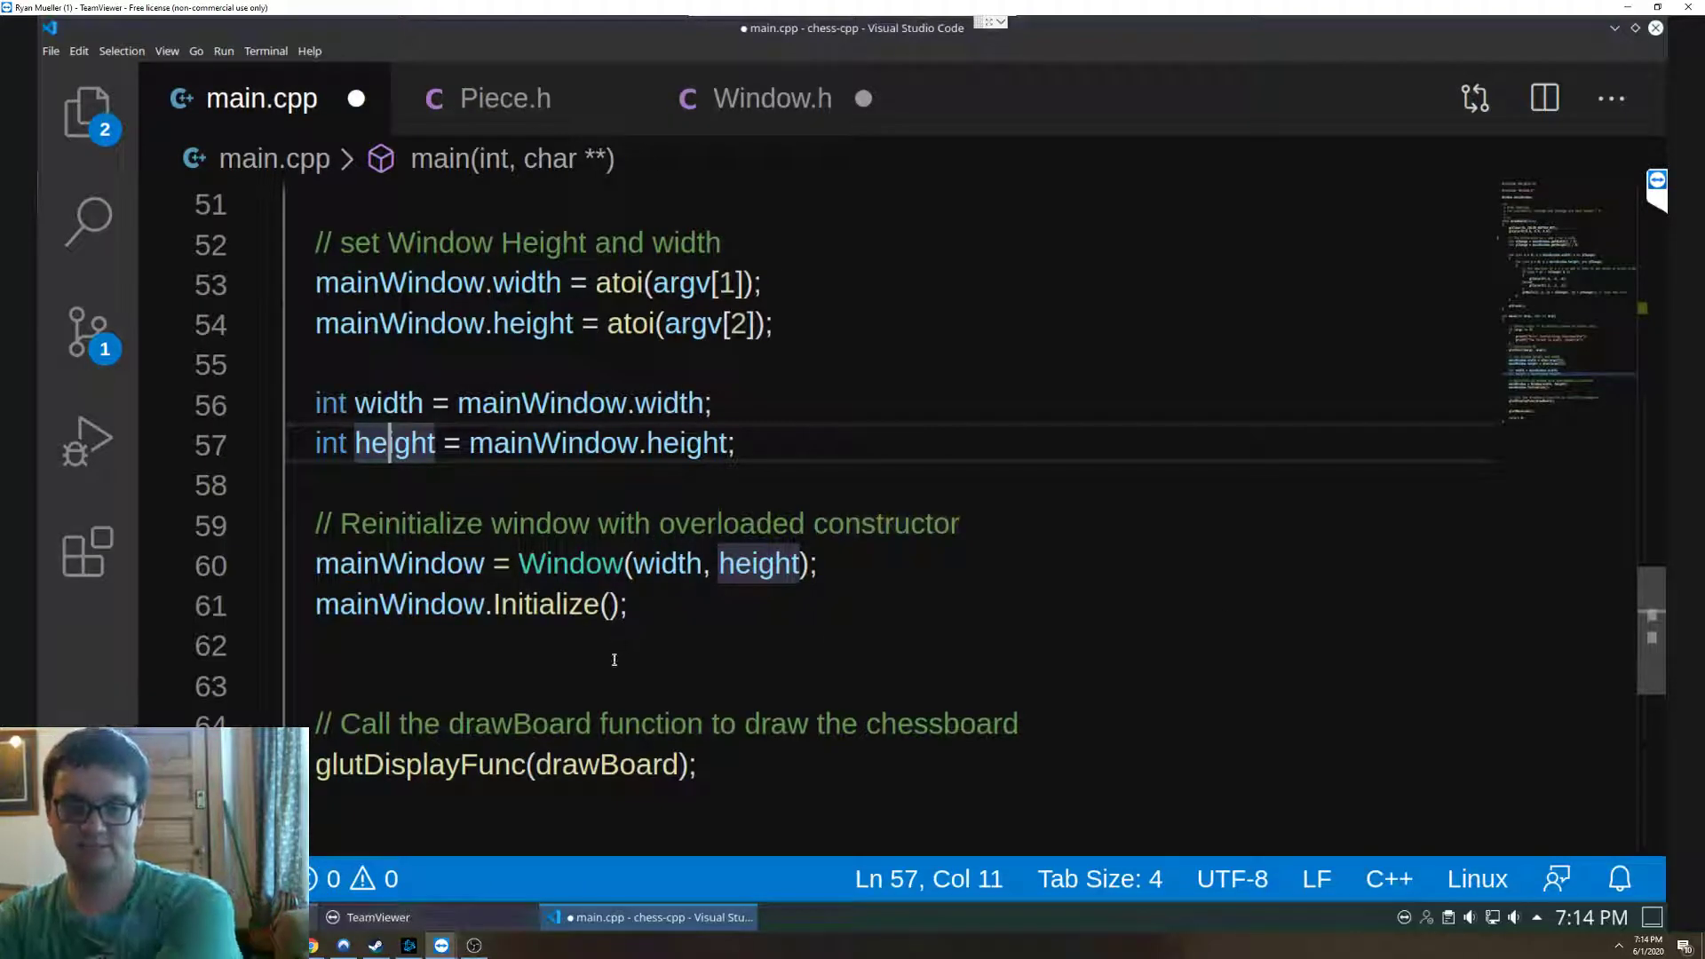
{"action": "mouse_move", "coordinate": [831, 675]}
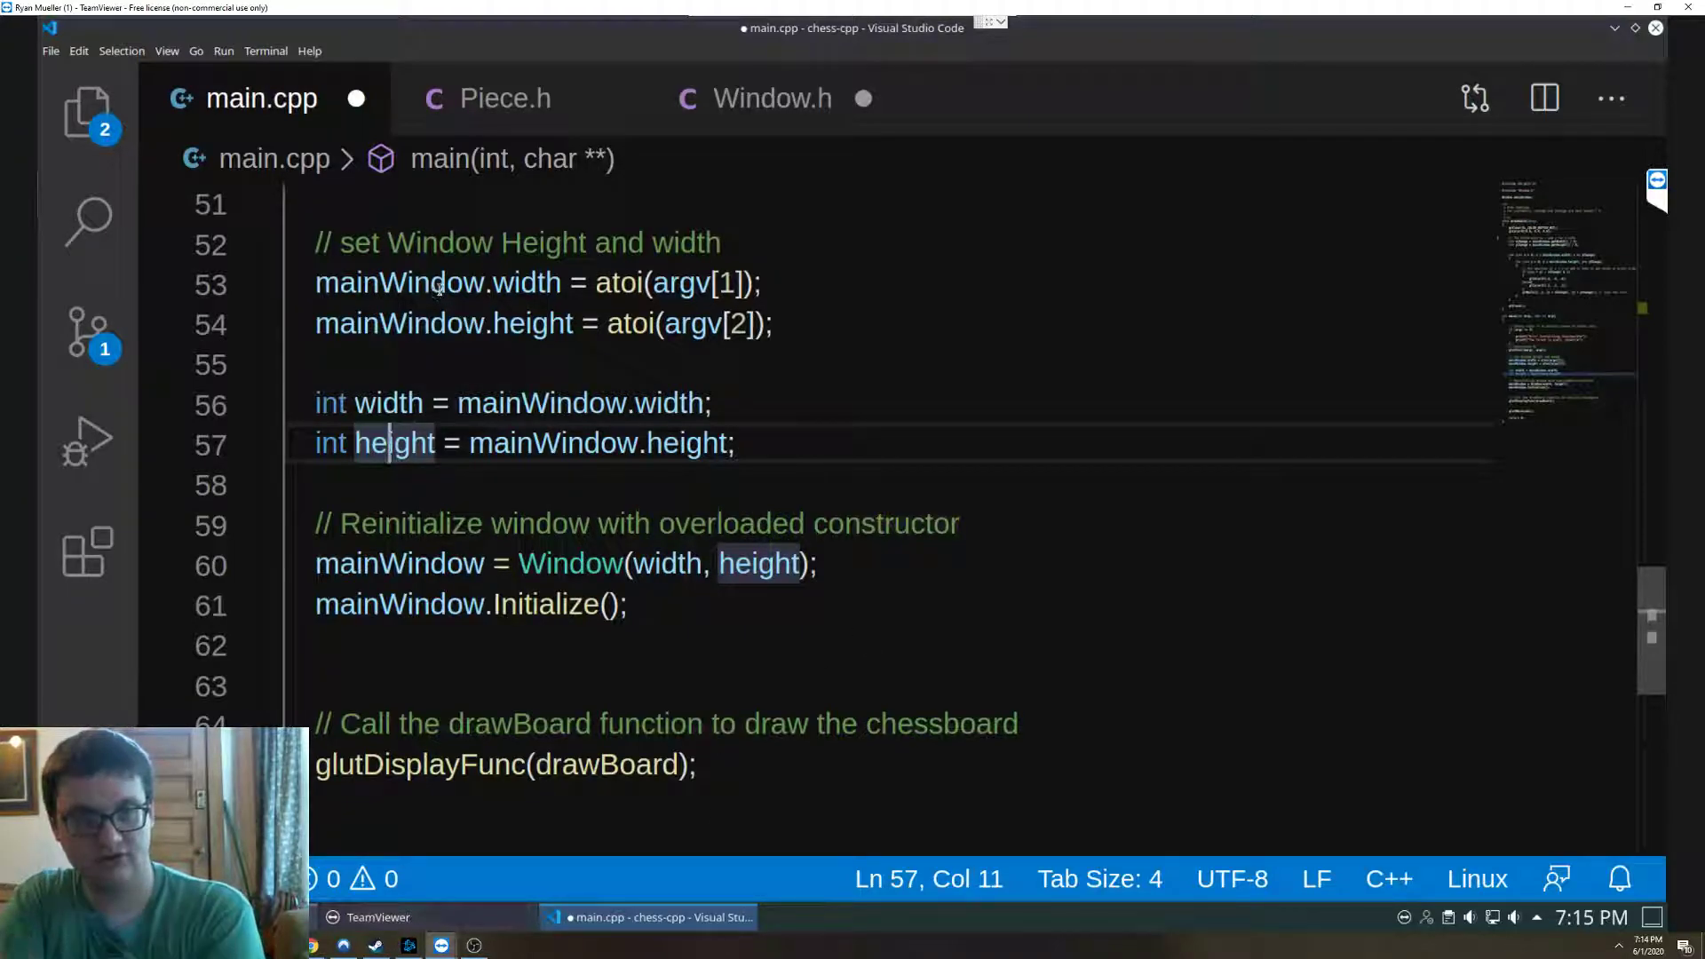
{"action": "left_click", "coordinate": [517, 283]}
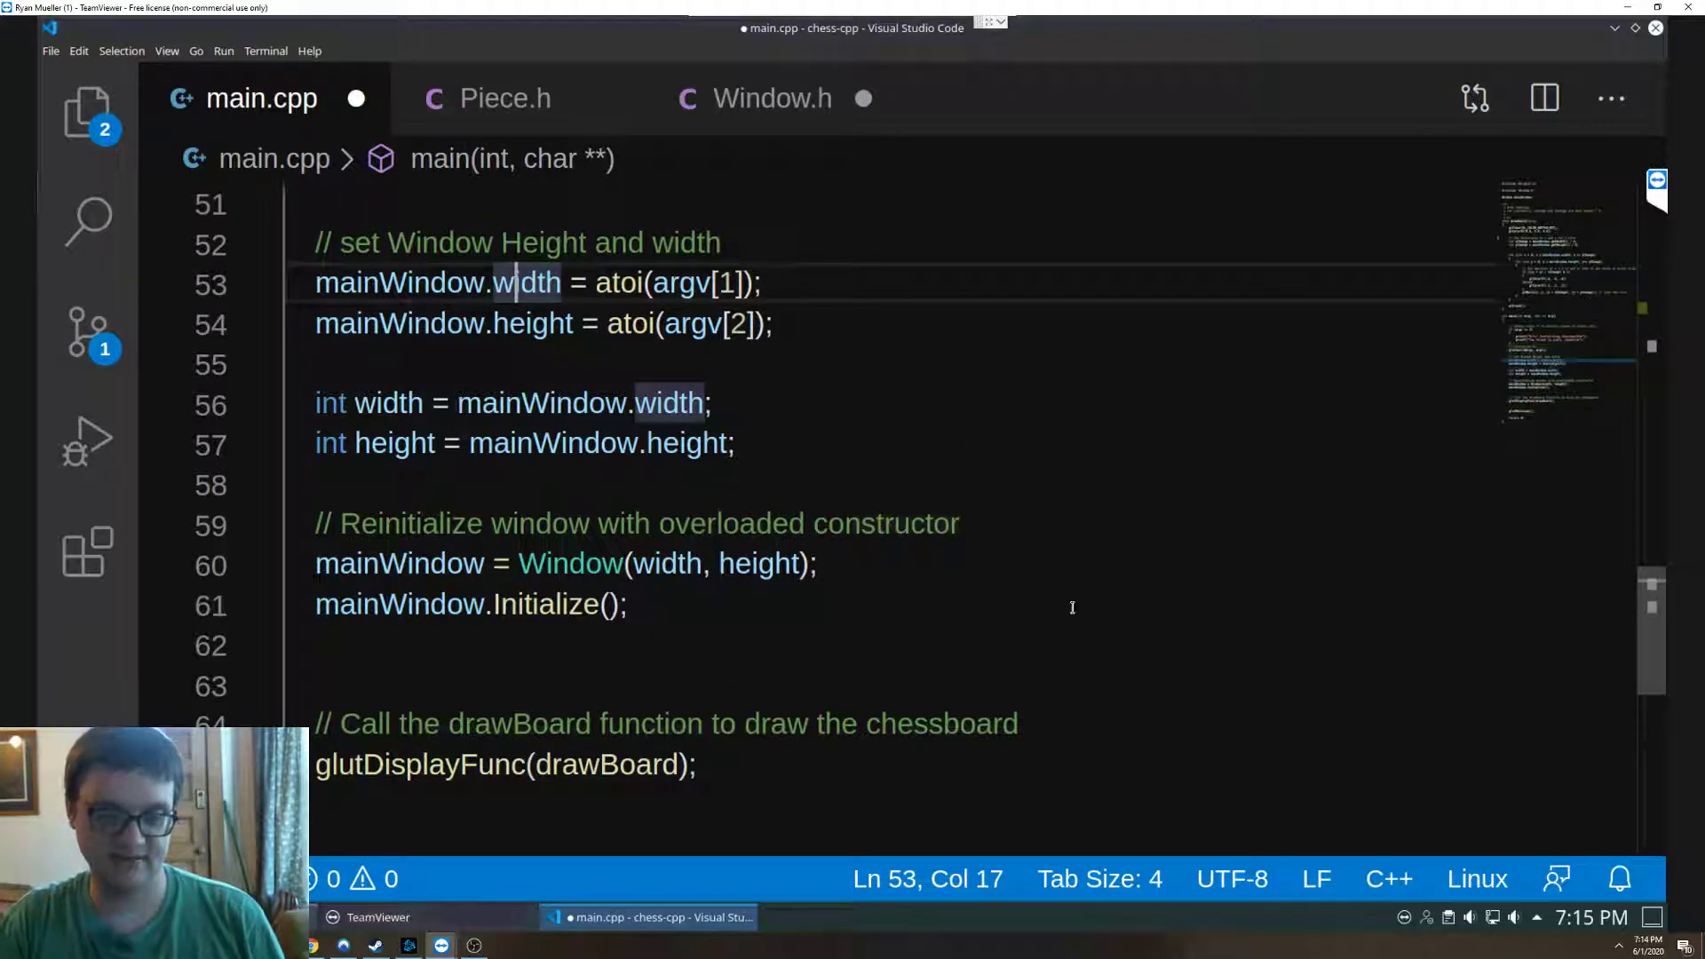
{"action": "left_click", "coordinate": [409, 563]}
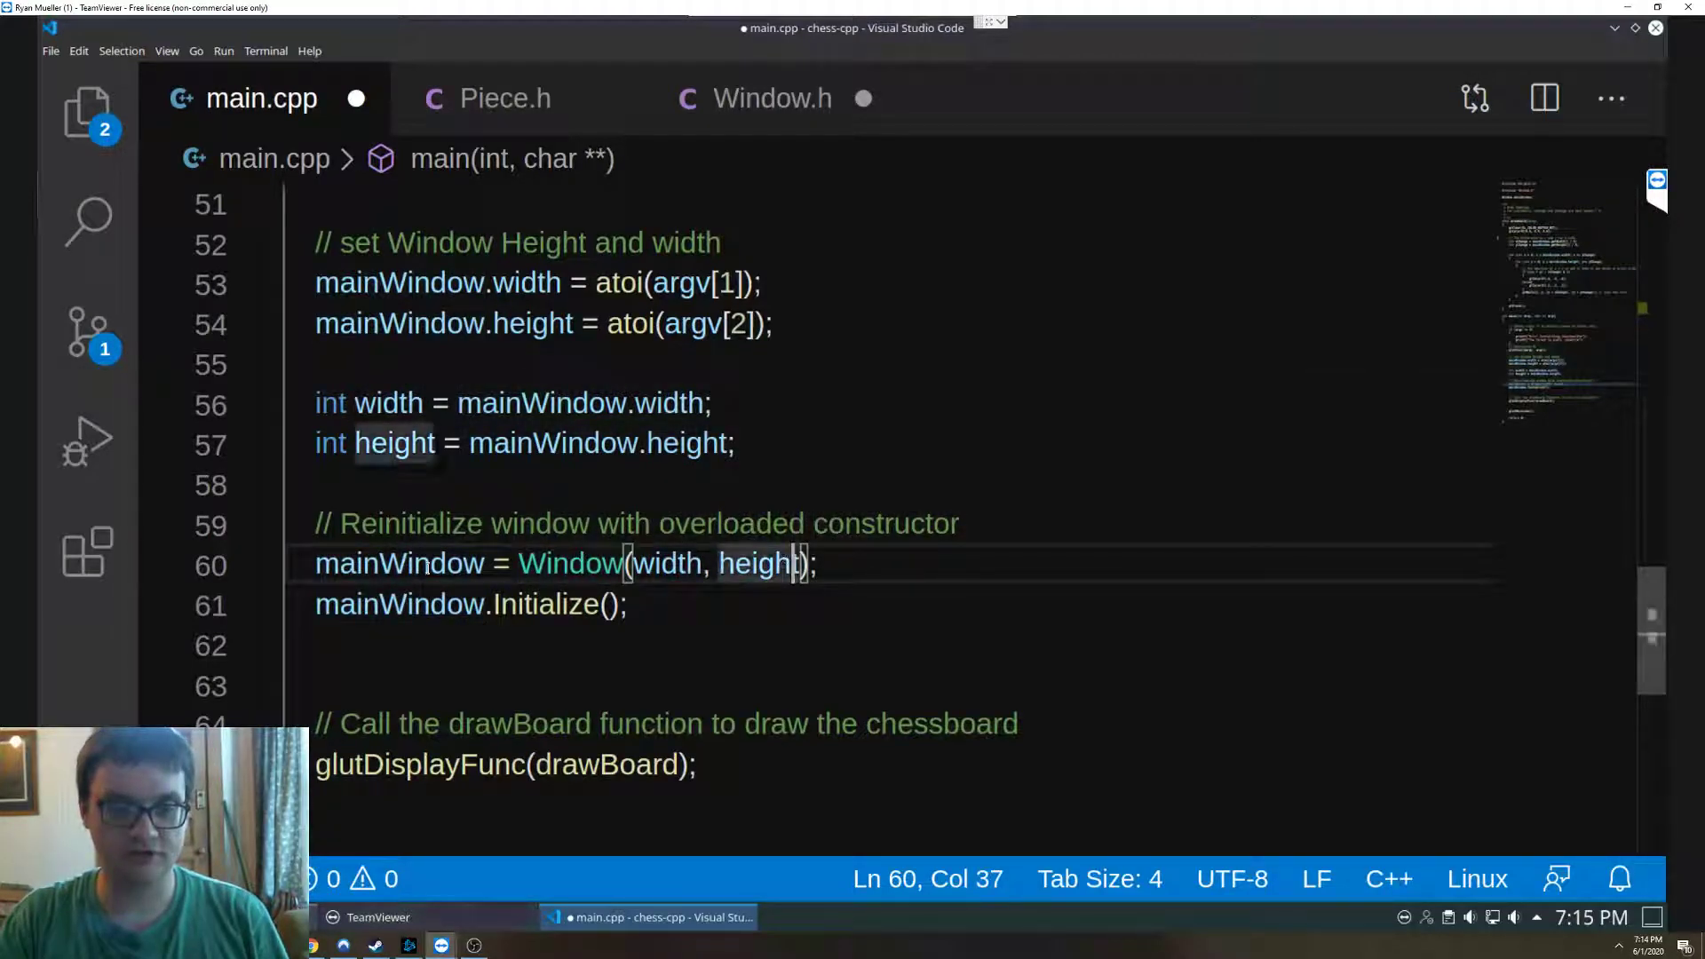
{"action": "double_click", "coordinate": [758, 563]}
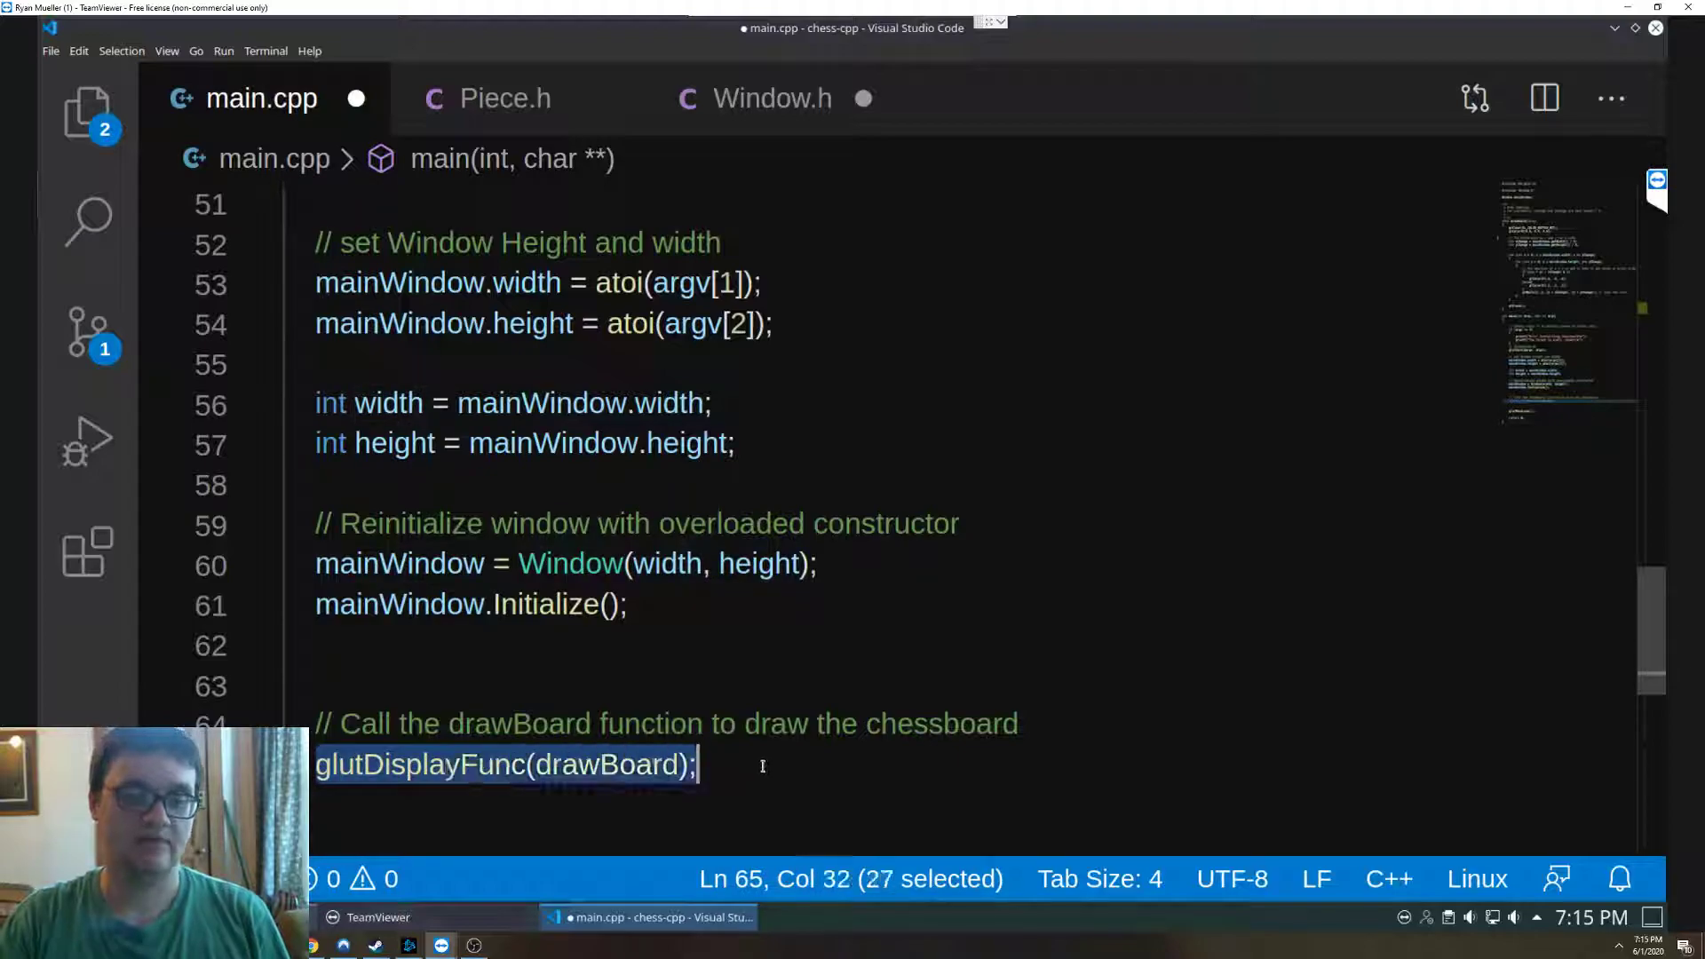
{"action": "mouse_move", "coordinate": [1034, 632]}
{"action": "type", "text": "glutMainLoop();"}
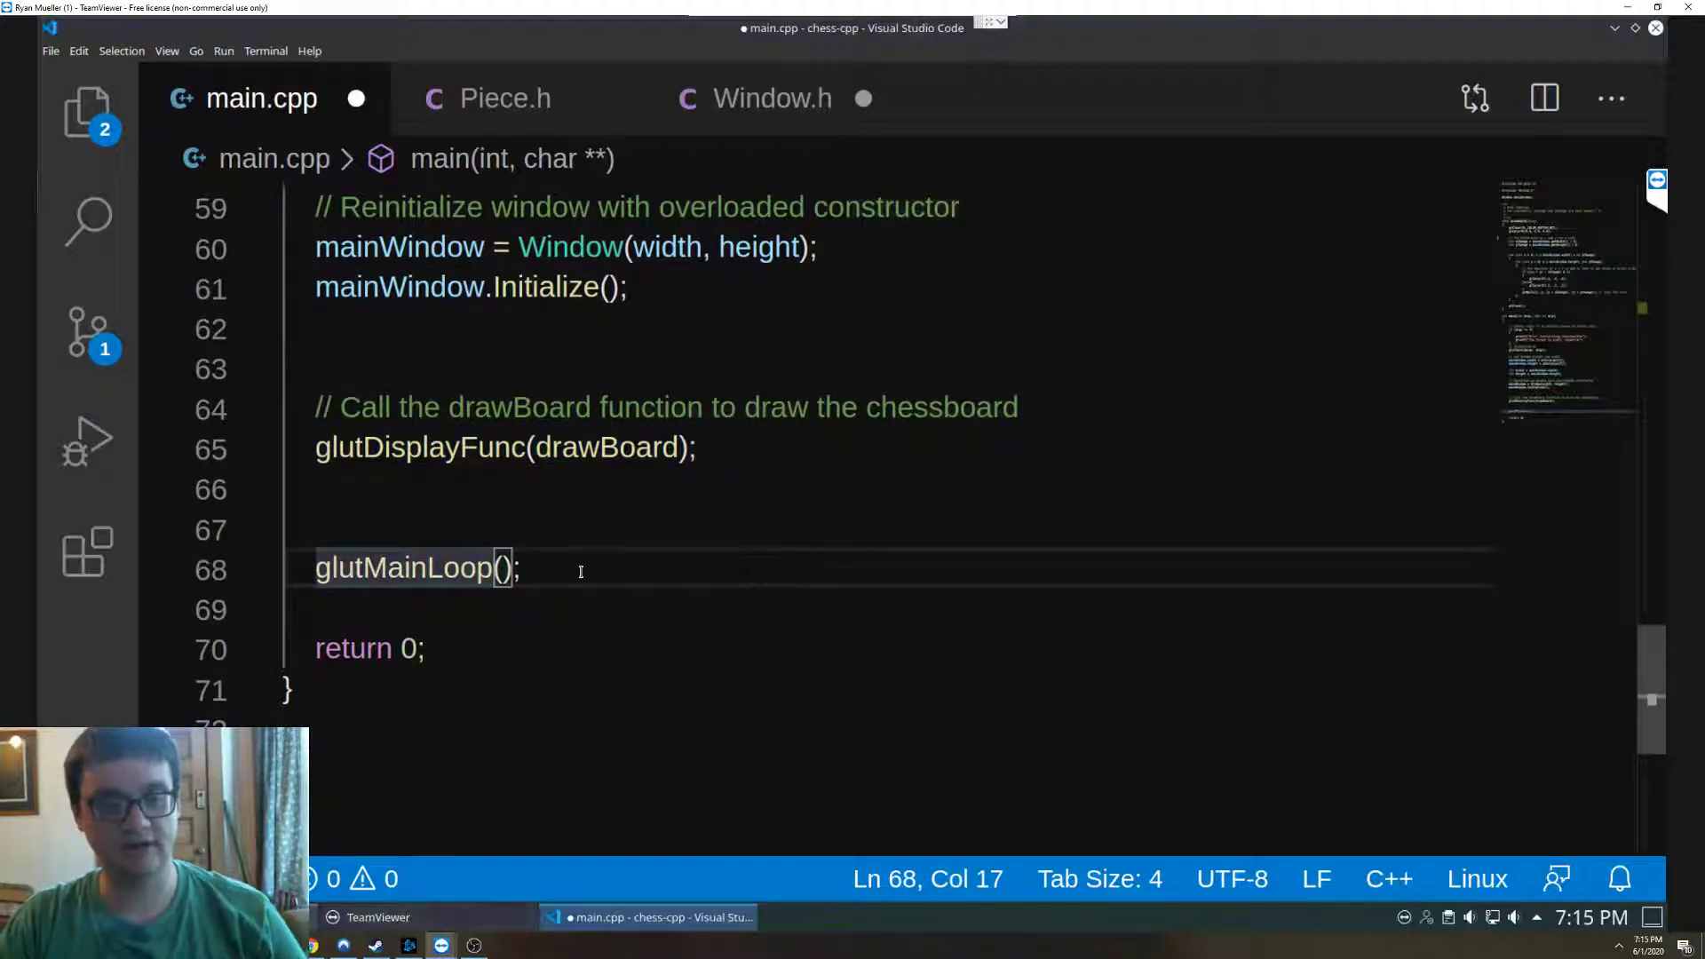
- Highlight the glutMainLoop call and save main.cpp with Ctrl+S
{"action": "left_click", "coordinate": [316, 568]}
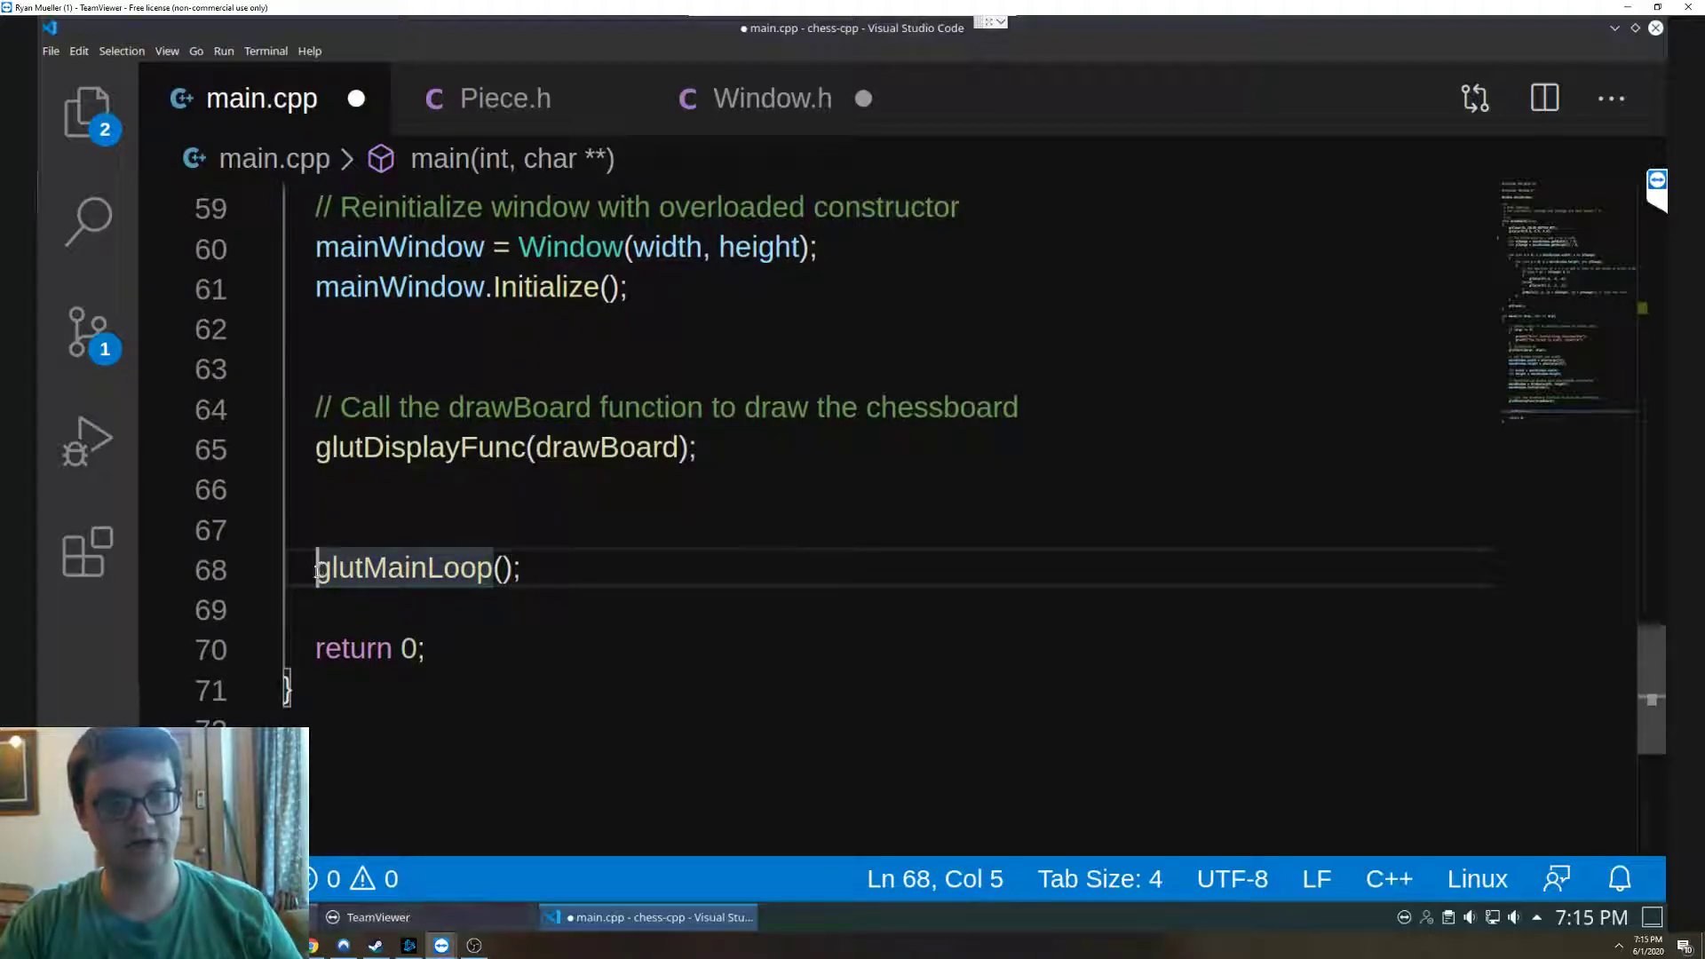
{"action": "left_click_drag", "start_coordinate": [314, 569], "coordinate": [523, 568]}
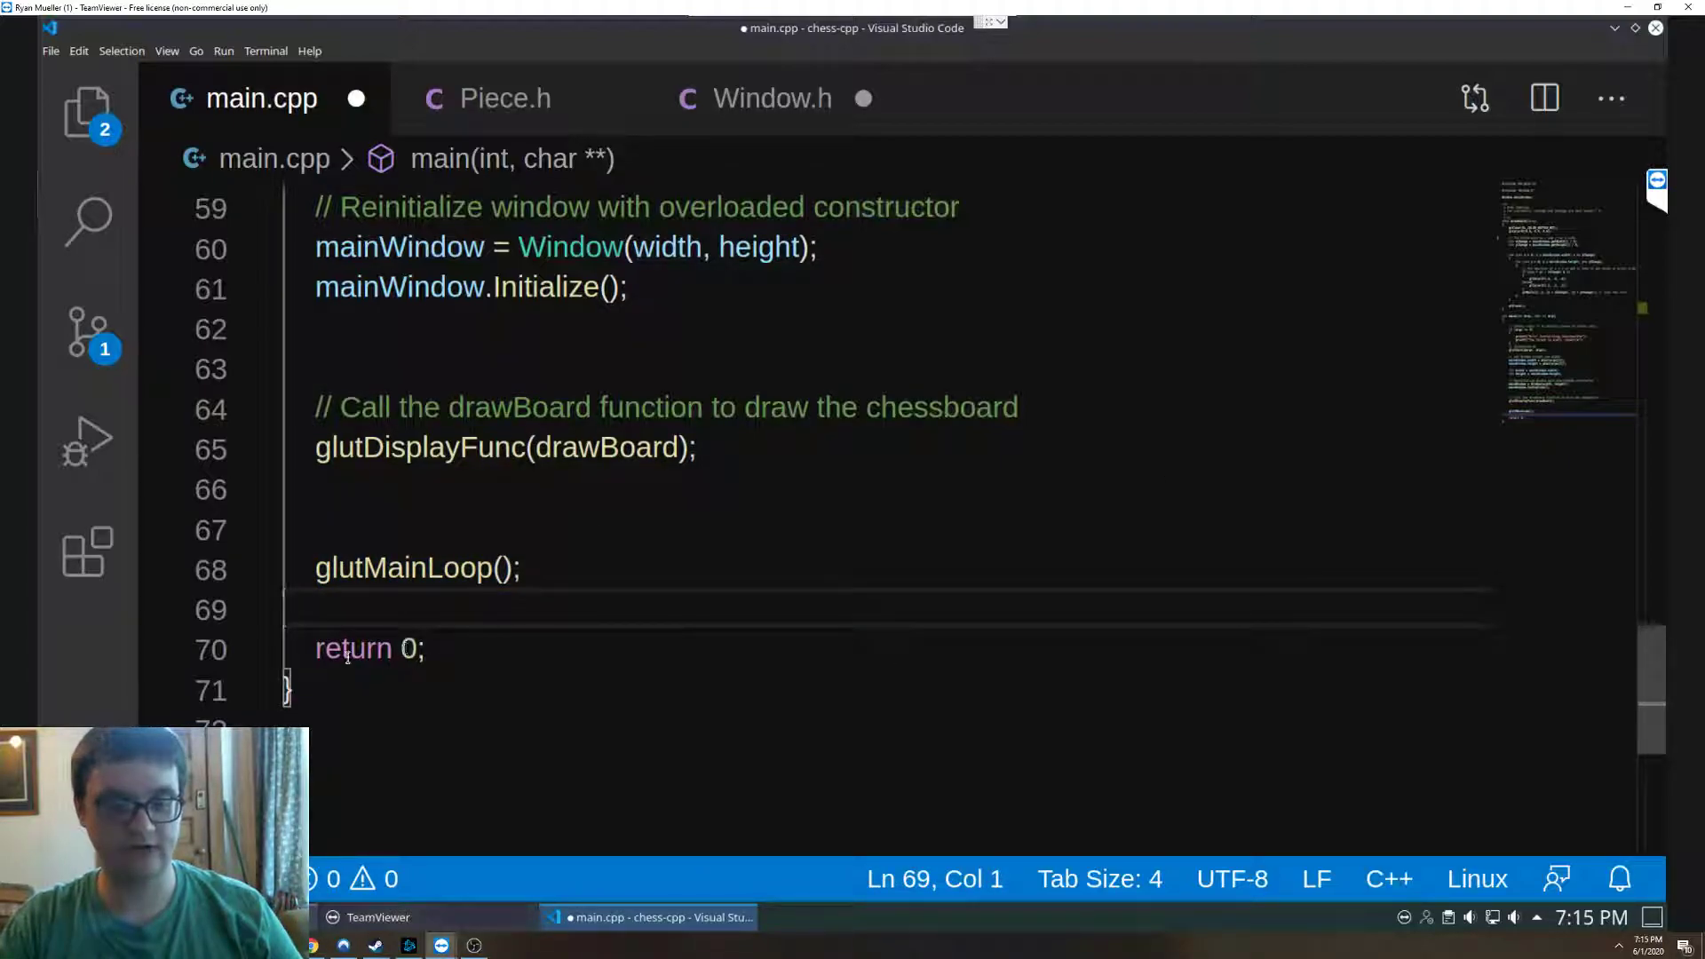
{"action": "key", "text": "ctrl+s"}
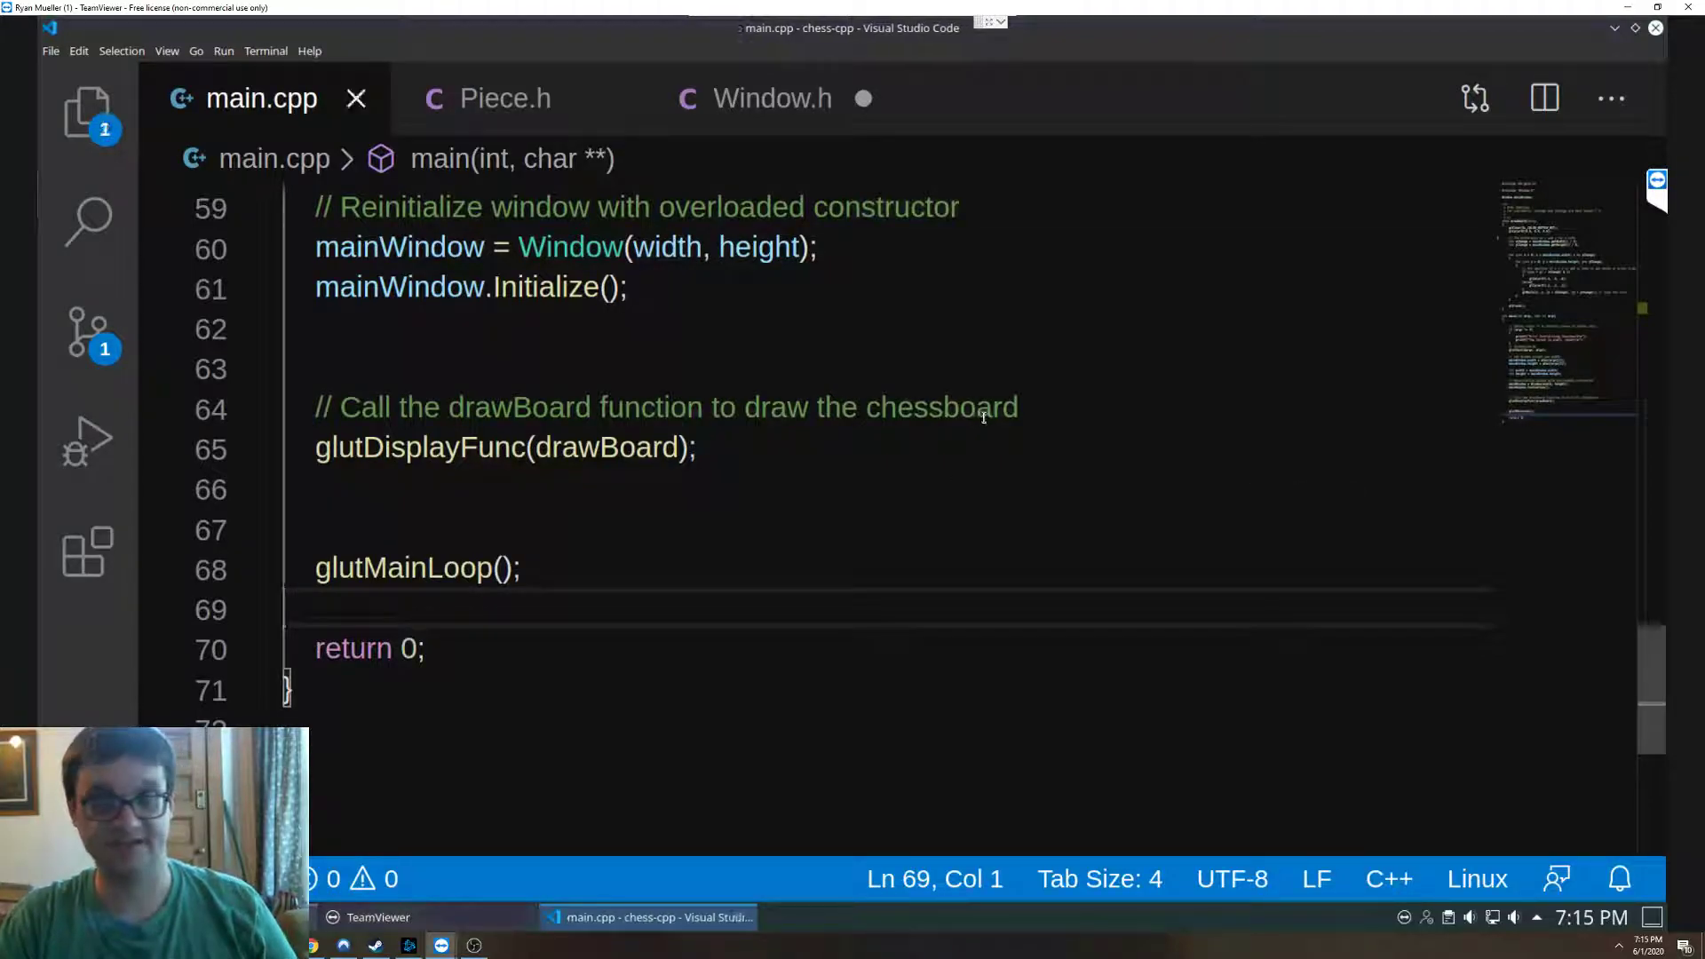
{"action": "left_click", "coordinate": [773, 98]}
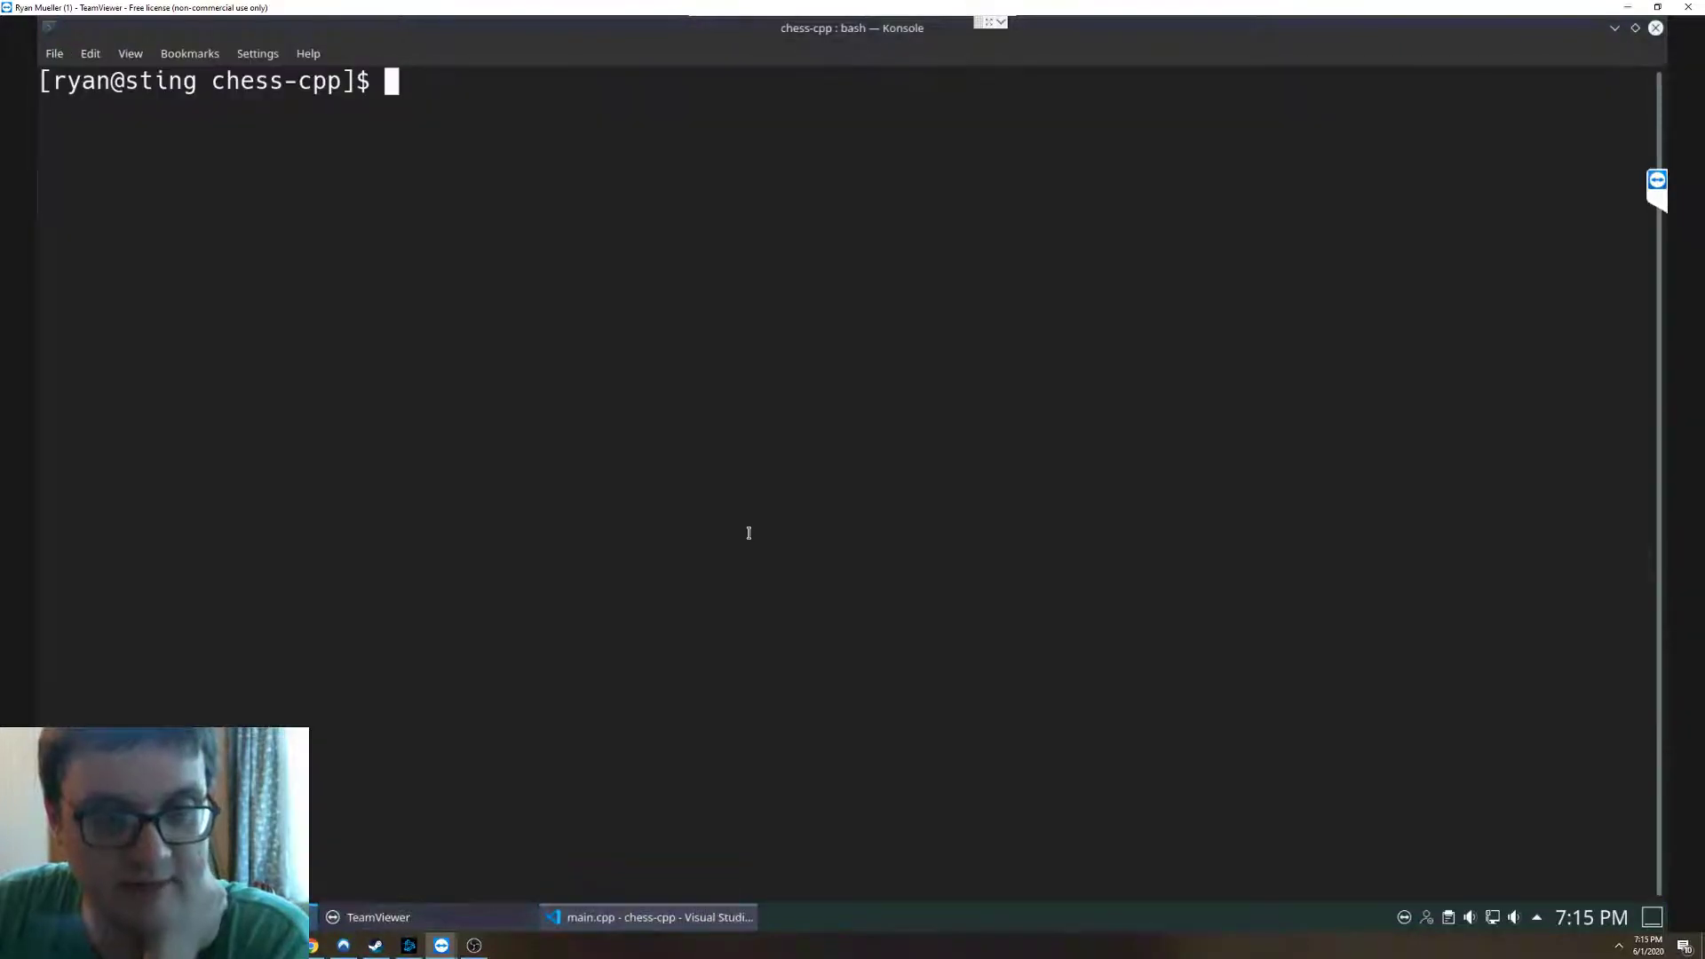
- Build with make, then run ./chess without arguments to see the usage error and segfault
{"action": "type", "text": "./"}
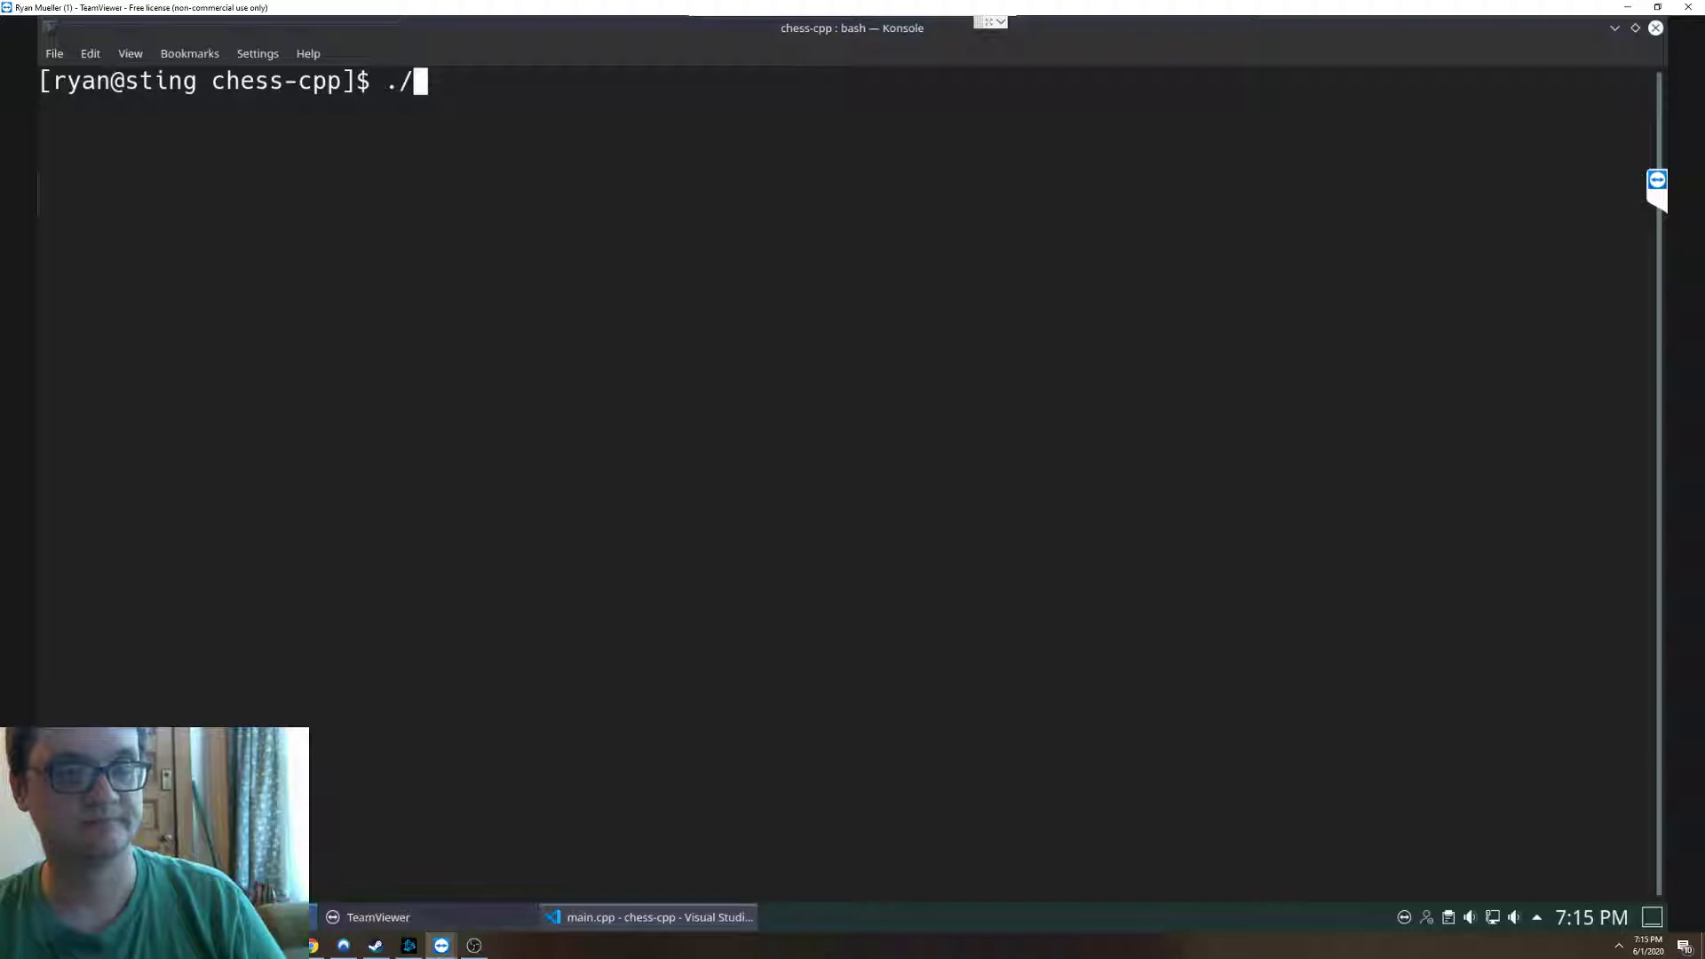
{"action": "type", "text": "make\\"}
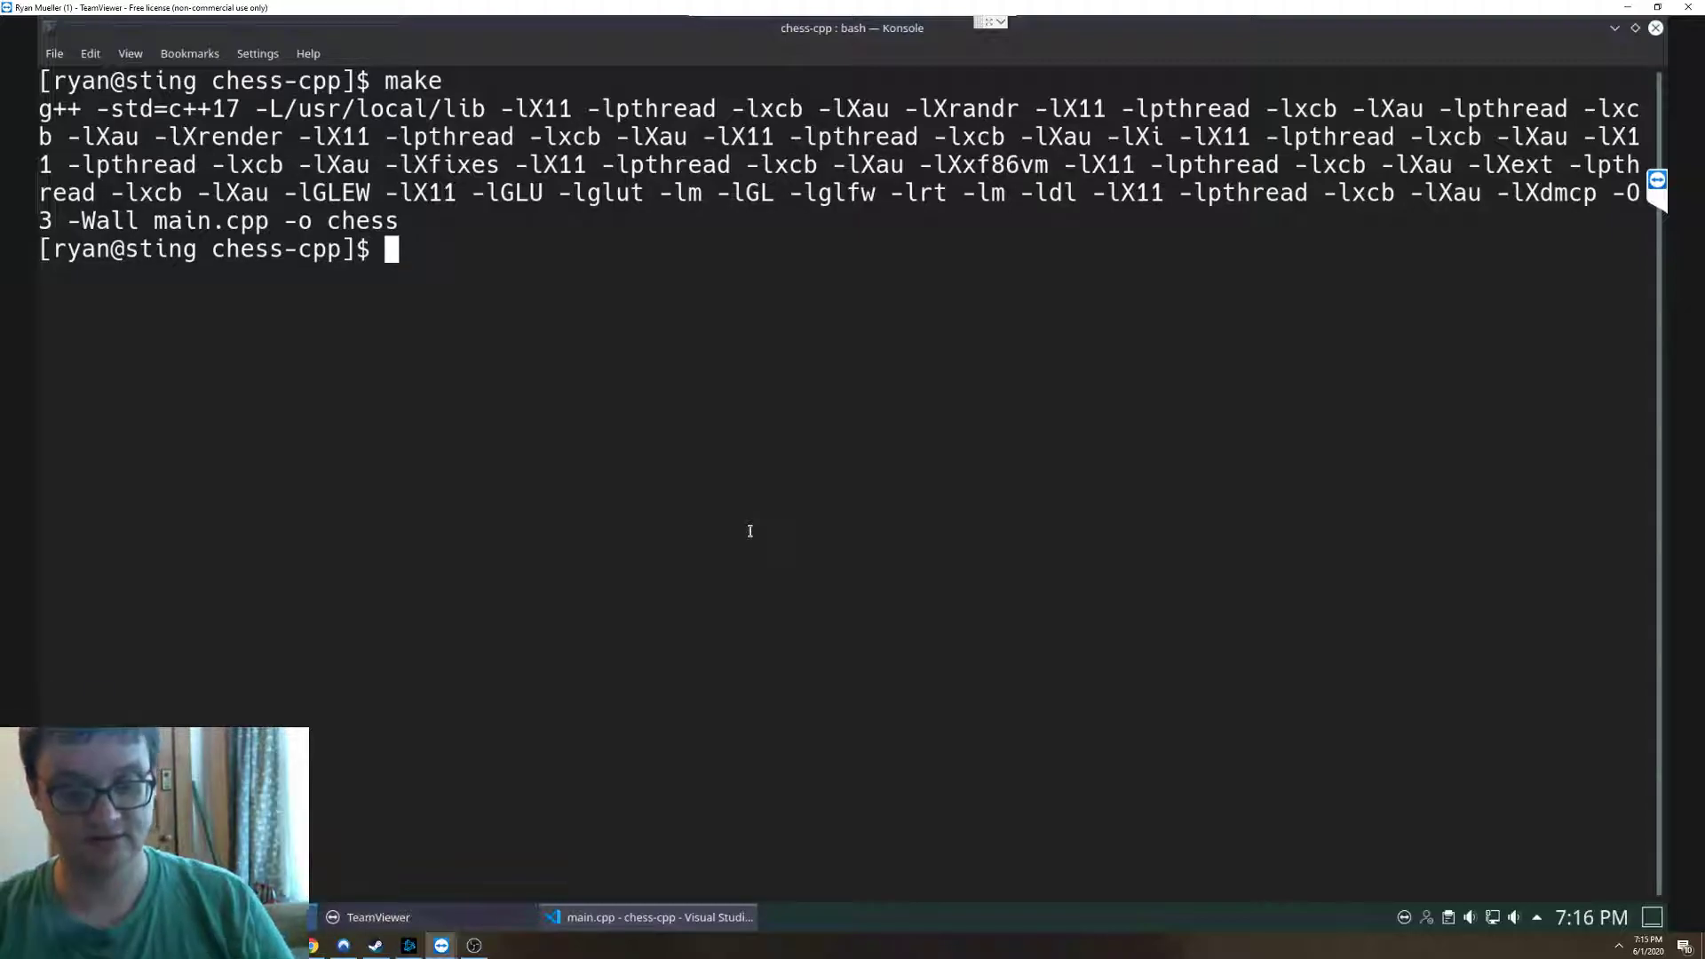
{"action": "type", "text": "./chess"}
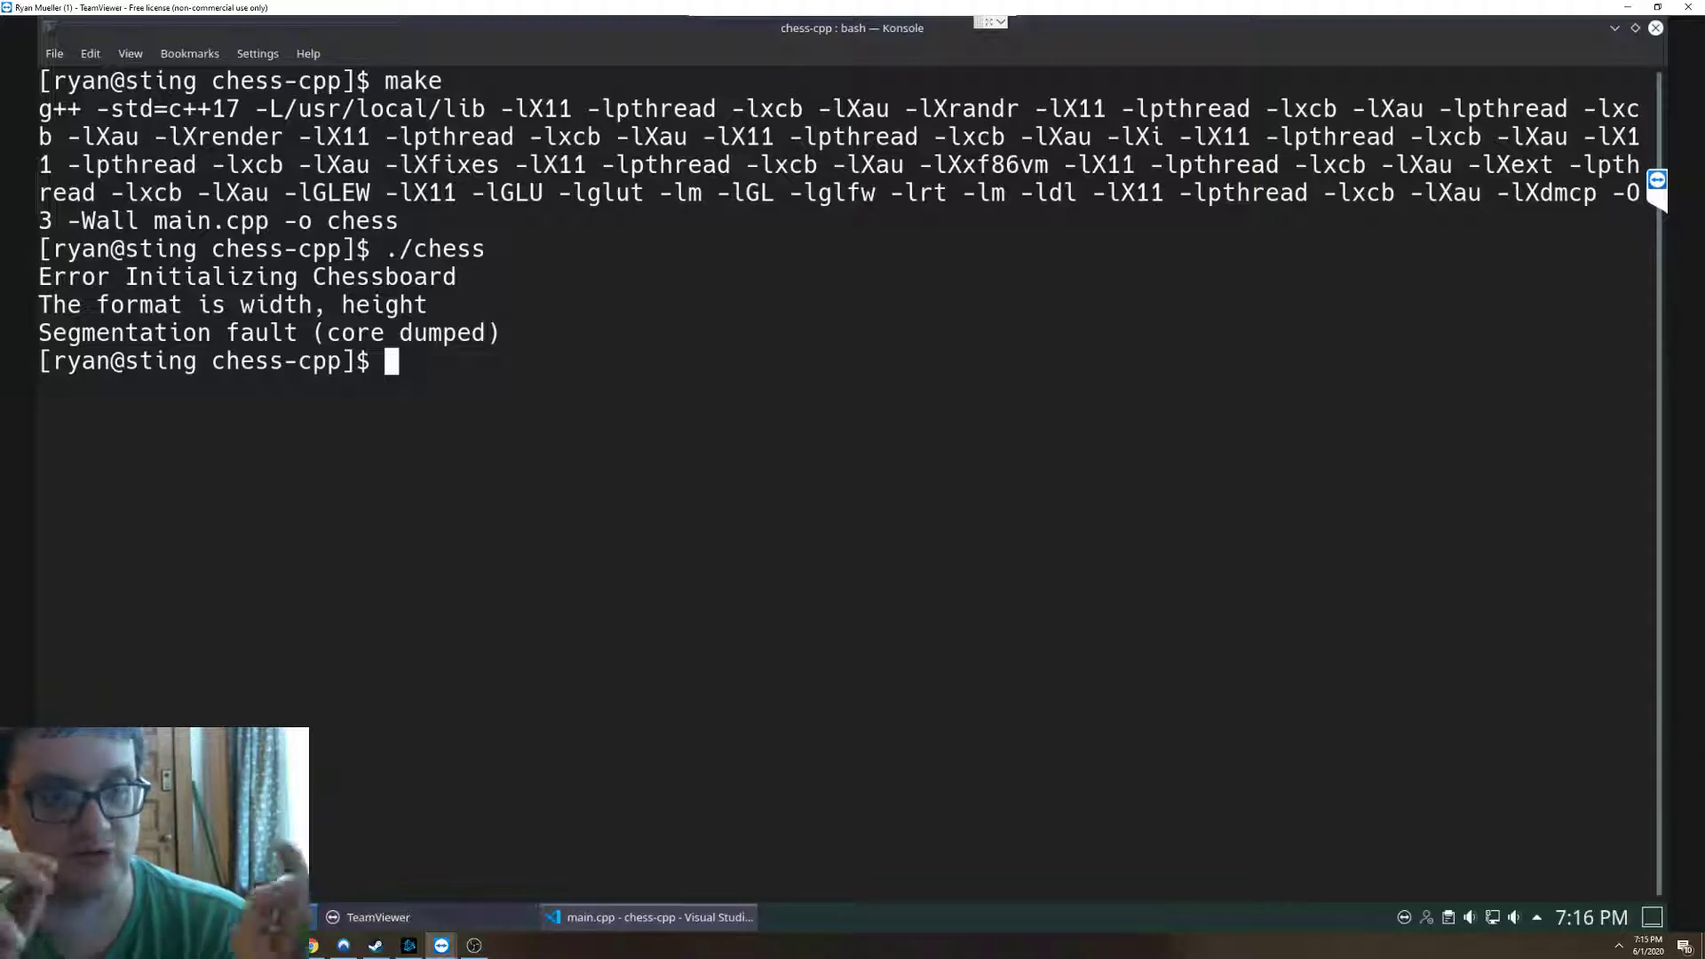
- Run ./chess 1280 720, then start entering another ./chess run with new dimensions
{"action": "type", "text": "./chess"}
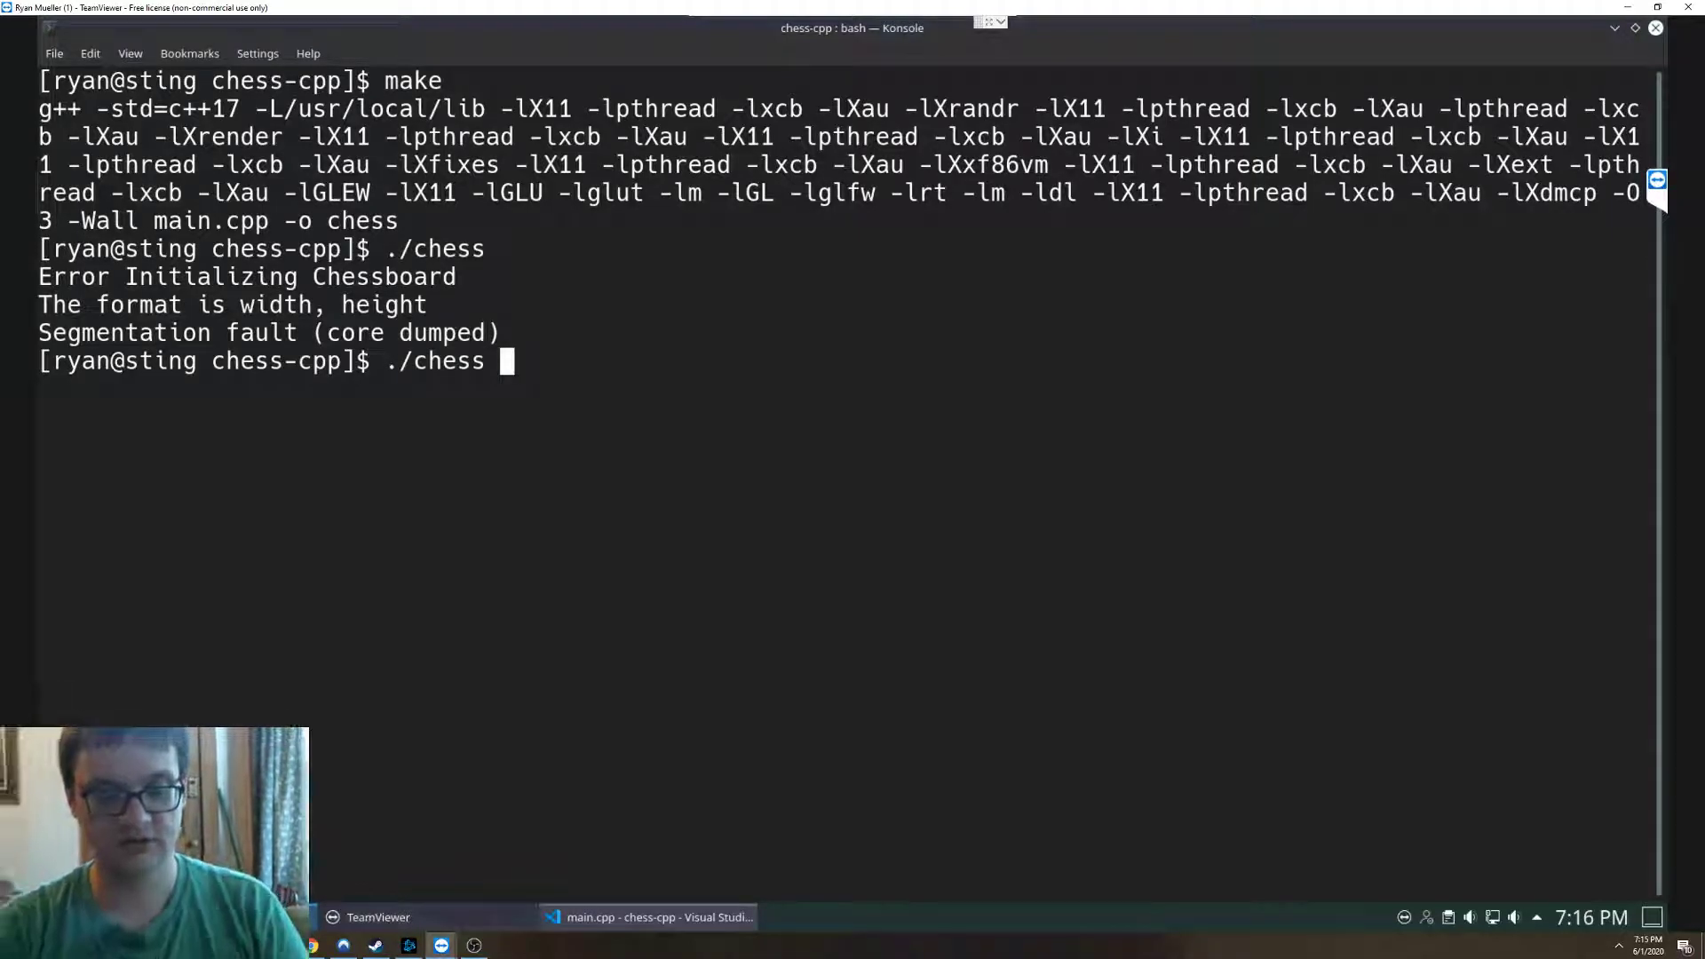
{"action": "type", "text": "800"}
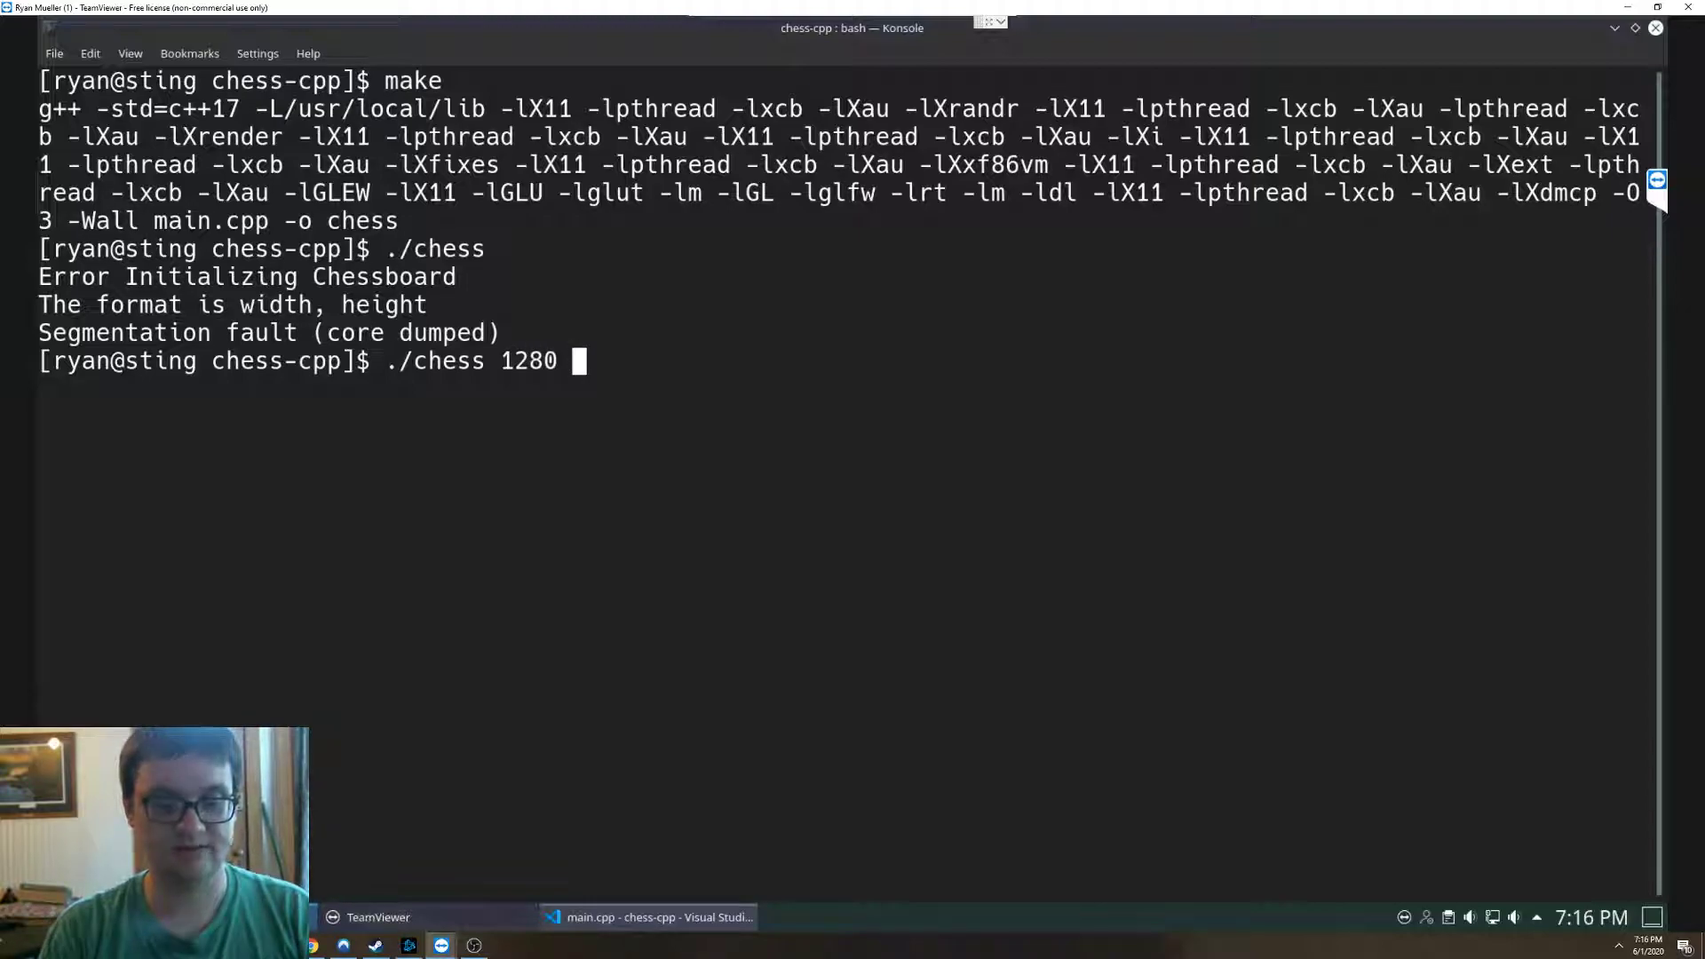
{"action": "type", "text": "720"}
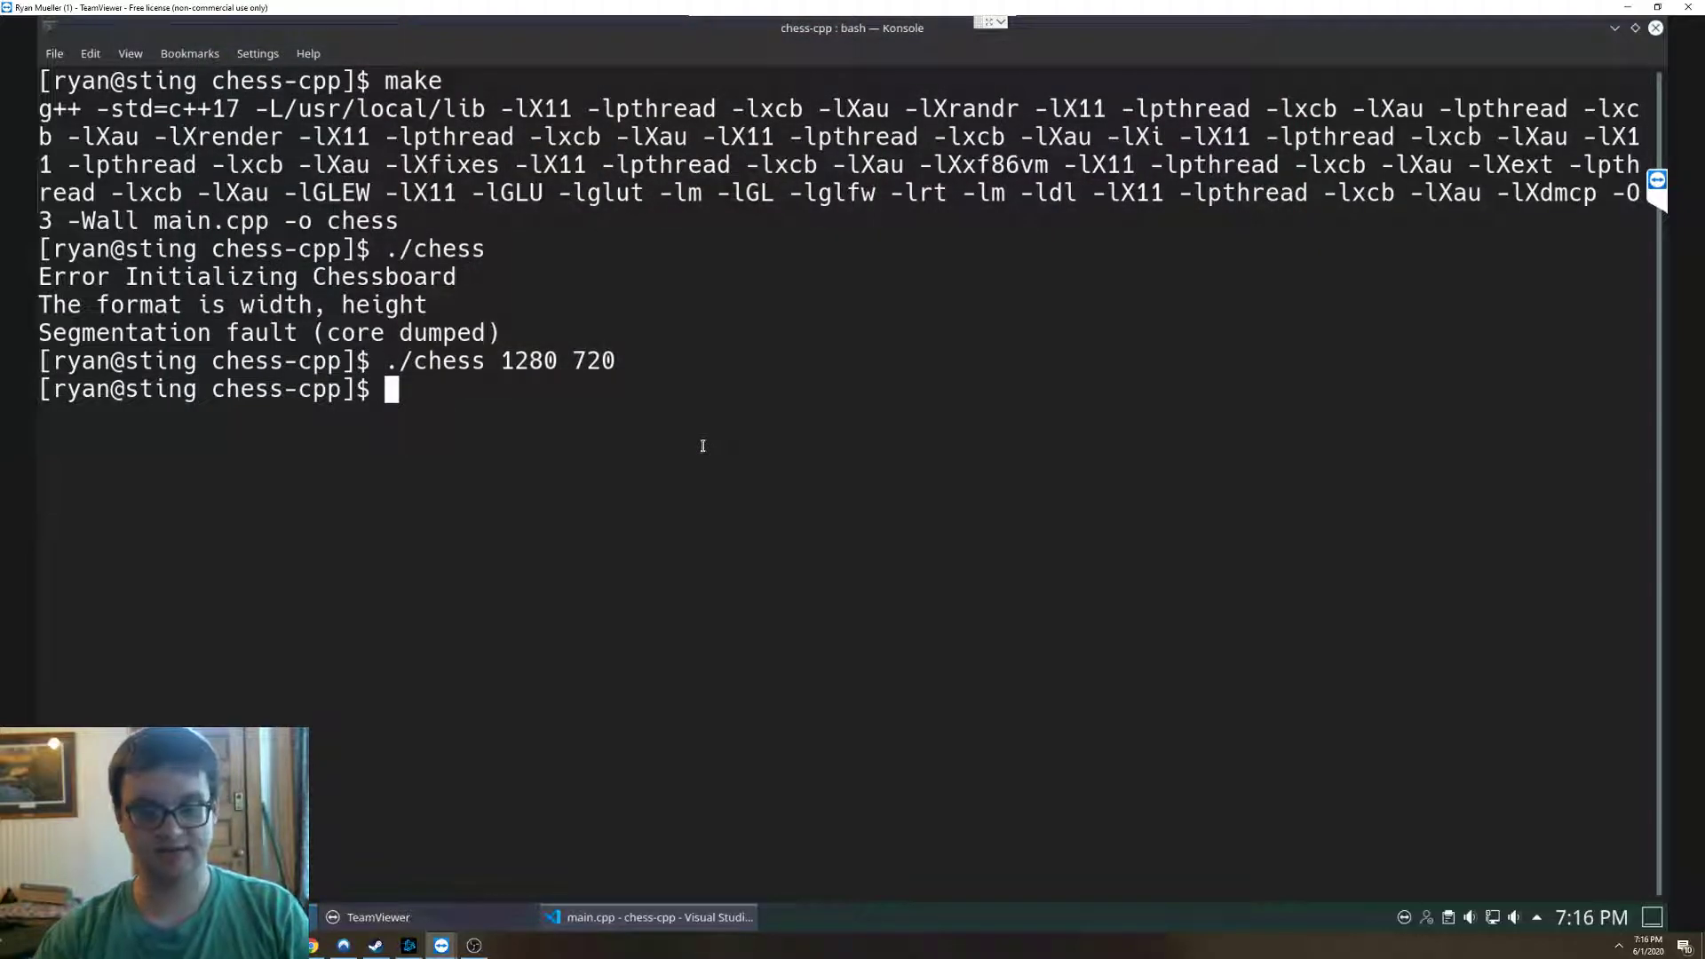
{"action": "type", "text": "./chess 12"}
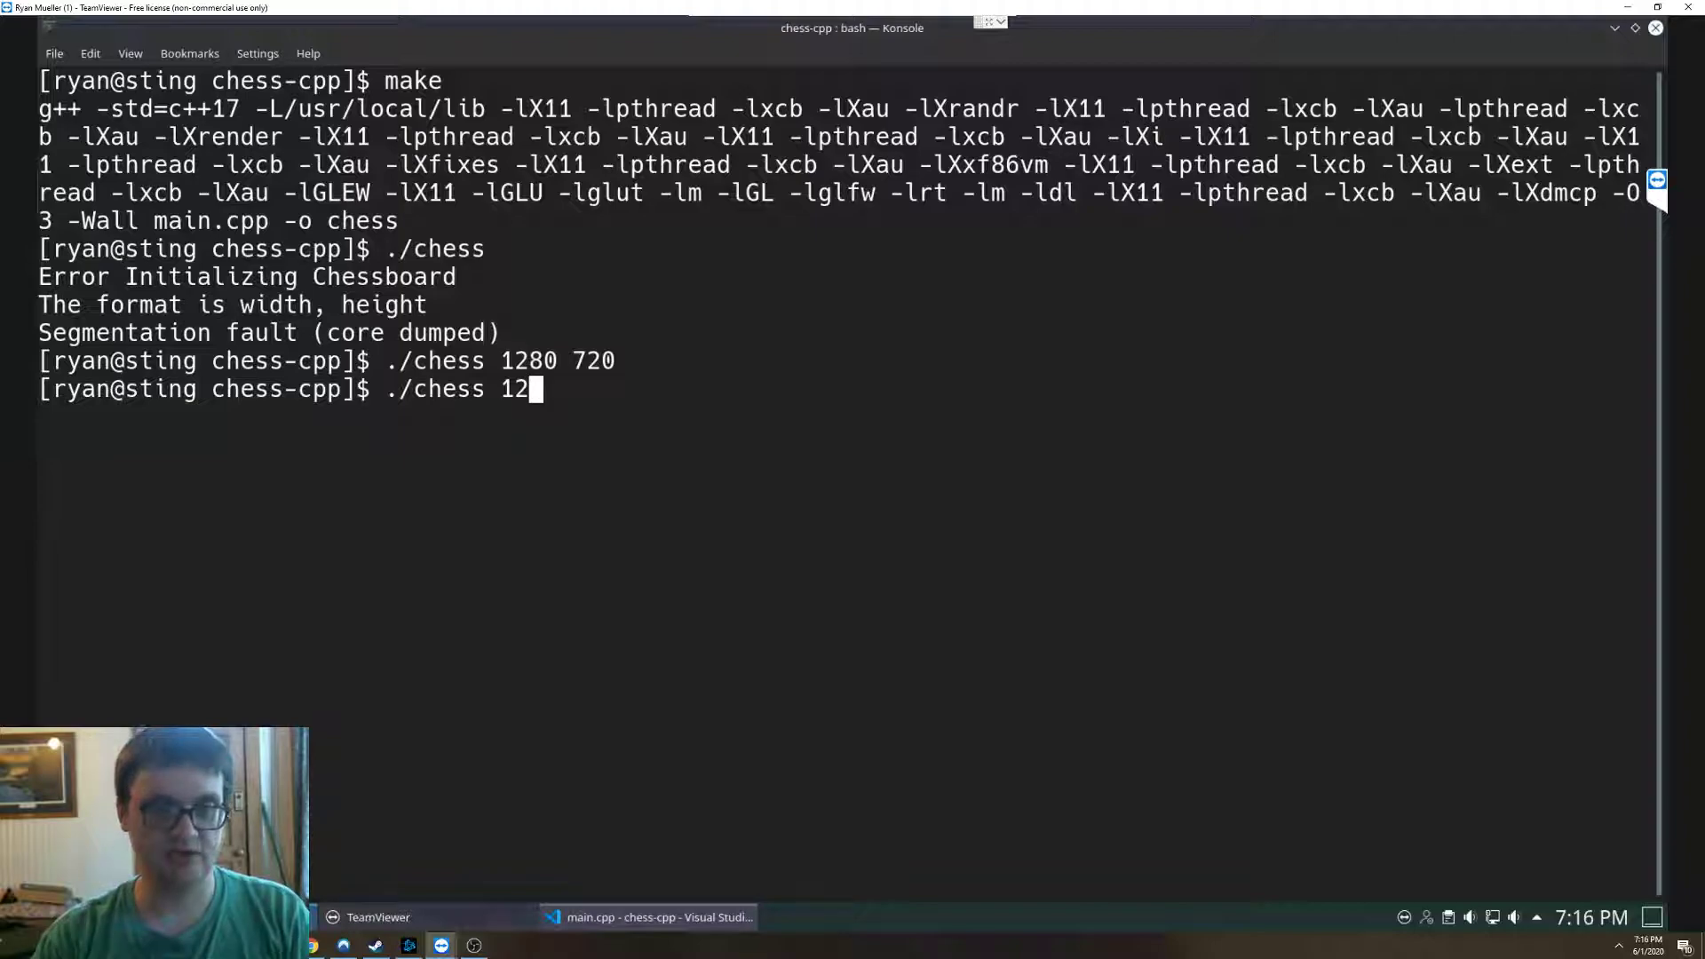
{"action": "type", "text": "8"}
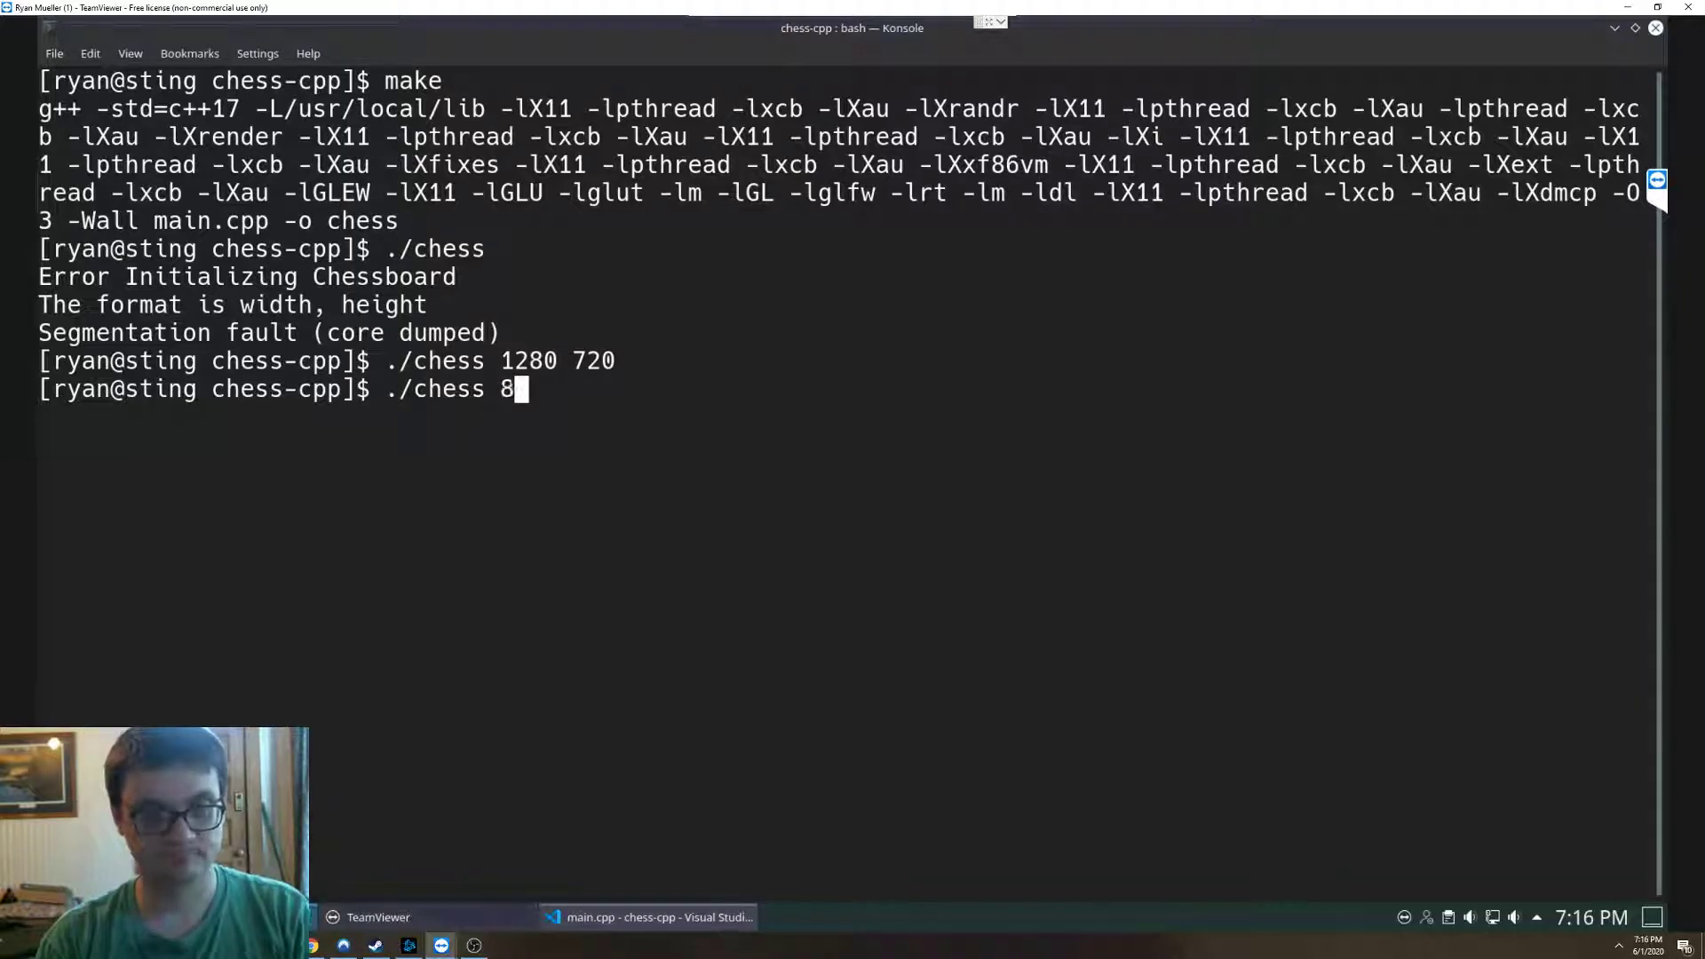
- Run ./chess 800 800 to show the 8x8 chessboard, then make clean to remove the build
{"action": "type", "text": "00 80"}
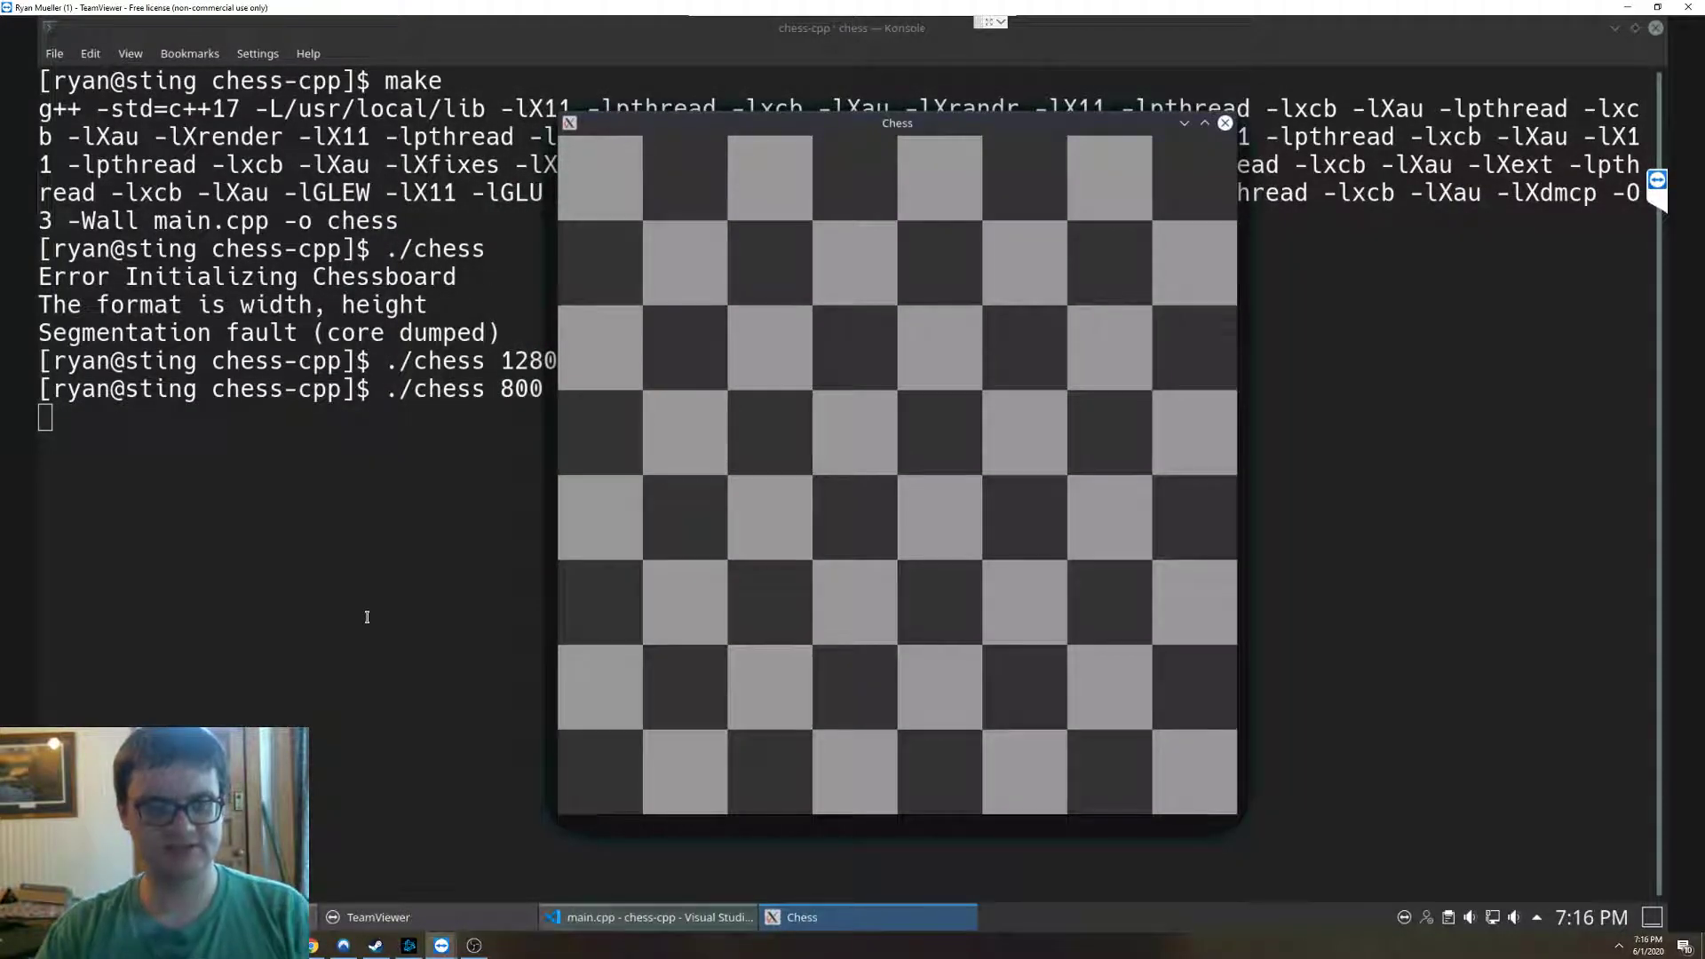
{"action": "mouse_move", "coordinate": [282, 366]}
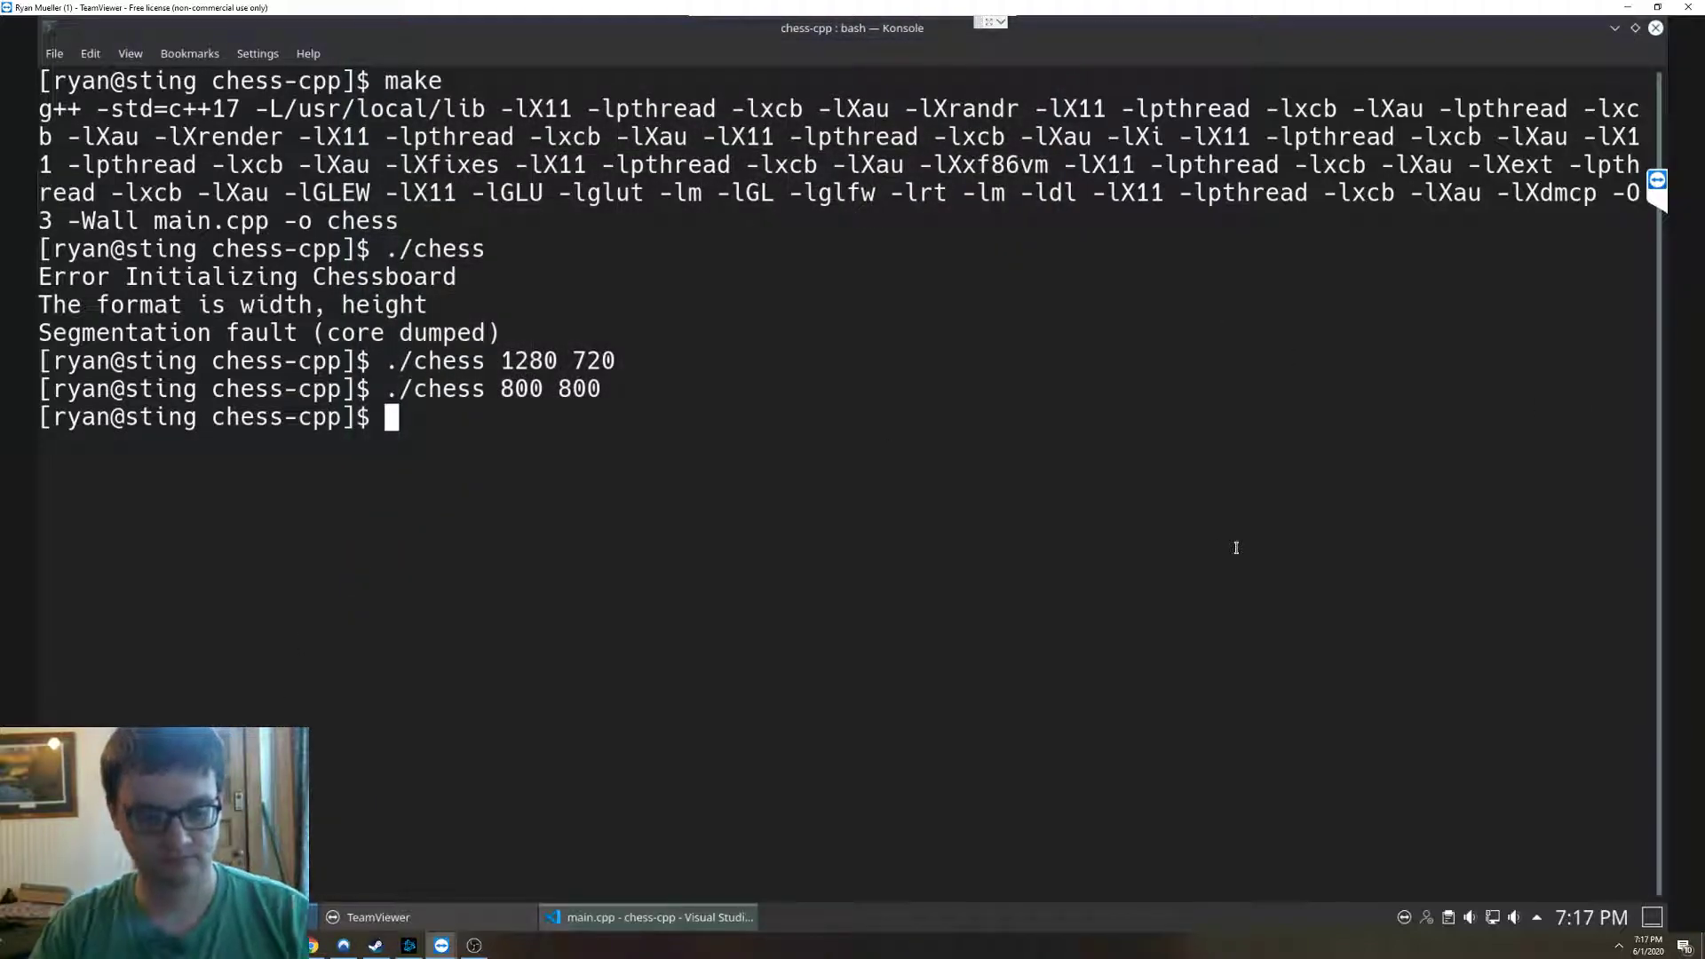
{"action": "type", "text": "make clean"}
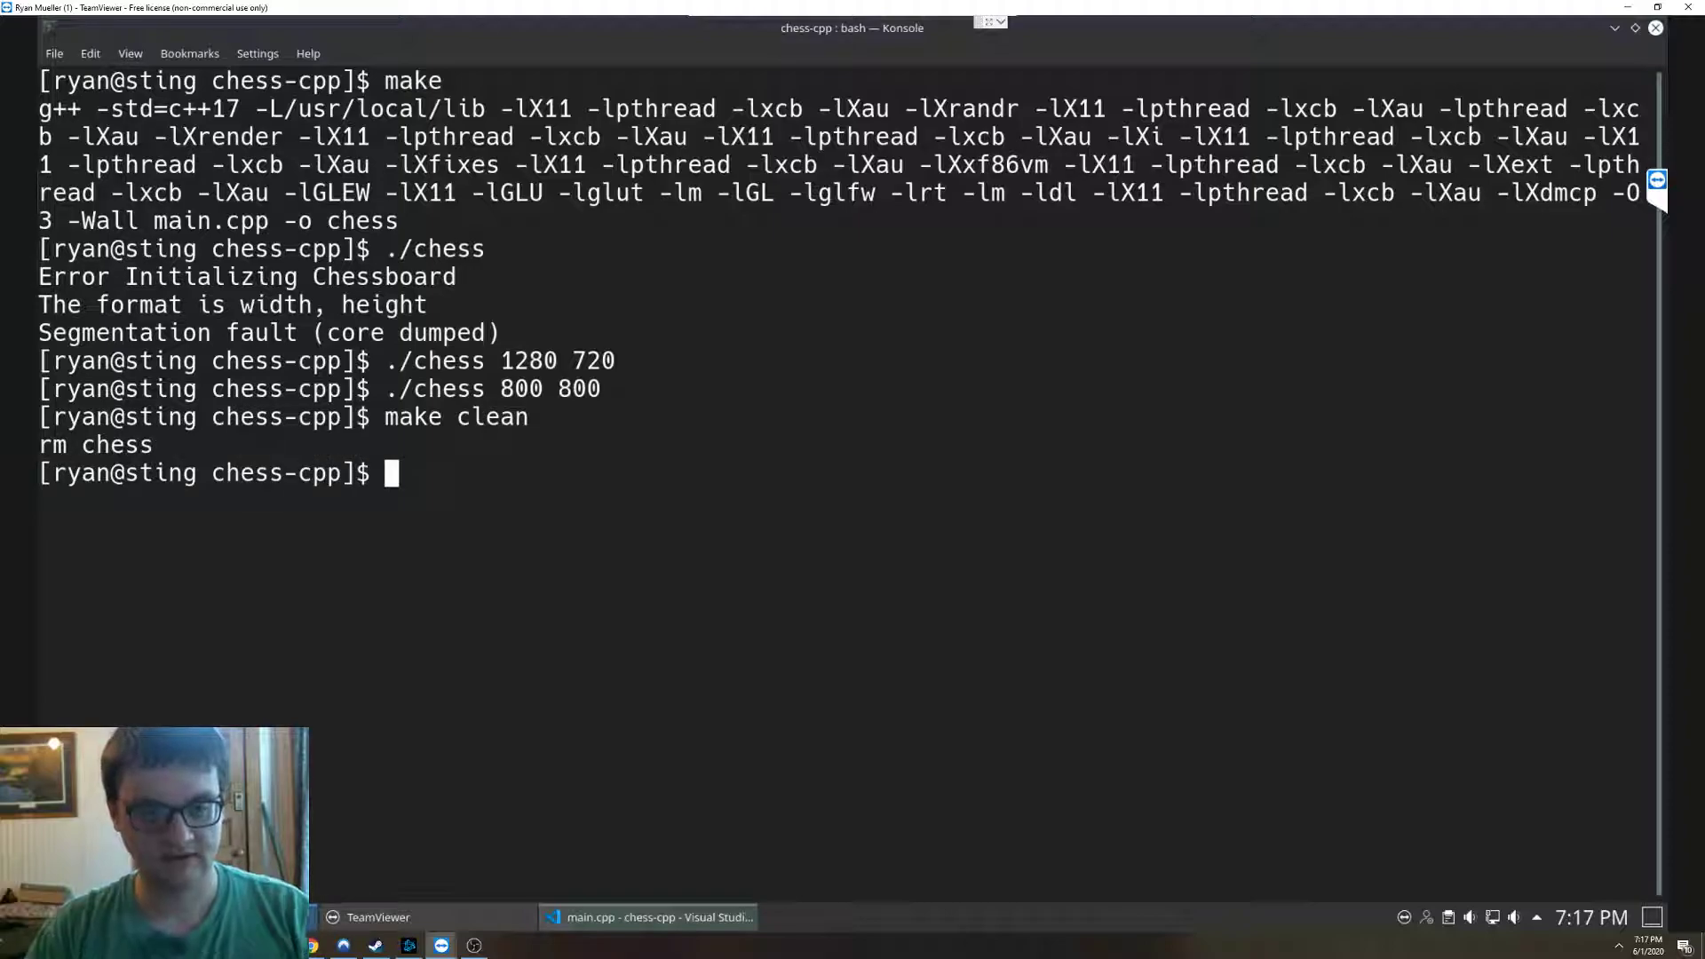